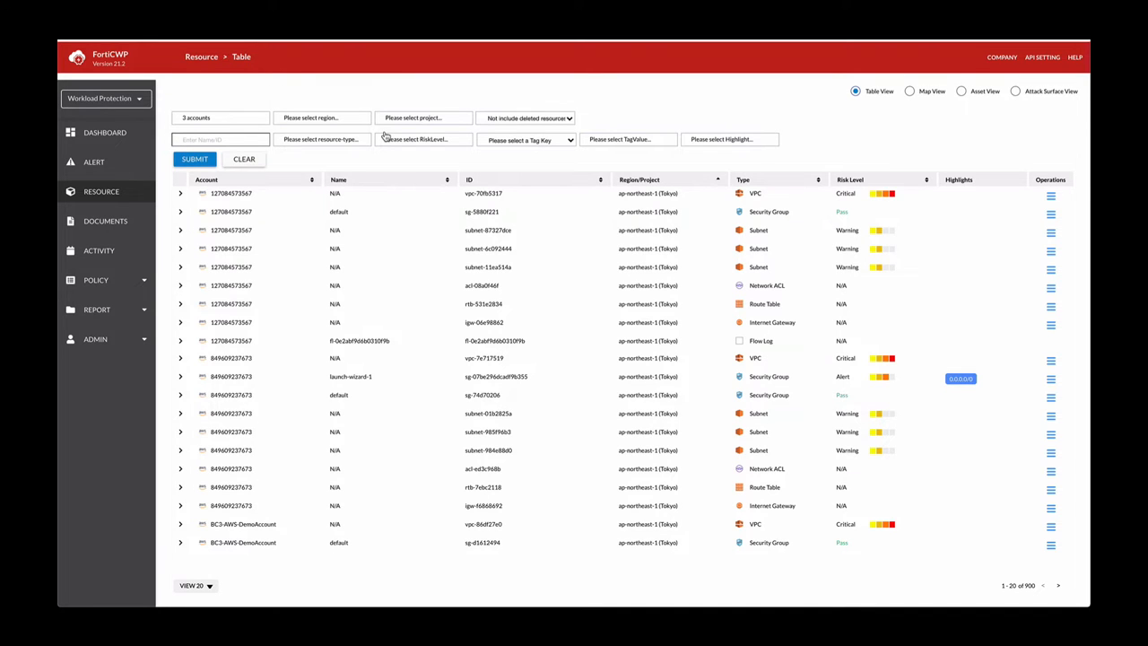
Sort resources by Risk Level and expand the demo-public-write S3 bucket's basic information.
left_click(850, 179)
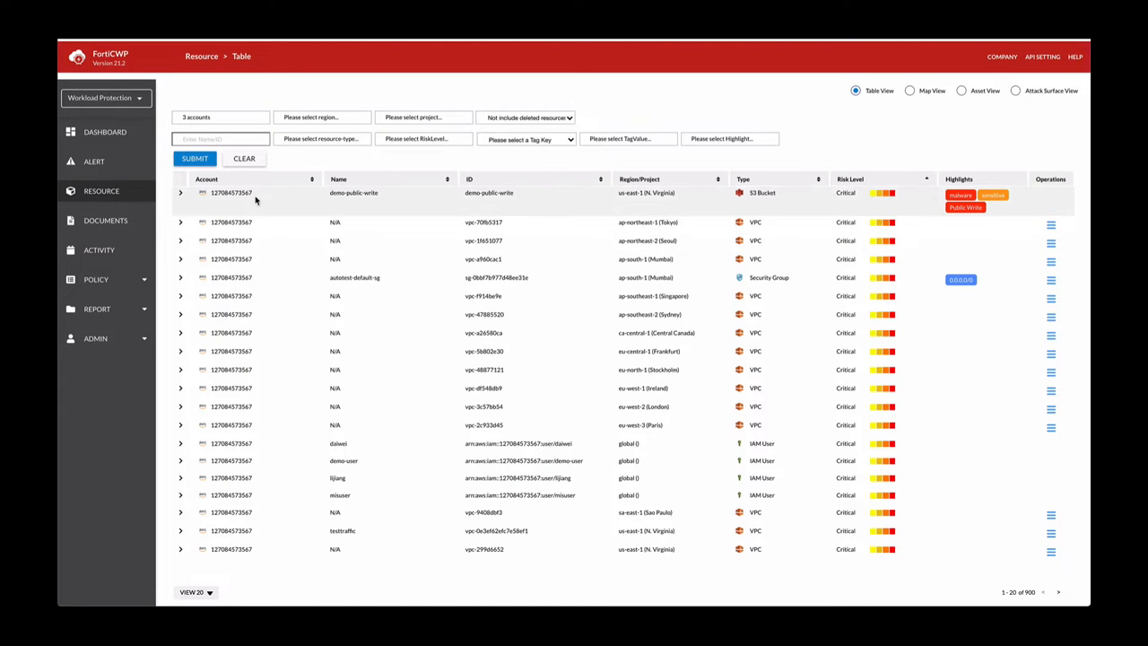
left_click(180, 194)
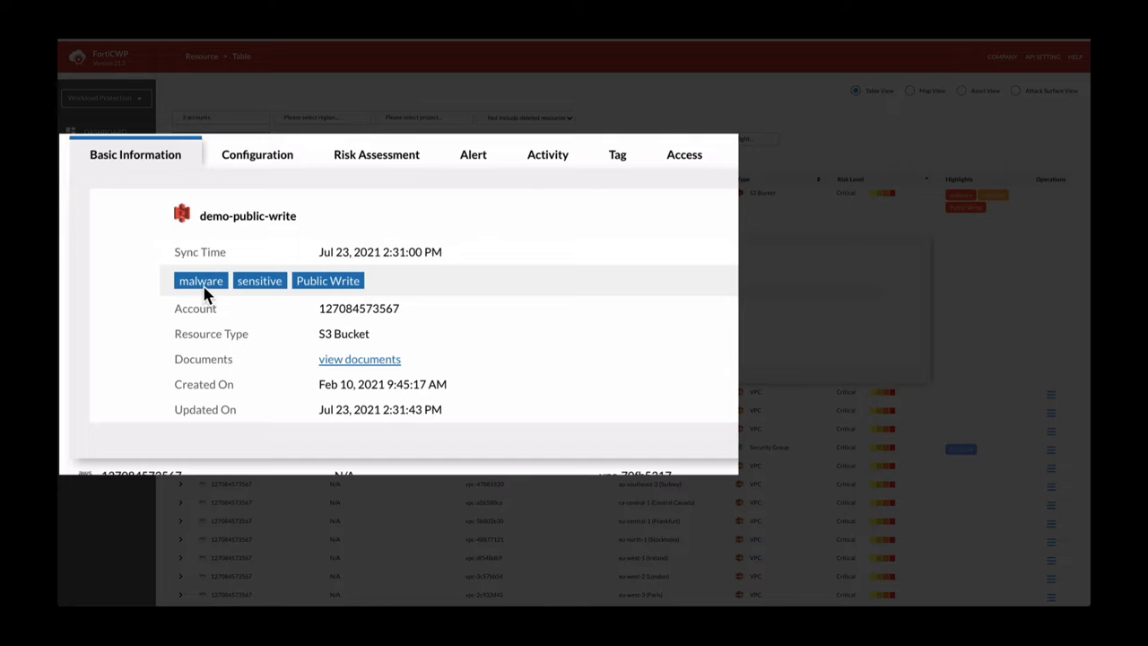
mouse_move(273, 296)
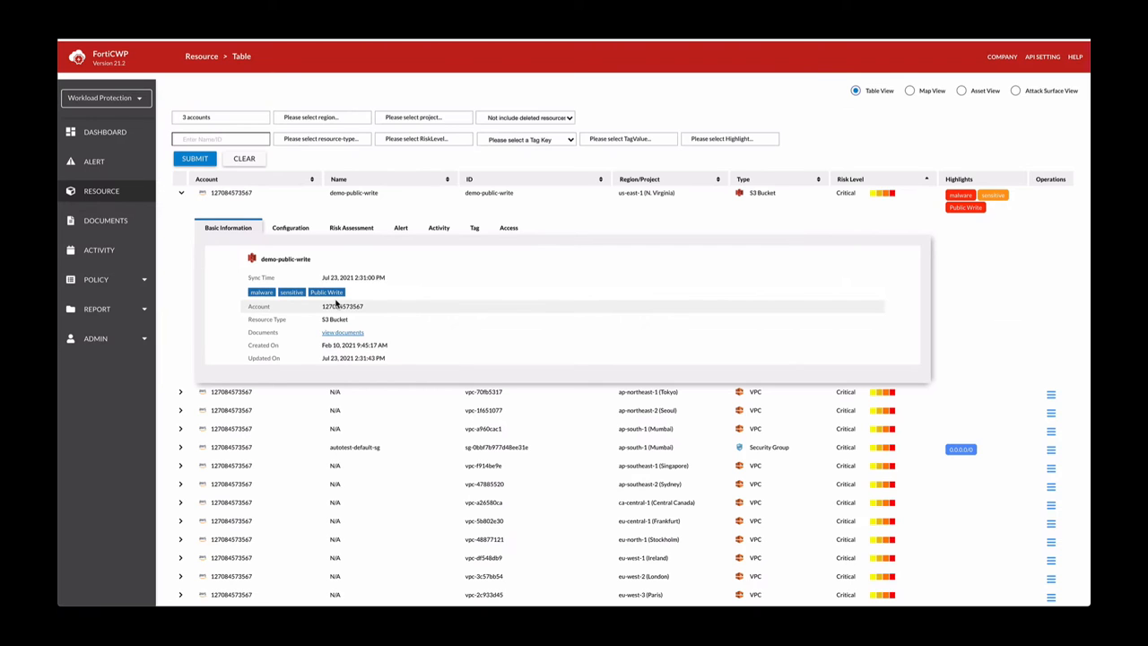
mouse_move(402, 226)
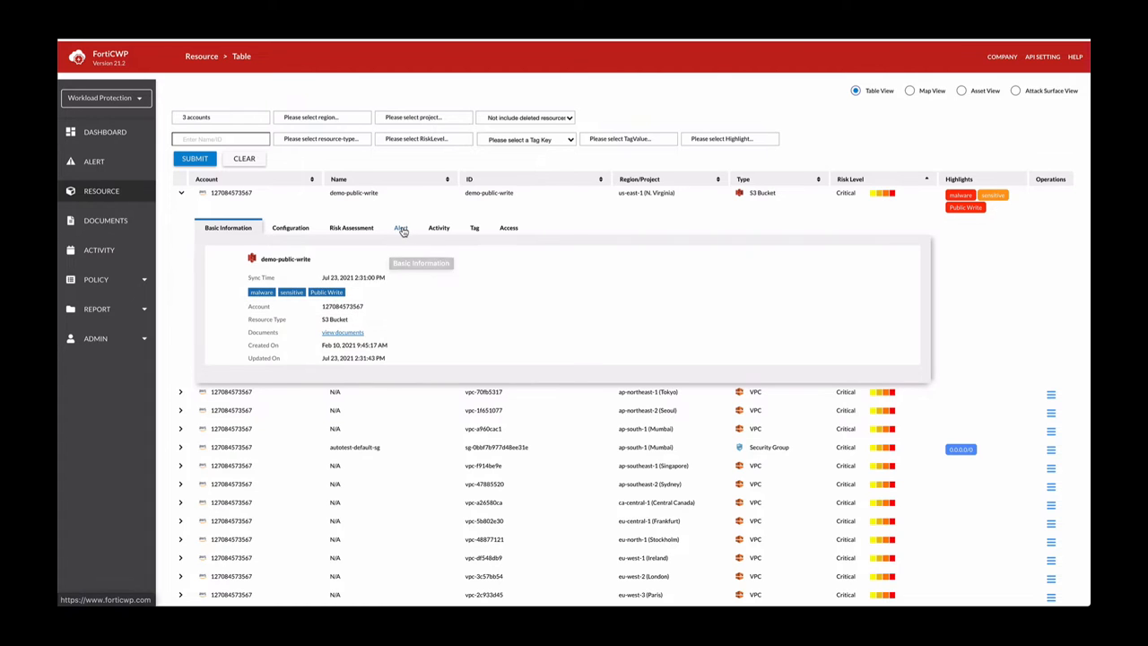
View the bucket's alerts and open 'S3 buckets should not be publicly editable'.
left_click(402, 227)
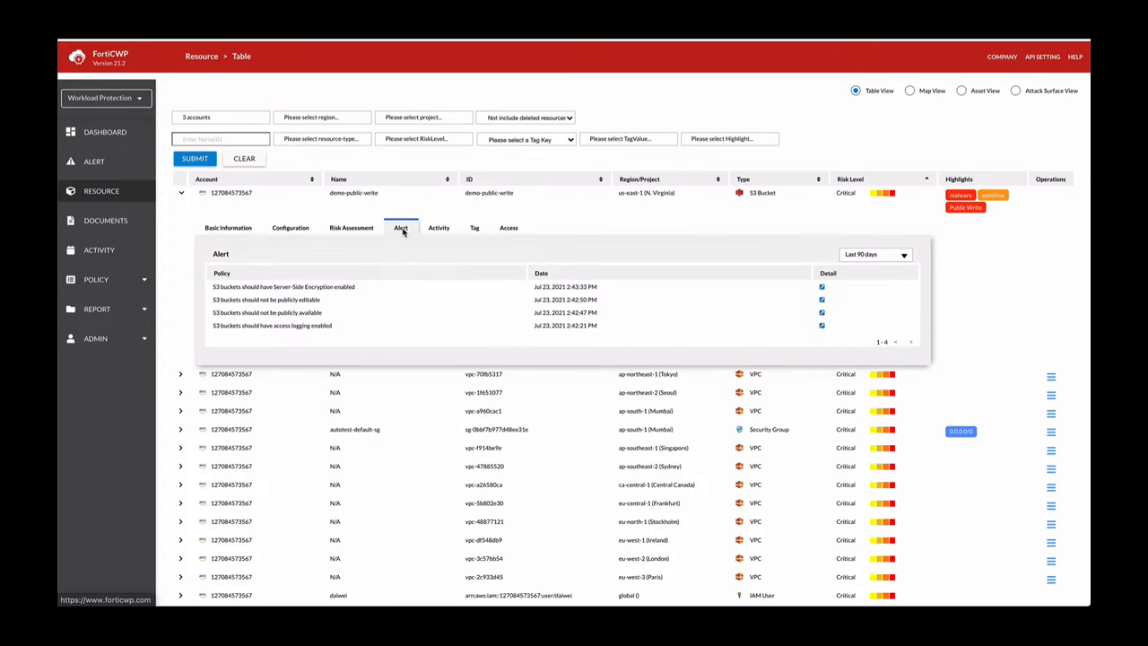
mouse_move(393, 300)
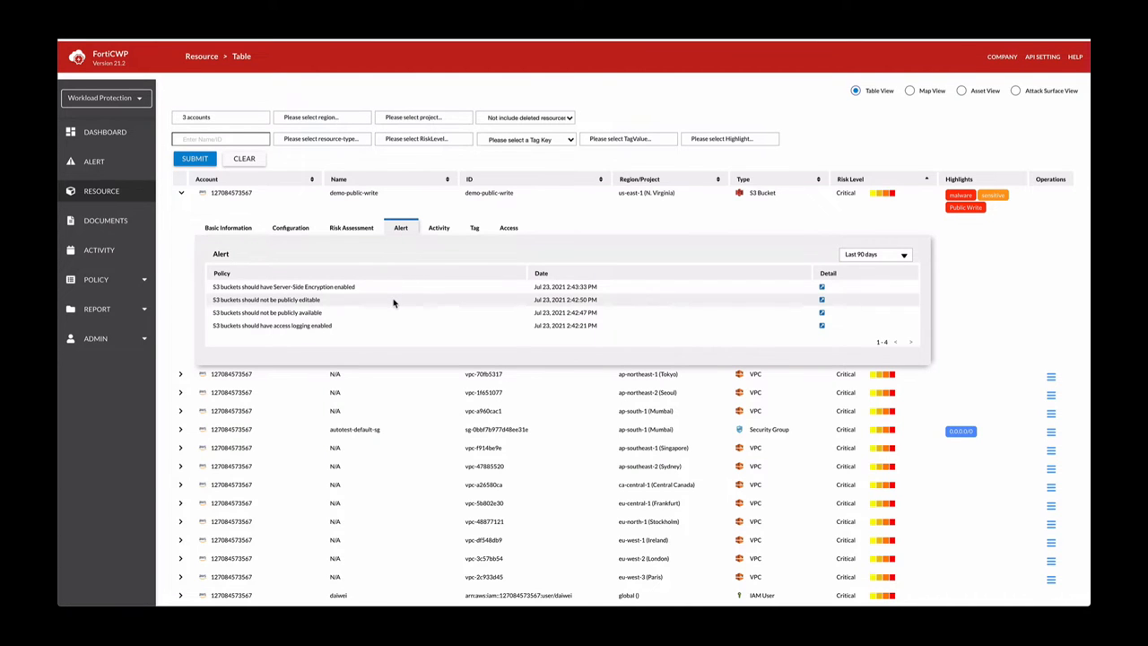
mouse_move(389, 309)
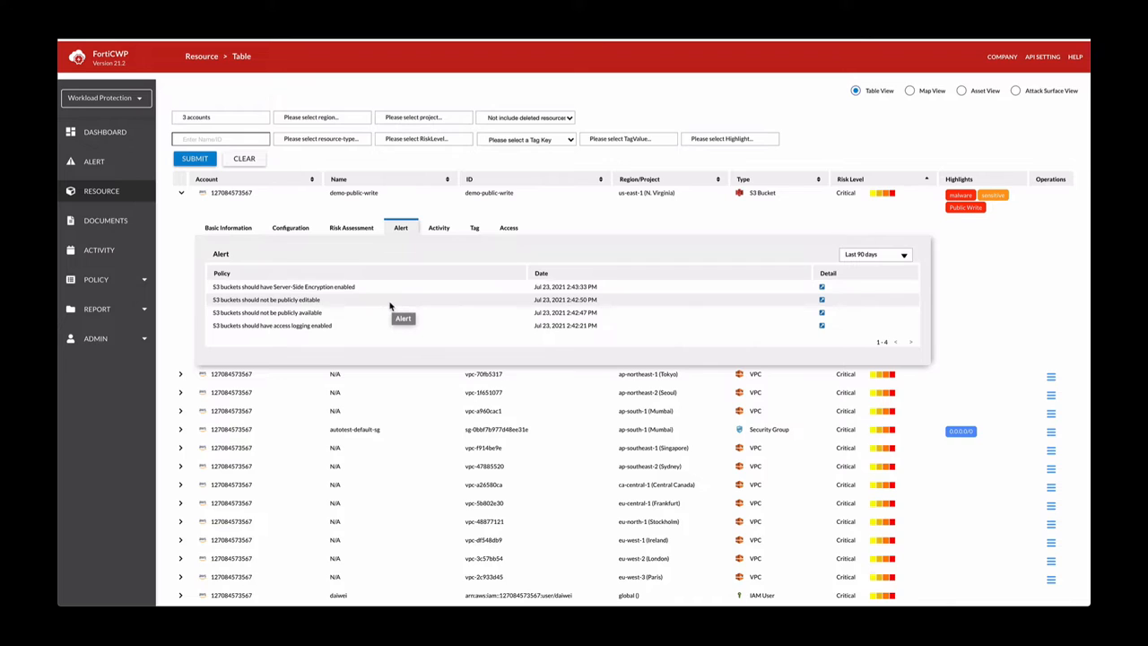
mouse_move(414, 314)
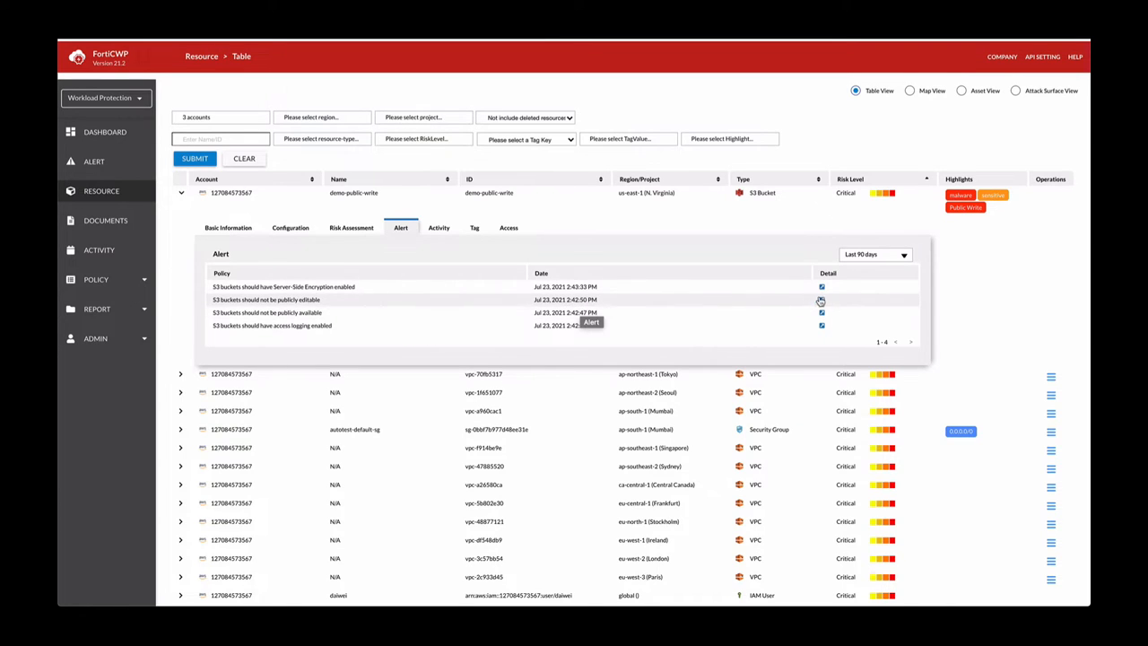
left_click(822, 299)
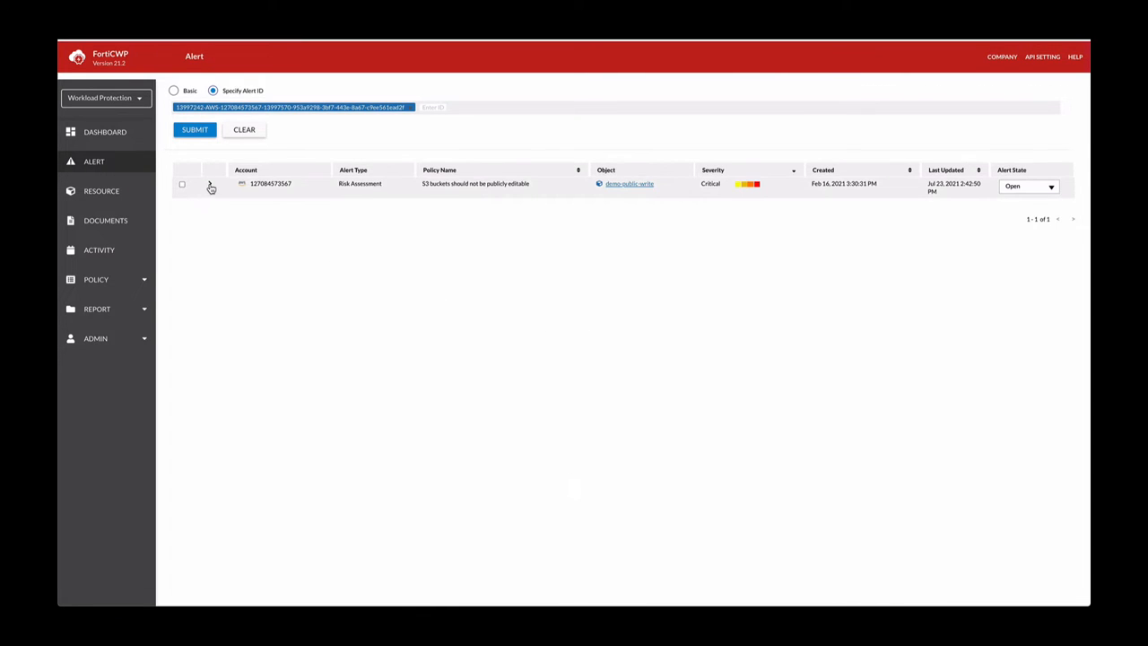
Expand the alert row to show its summary and description.
left_click(201, 183)
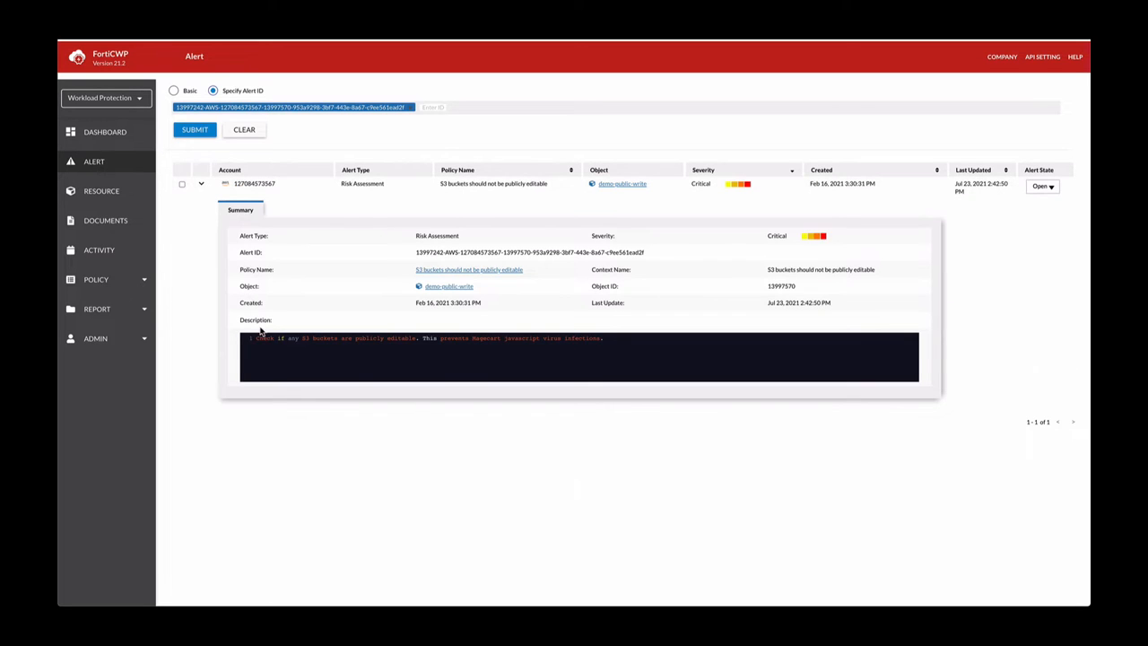
mouse_move(341, 352)
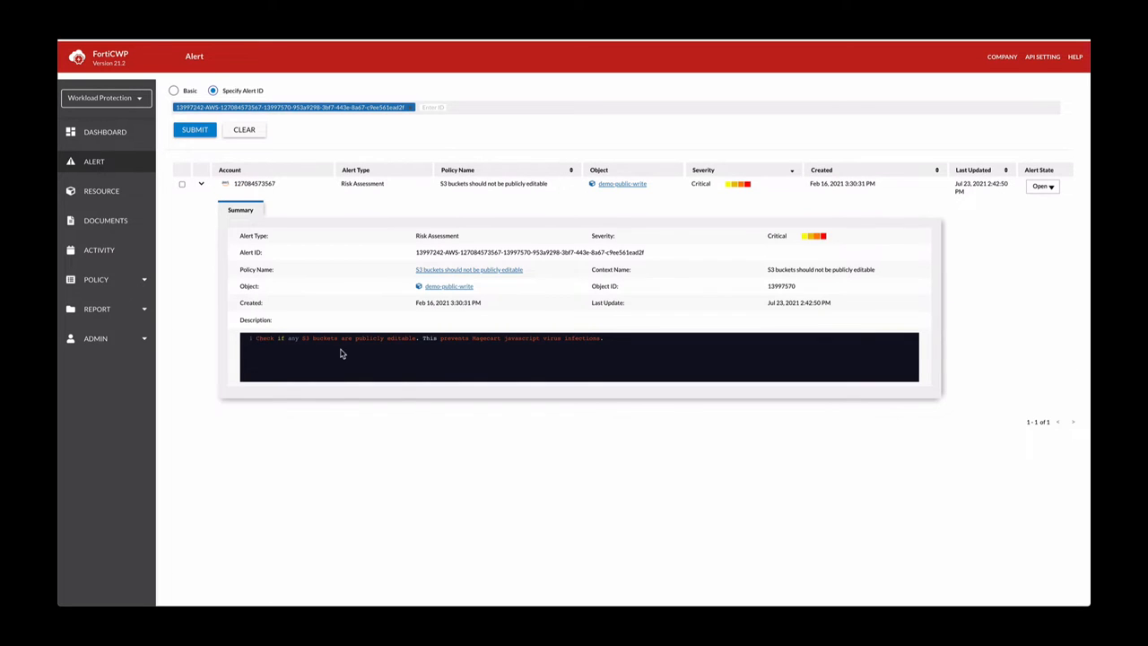
mouse_move(402, 353)
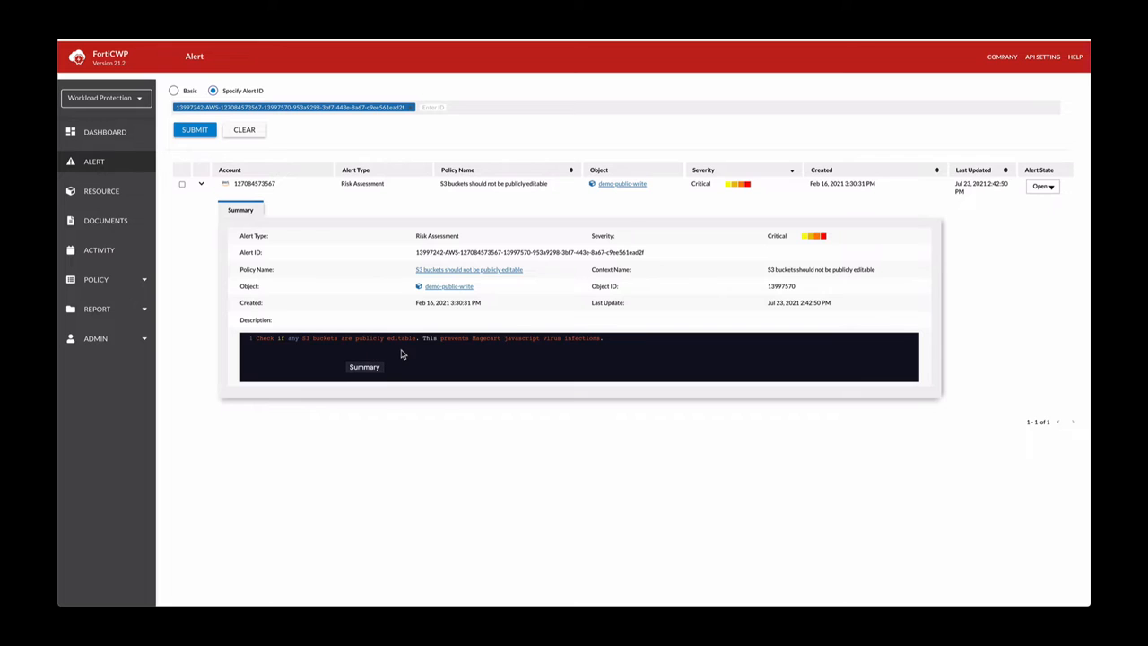
mouse_move(506, 319)
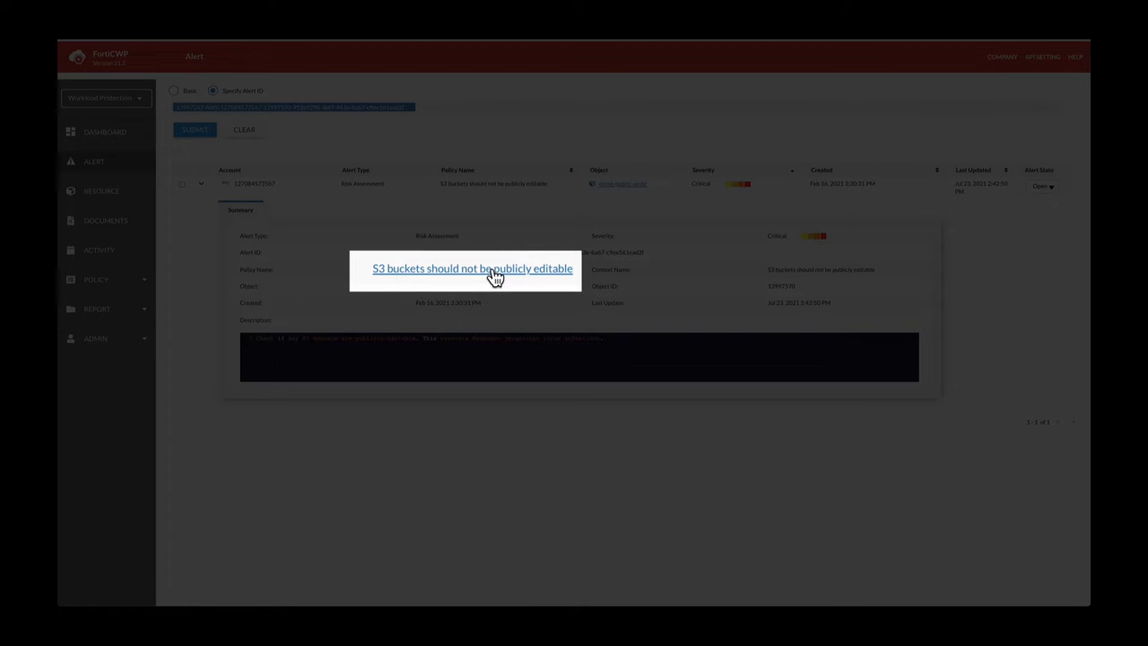
Open the alert's policy in Risk Assessment and view its enabled, AWS and auto-fix settings.
left_click(472, 270)
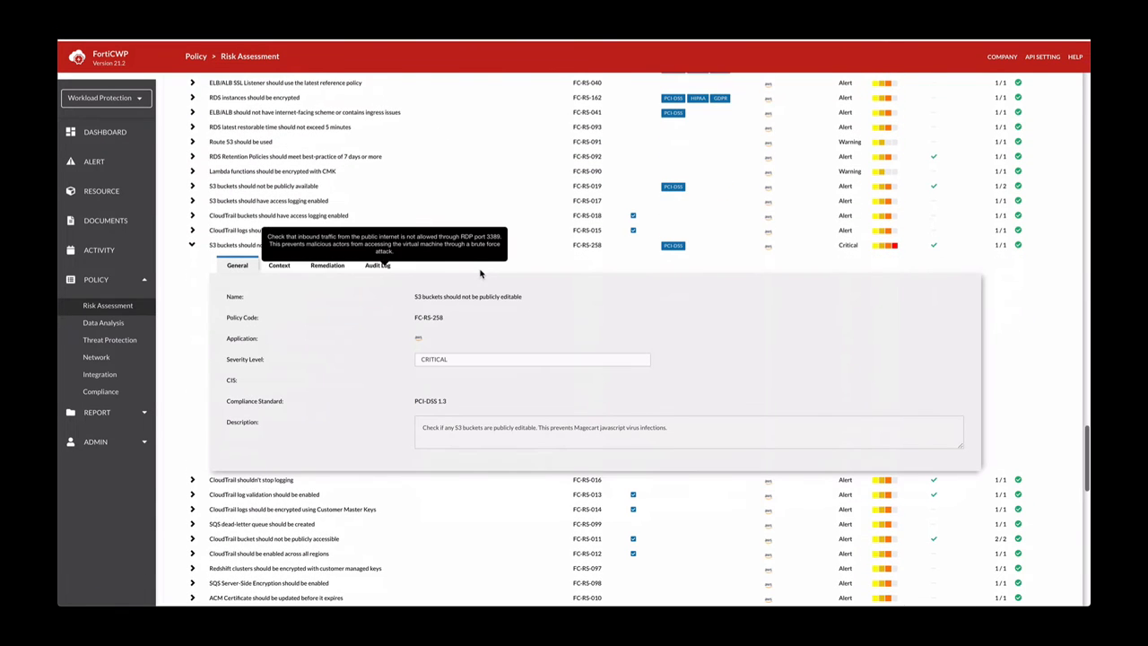
mouse_move(288, 279)
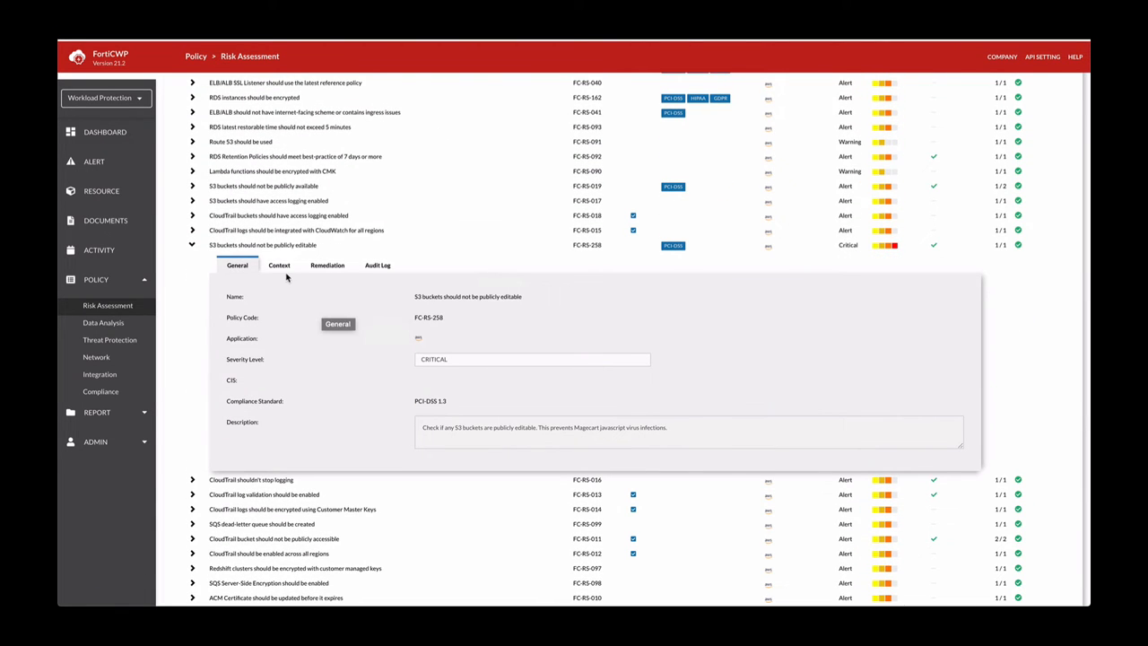
left_click(280, 266)
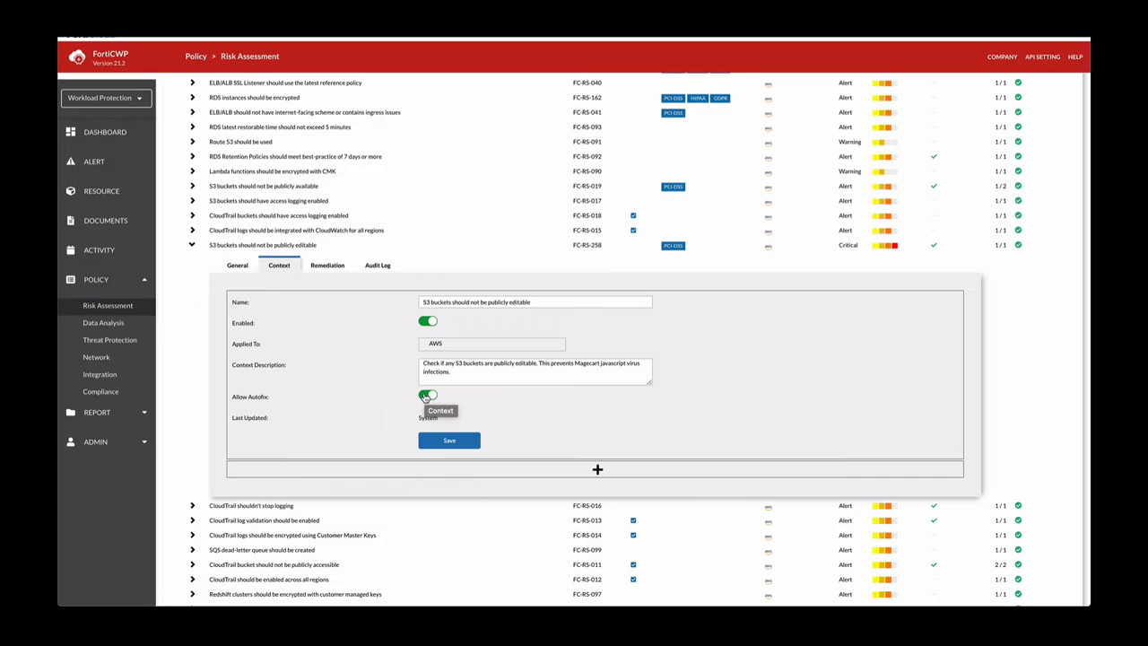
left_click(427, 397)
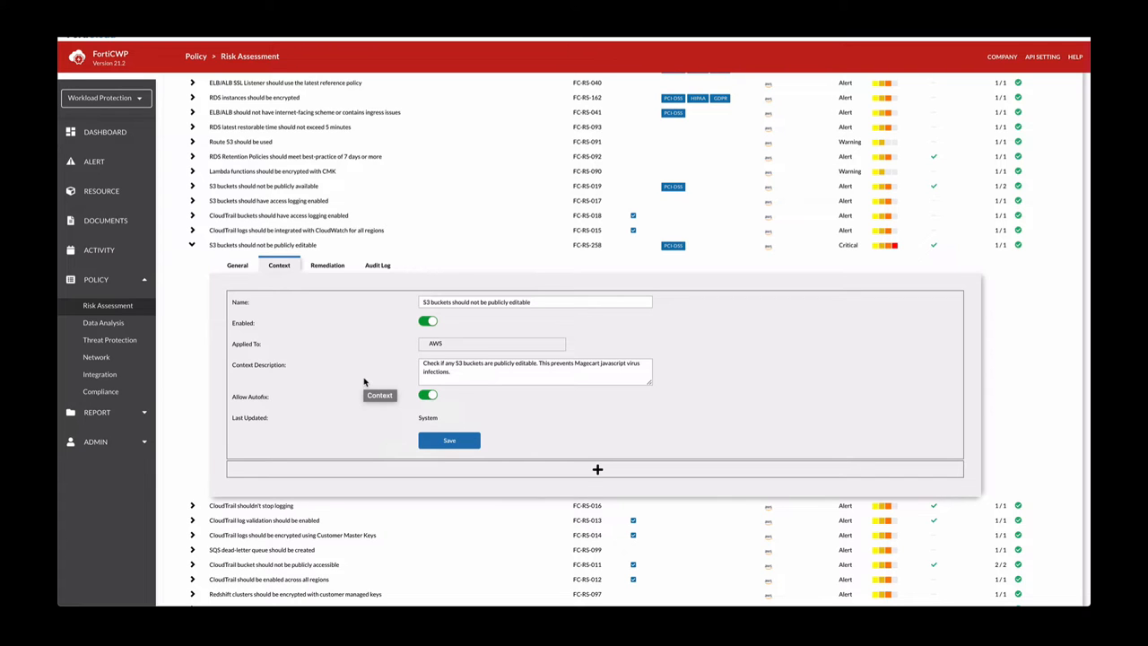
mouse_move(327, 265)
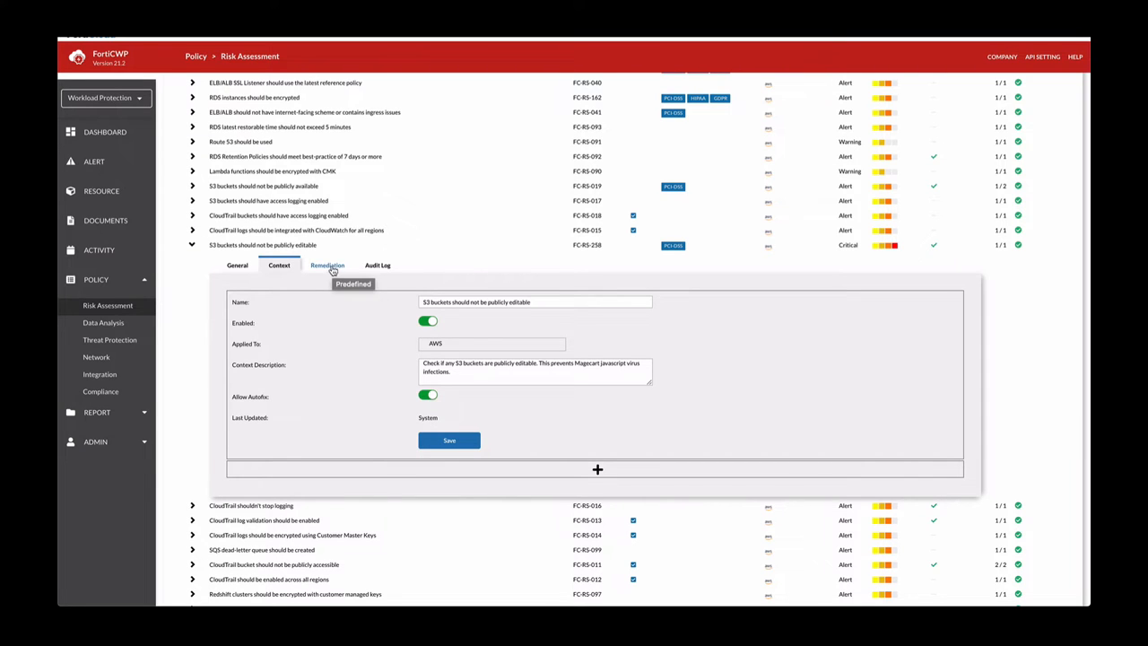
Read the policy's remediation steps for disabling public S3 access, then return to the Dashboard.
left_click(326, 265)
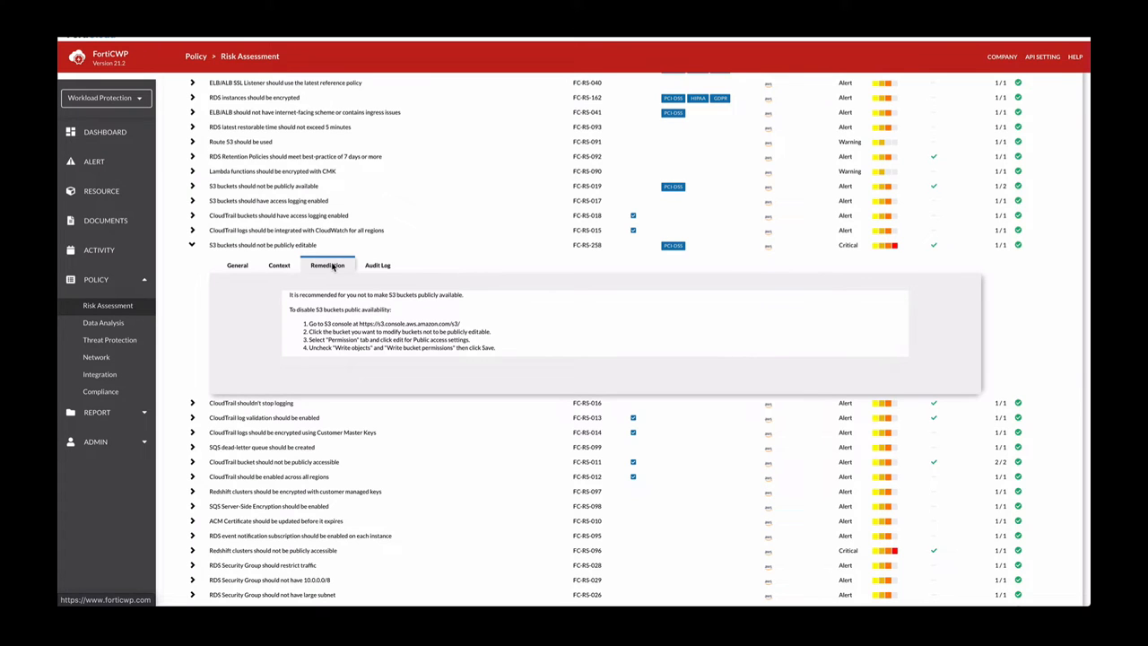
mouse_move(359, 303)
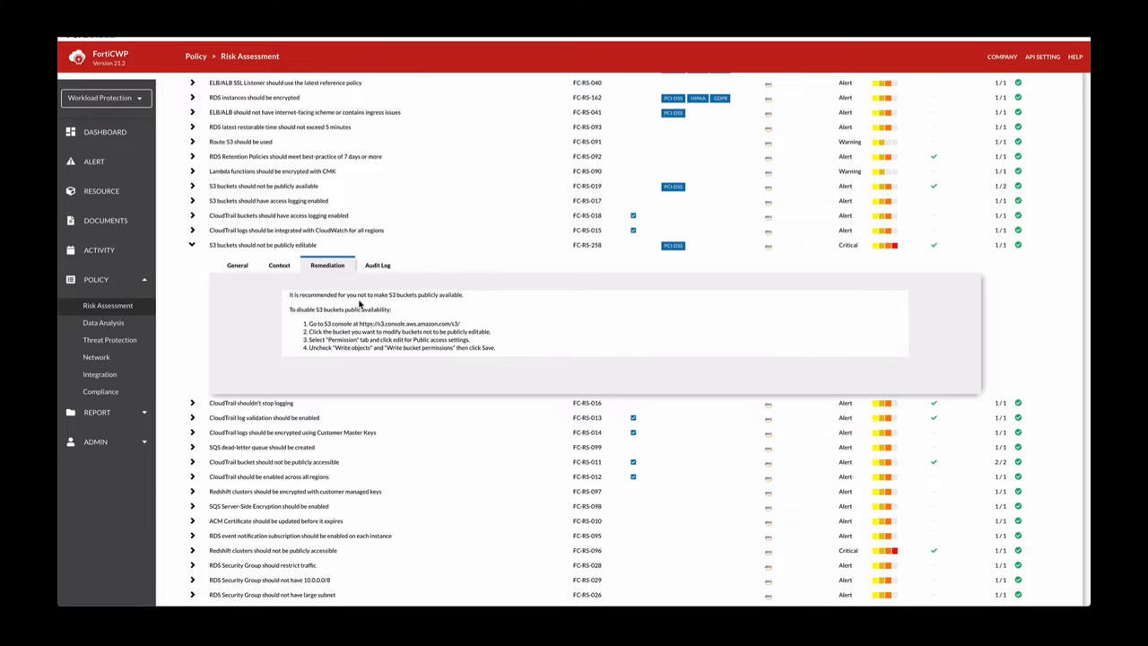
mouse_move(352, 352)
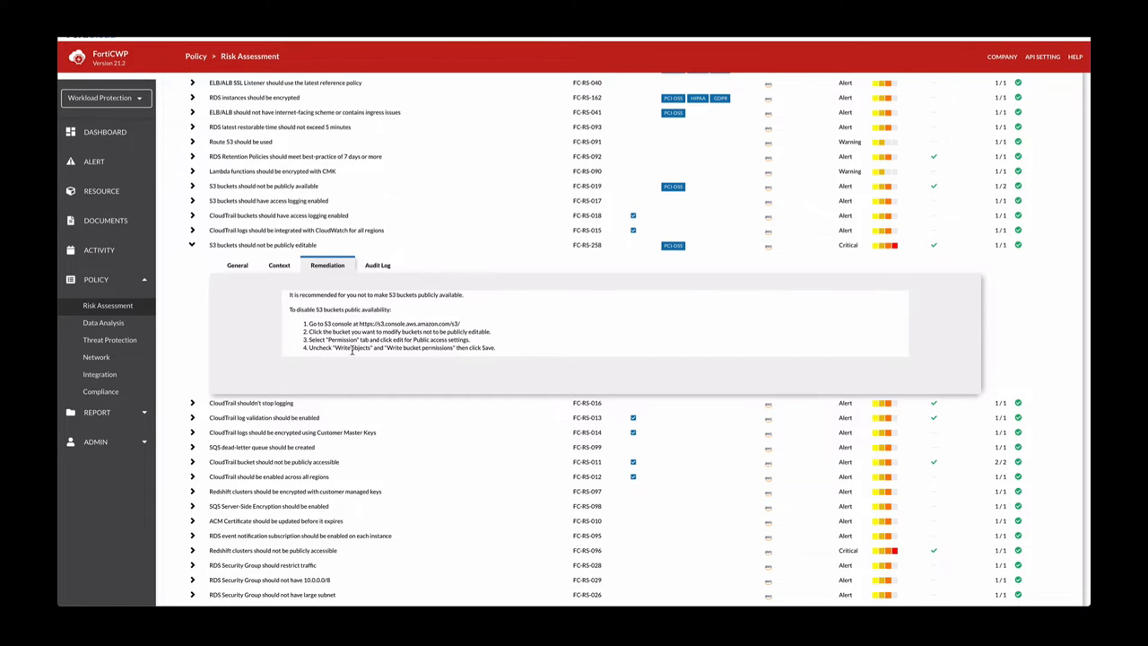
left_click(104, 133)
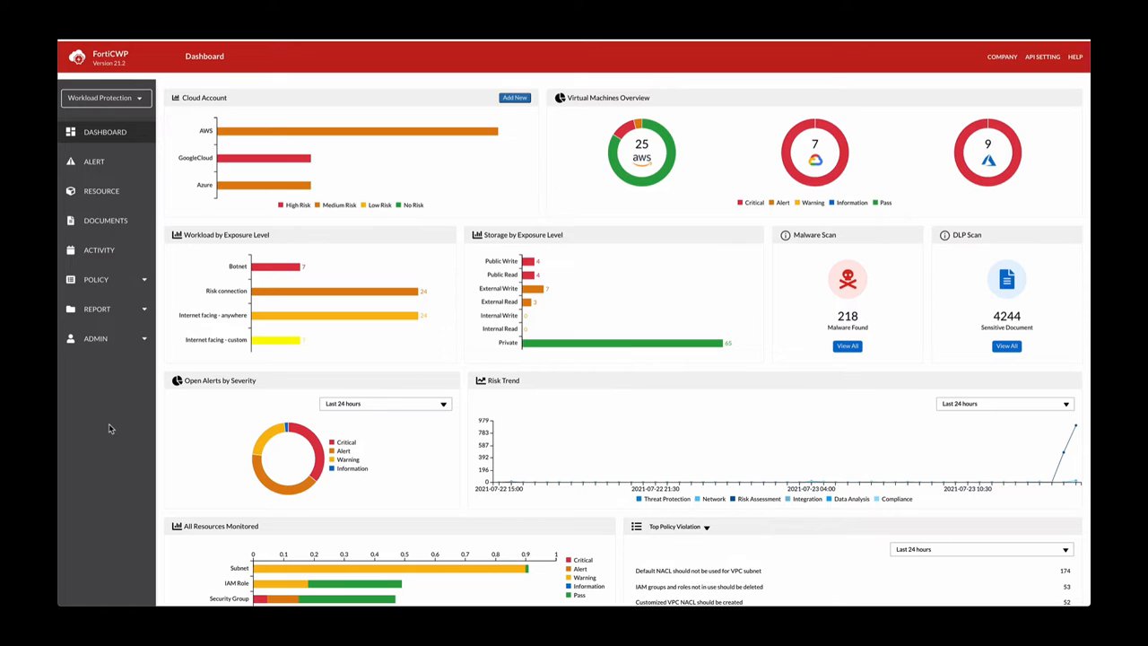
Enlarge the Workload by Exposure Level chart showing Botnet 7 and Risk connection 24.
left_click(226, 234)
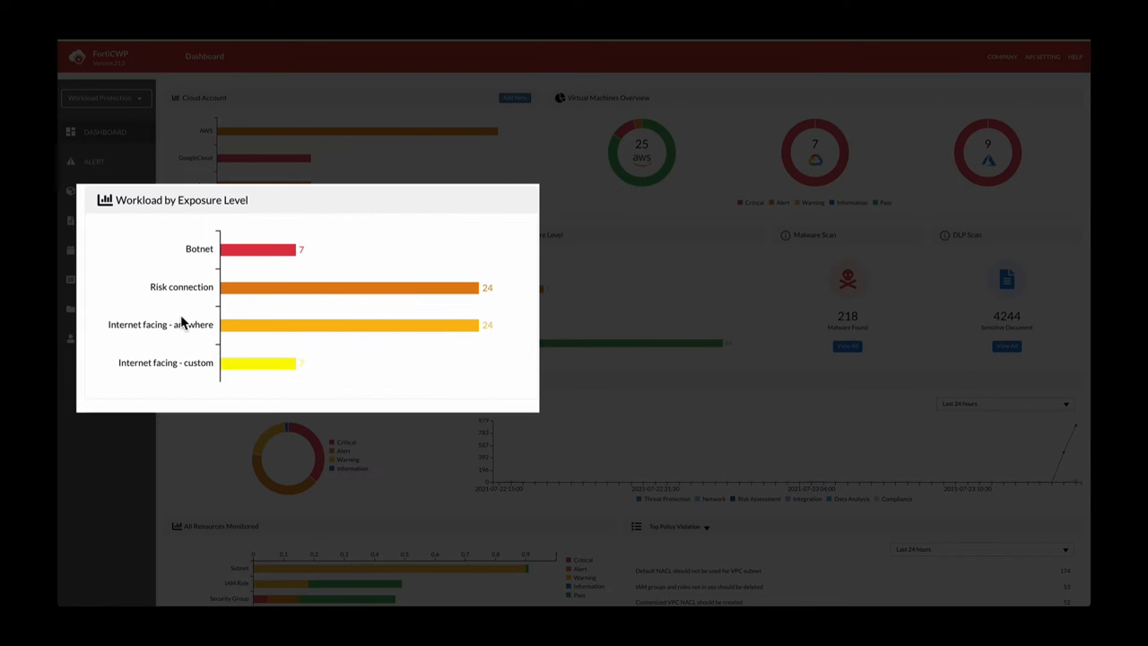
mouse_move(260, 287)
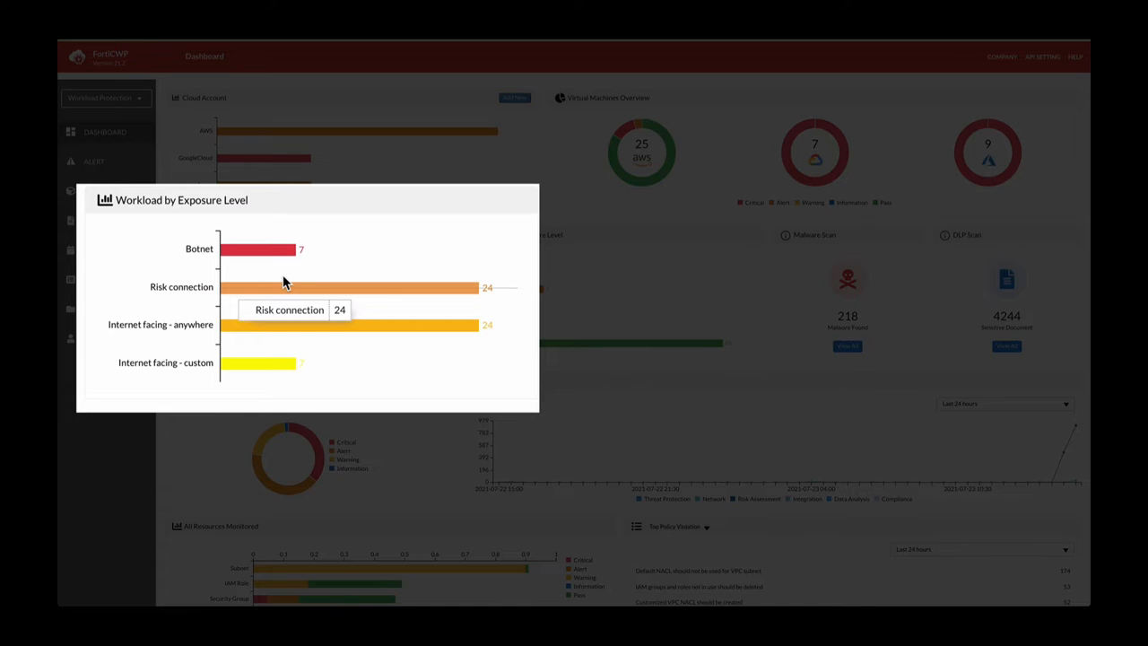
mouse_move(439, 240)
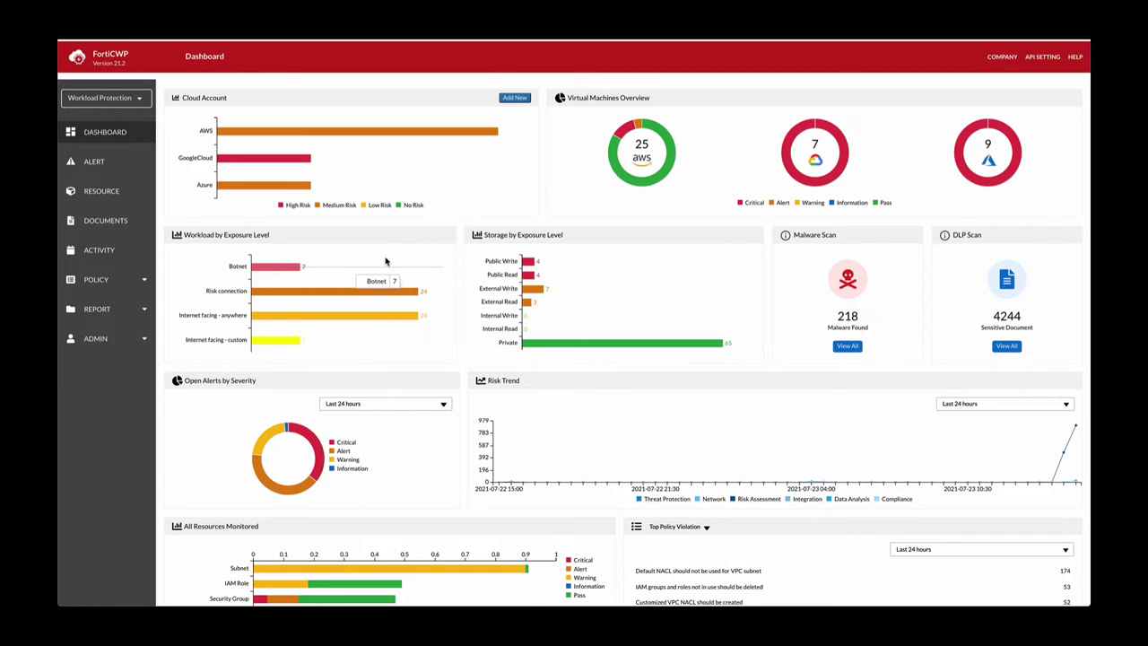
mouse_move(280, 269)
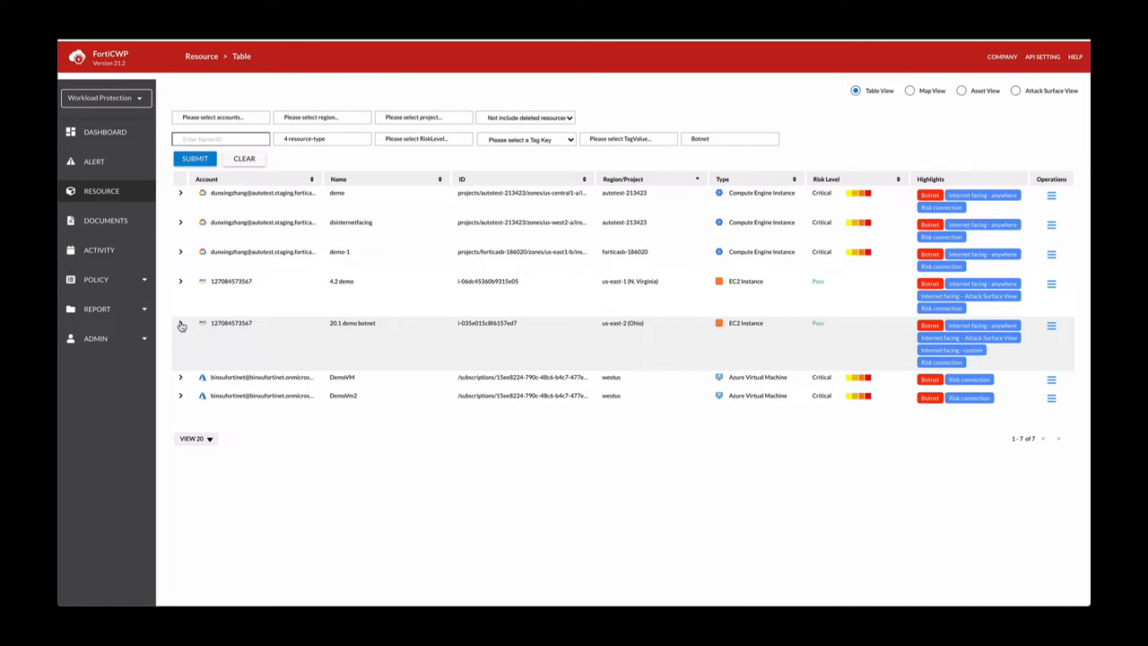
Expand the 20.1 demo botnet instance and open its Traffic map from Operations.
left_click(180, 327)
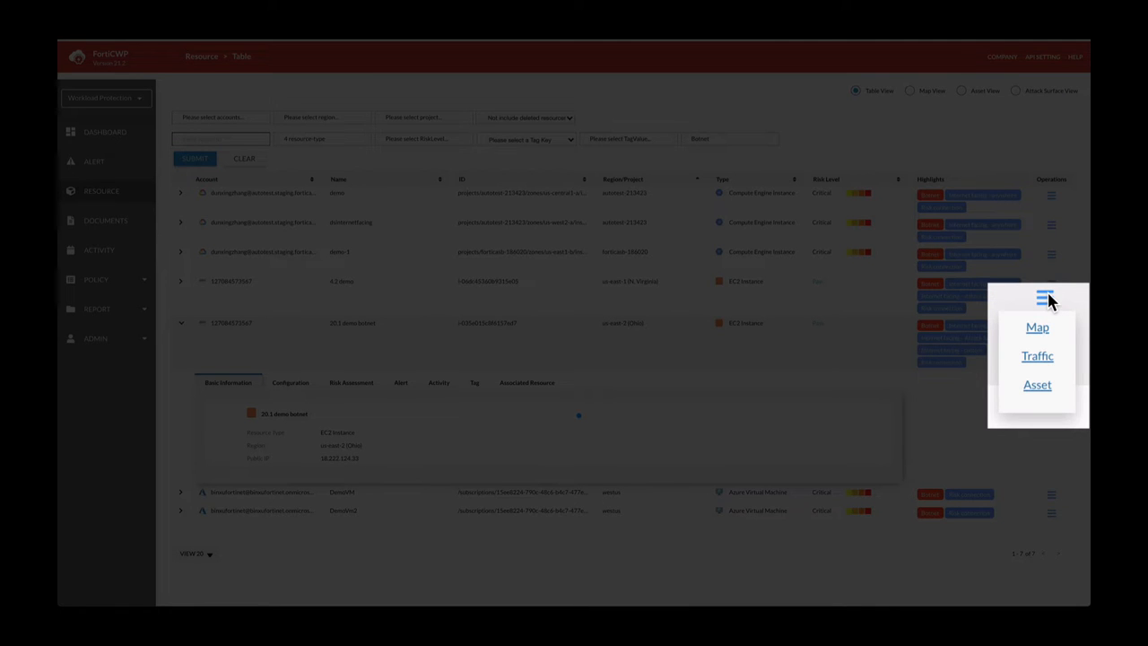
left_click(1037, 356)
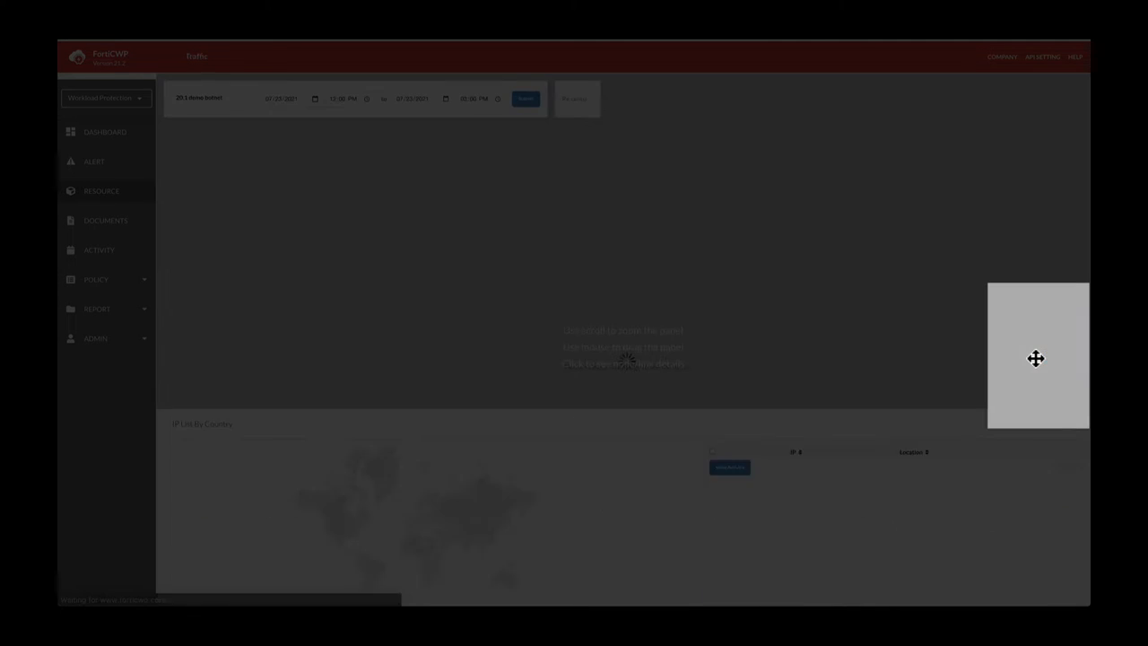
Show the suspicious-IP connection's violated policy and load its Traffic Details list.
left_click(526, 99)
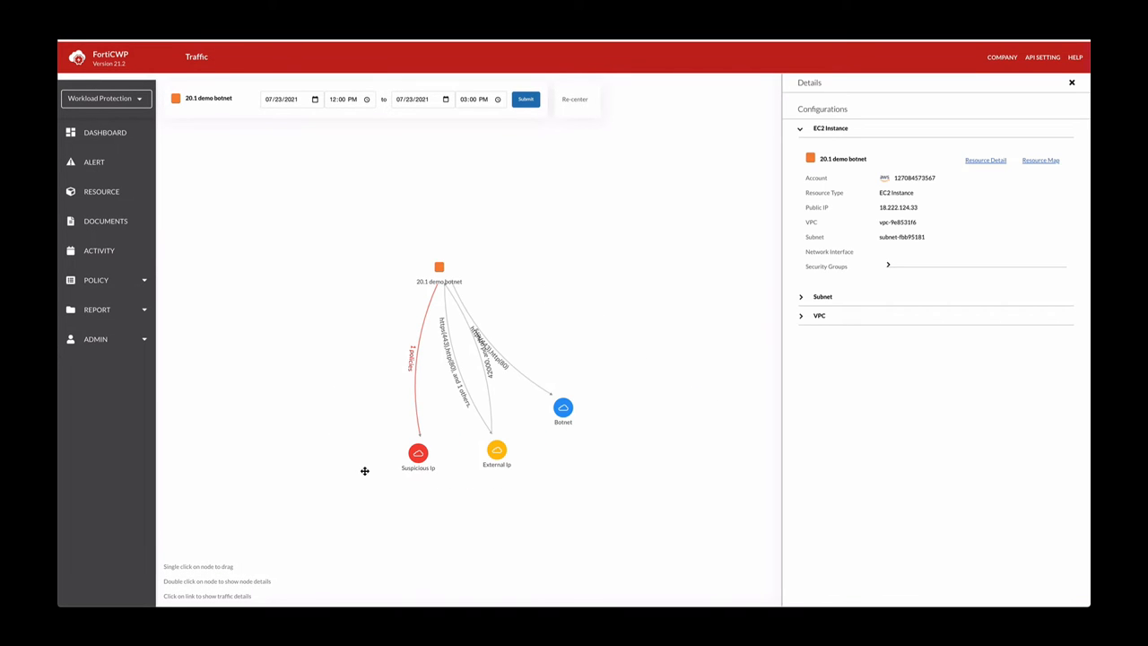
mouse_move(409, 463)
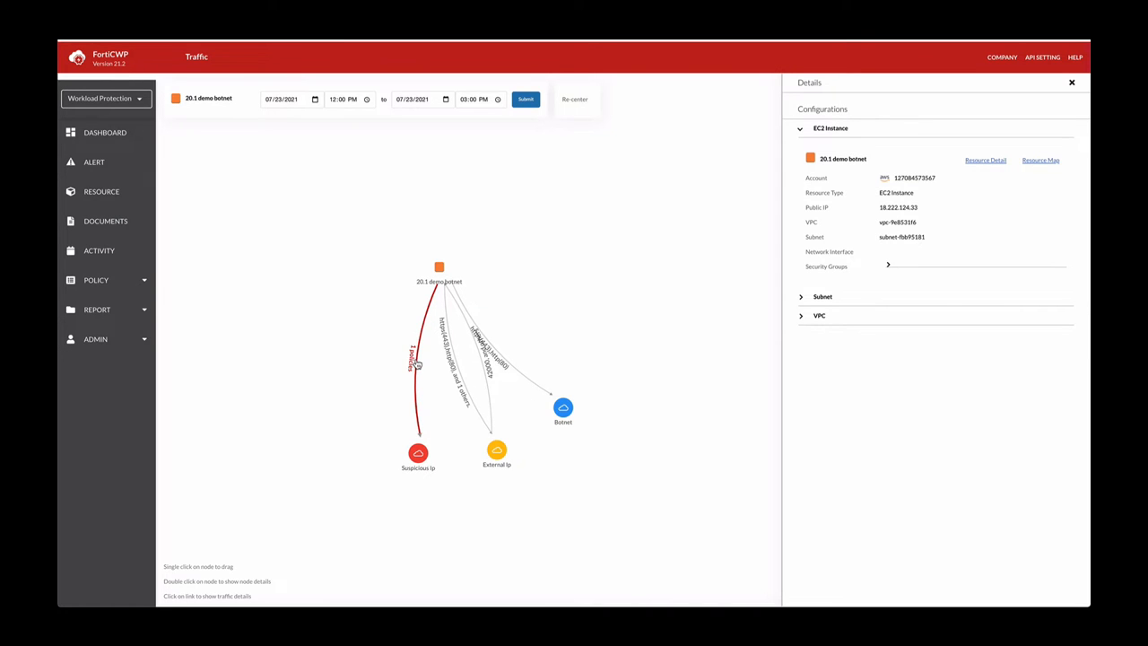
left_click(415, 357)
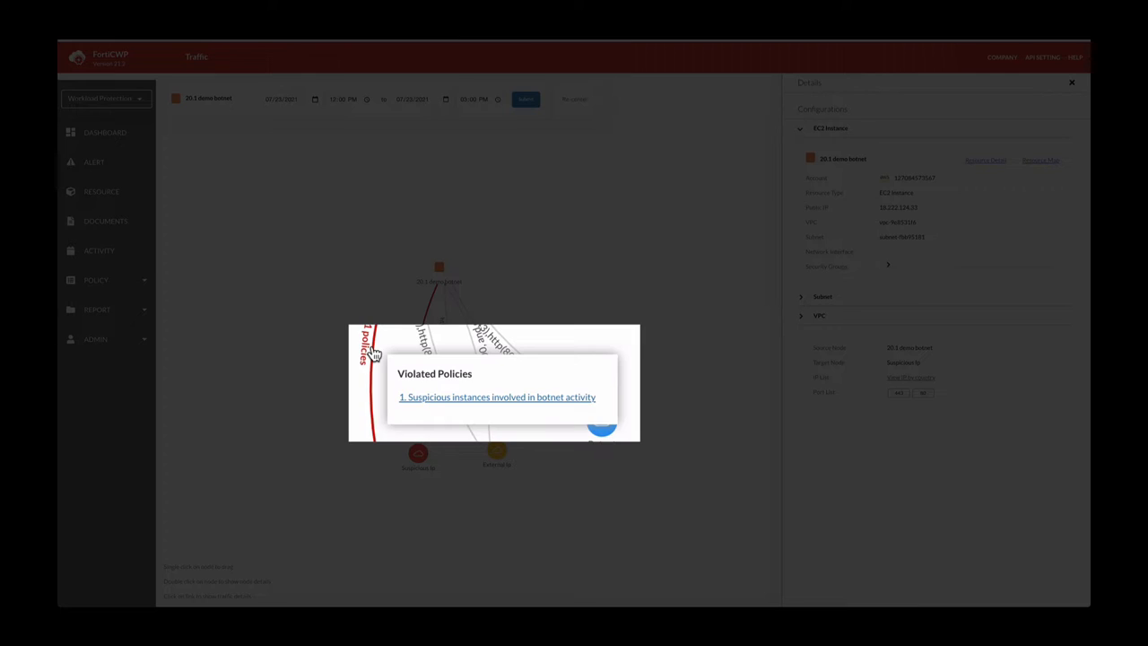
mouse_move(463, 384)
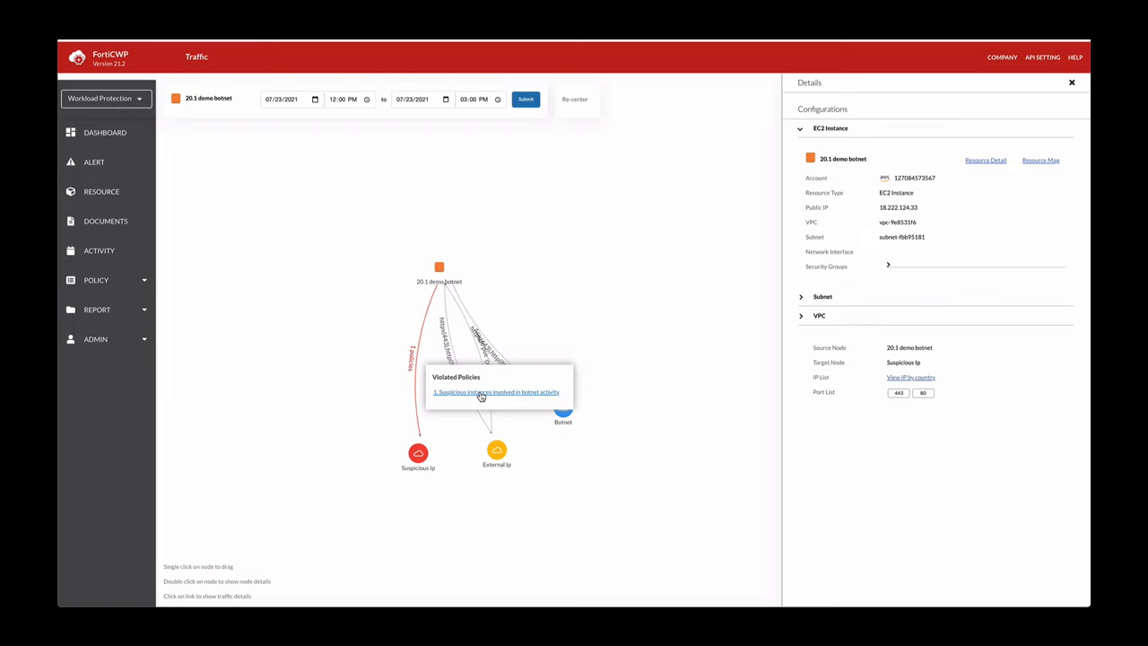
left_click(495, 391)
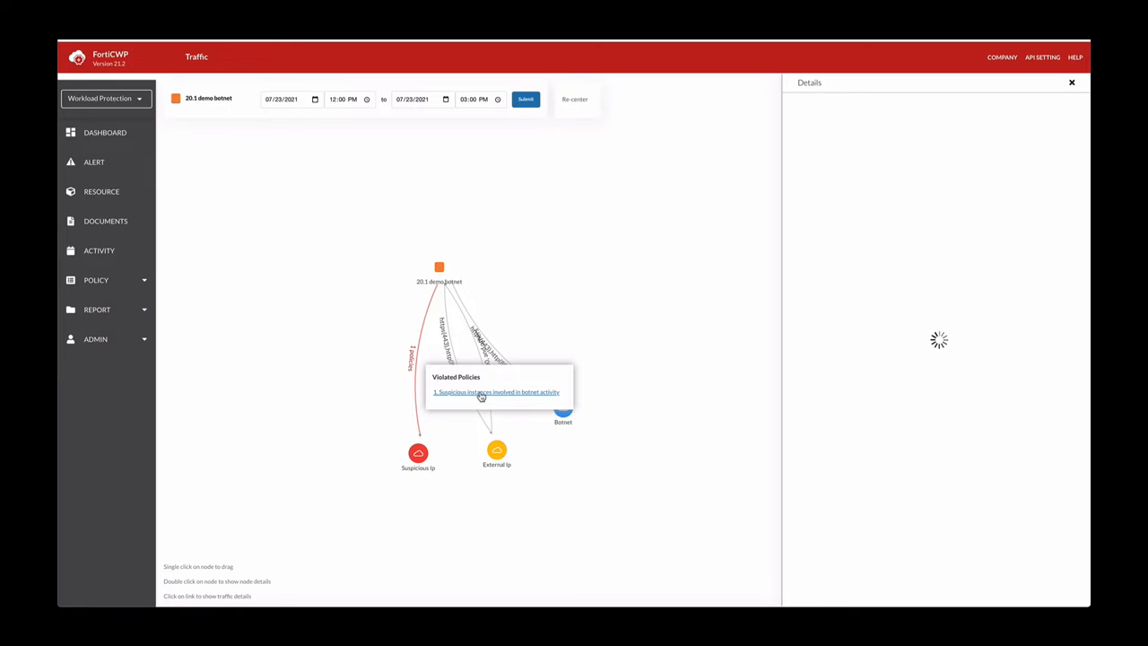
left_click(496, 392)
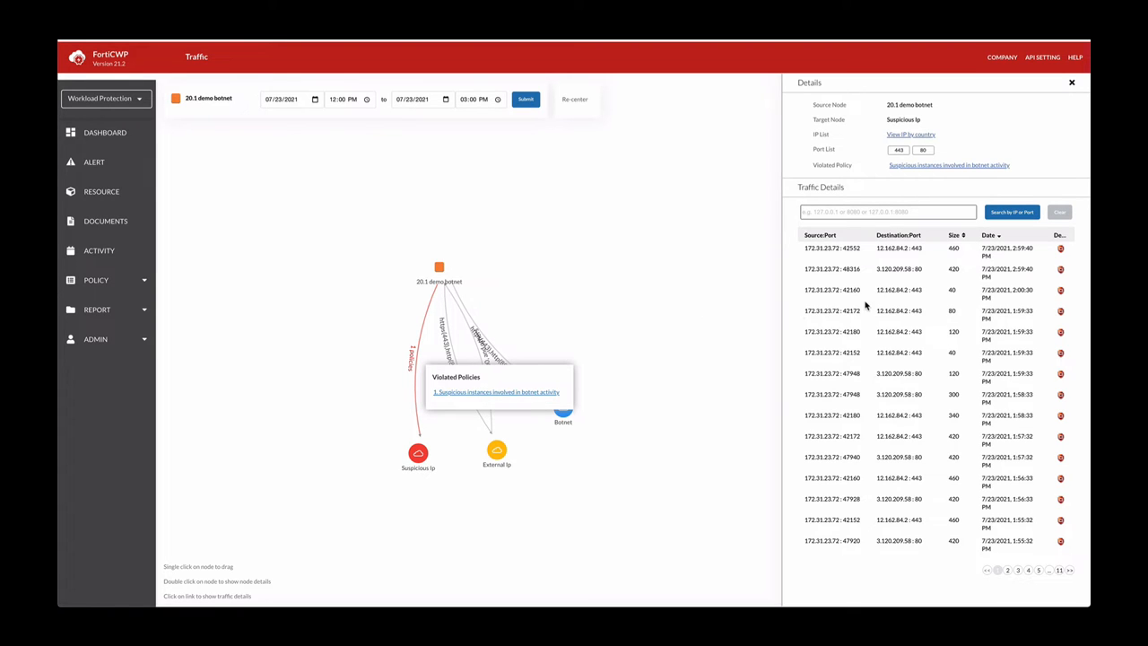
mouse_move(962, 276)
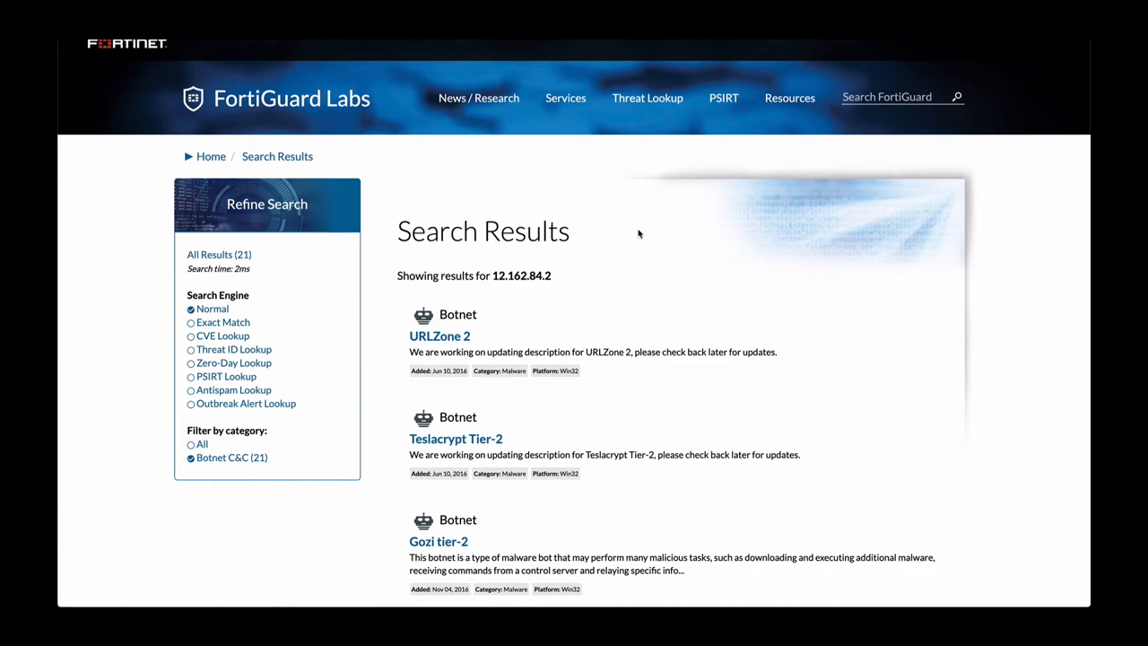
Scroll through the 21 Botnet C&C results for 12.162.84.2 in FortiGuard Labs.
scroll("down", 3)
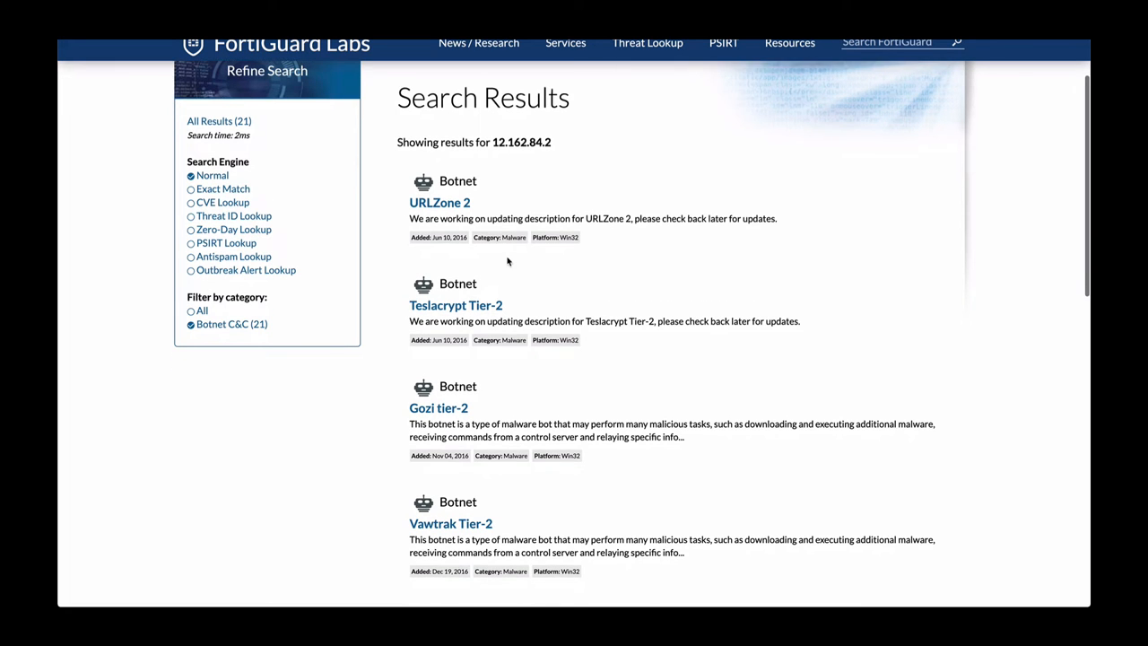
scroll("down", 3)
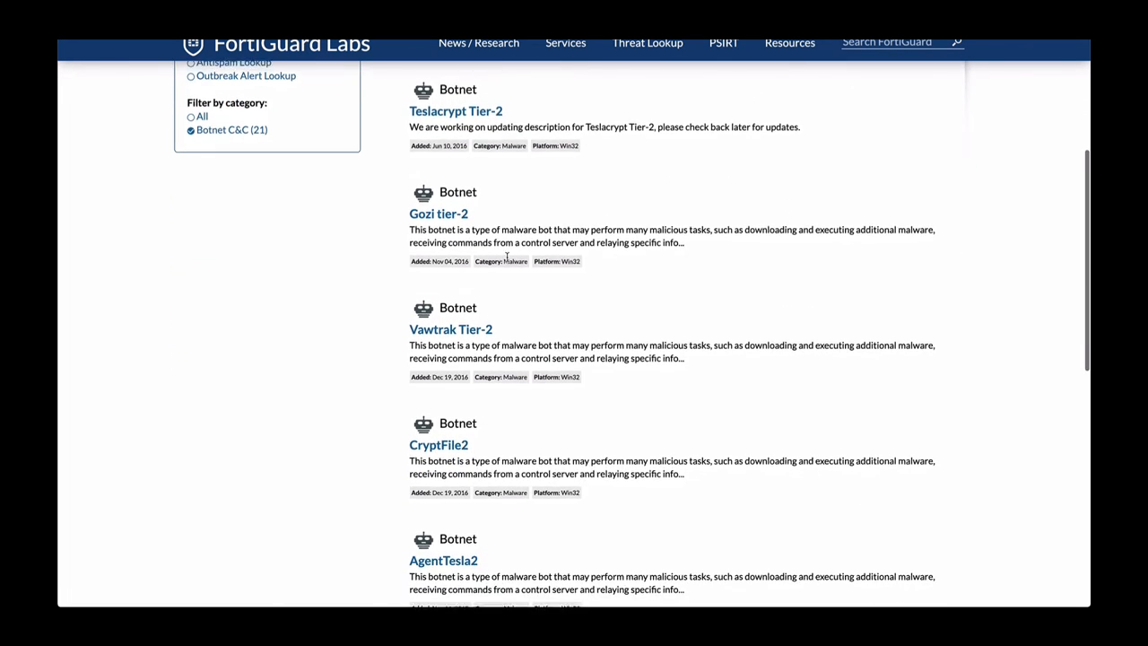
scroll("up", 3)
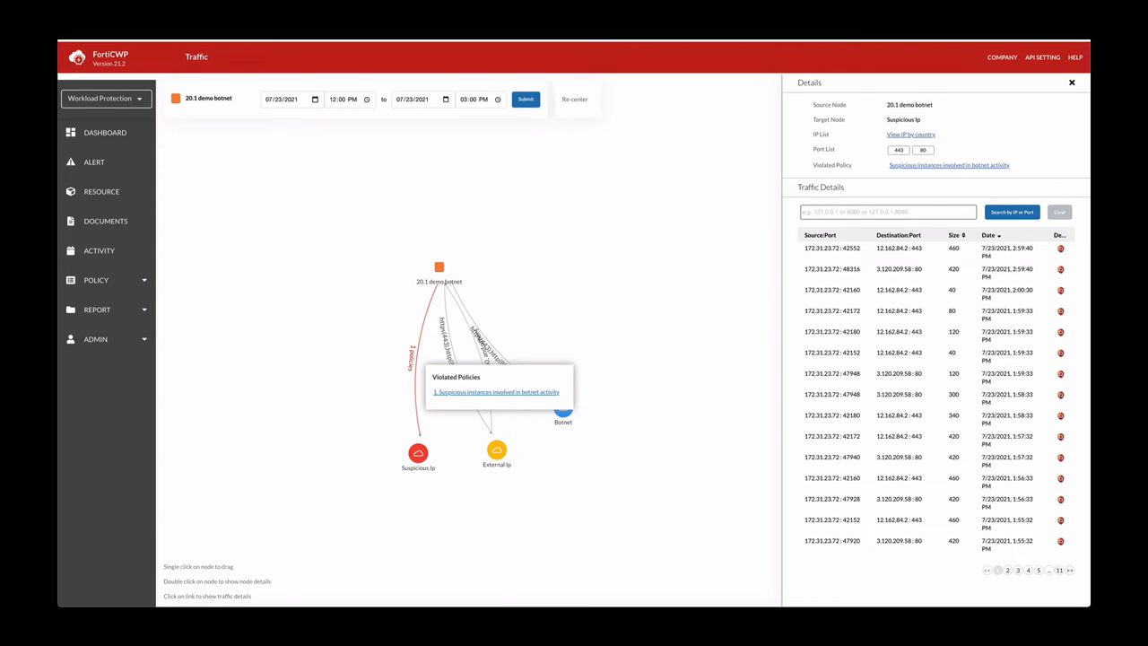
mouse_move(682, 244)
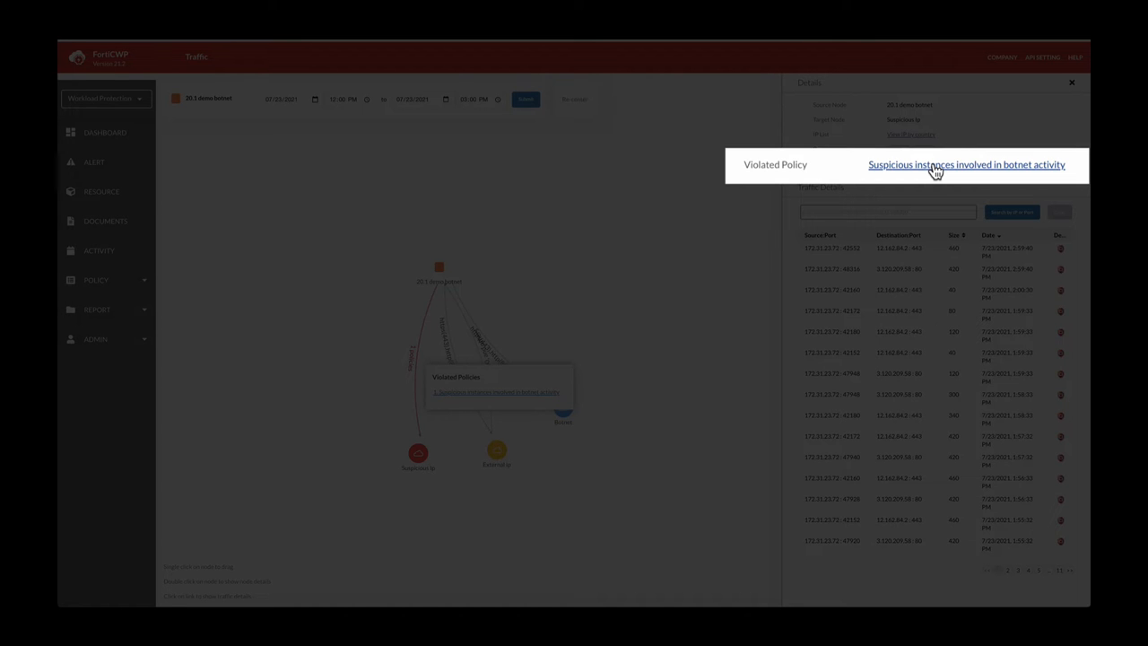
Open 'Suspicious instances involved in botnet activity' and show its AWS, Google Cloud and Azure remediation.
left_click(965, 165)
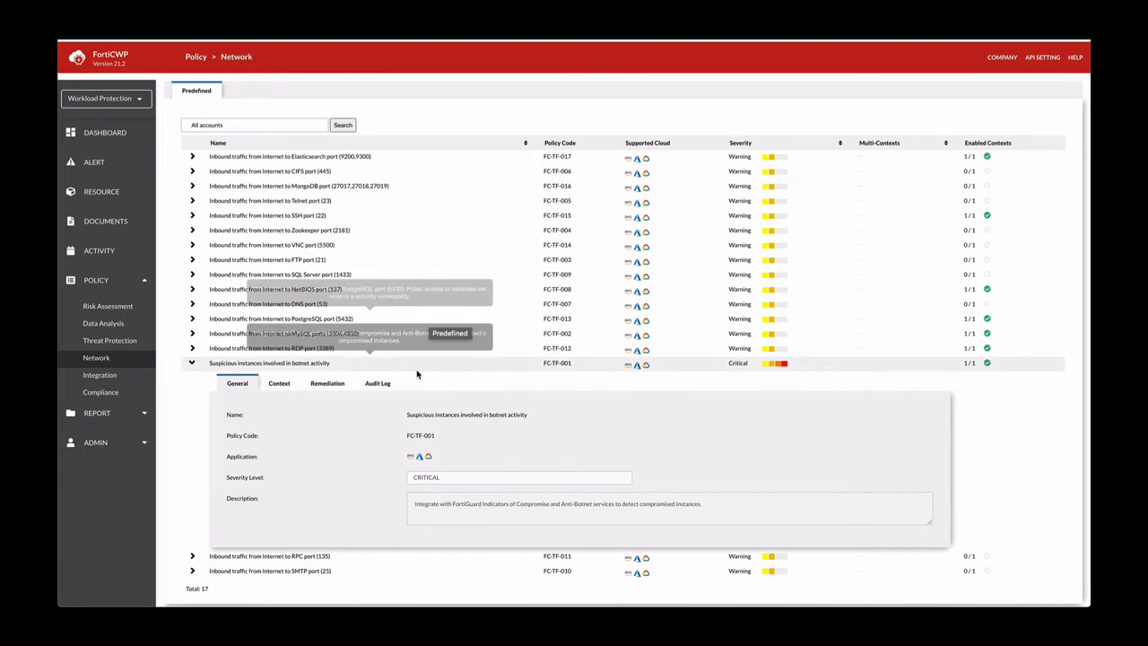
left_click(326, 384)
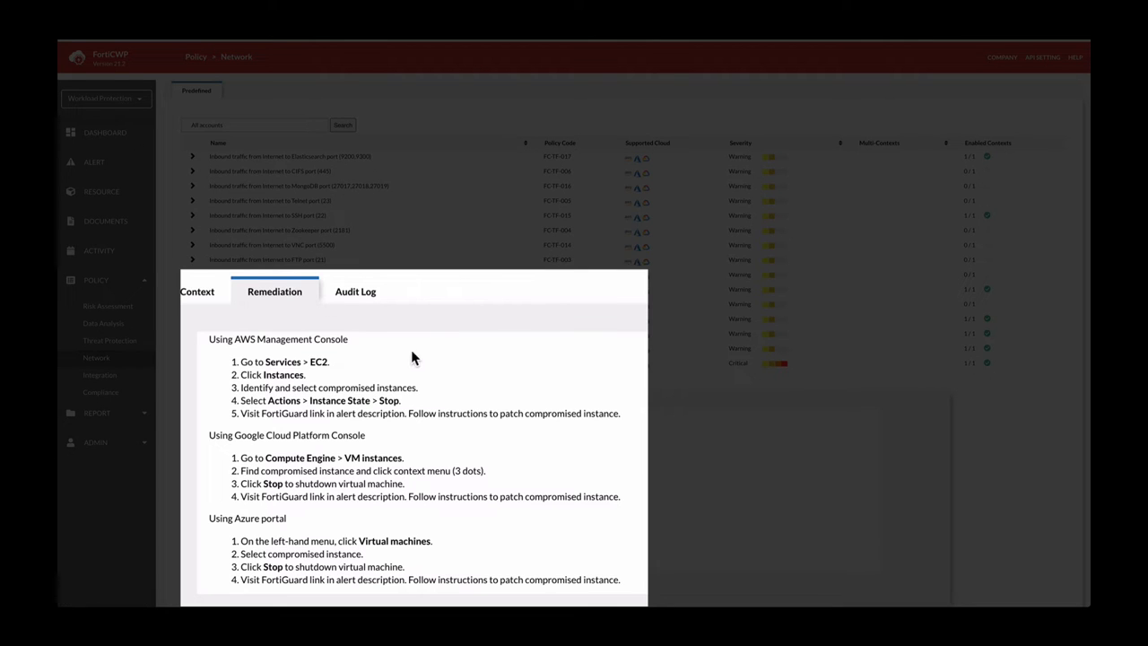
mouse_move(470, 378)
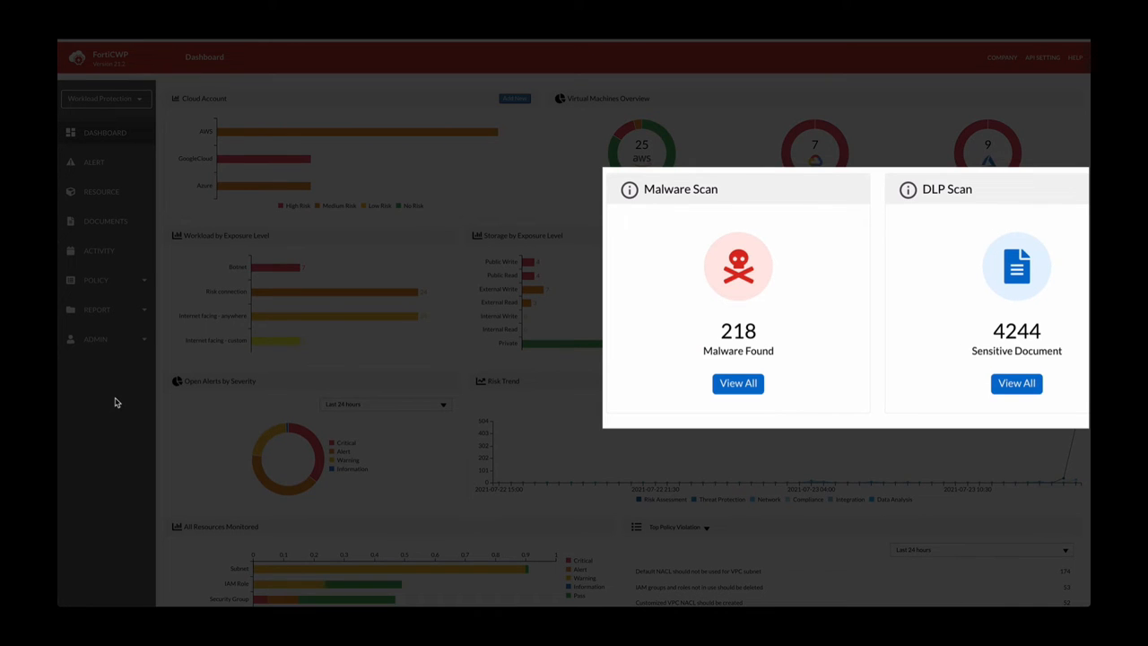
mouse_move(701, 299)
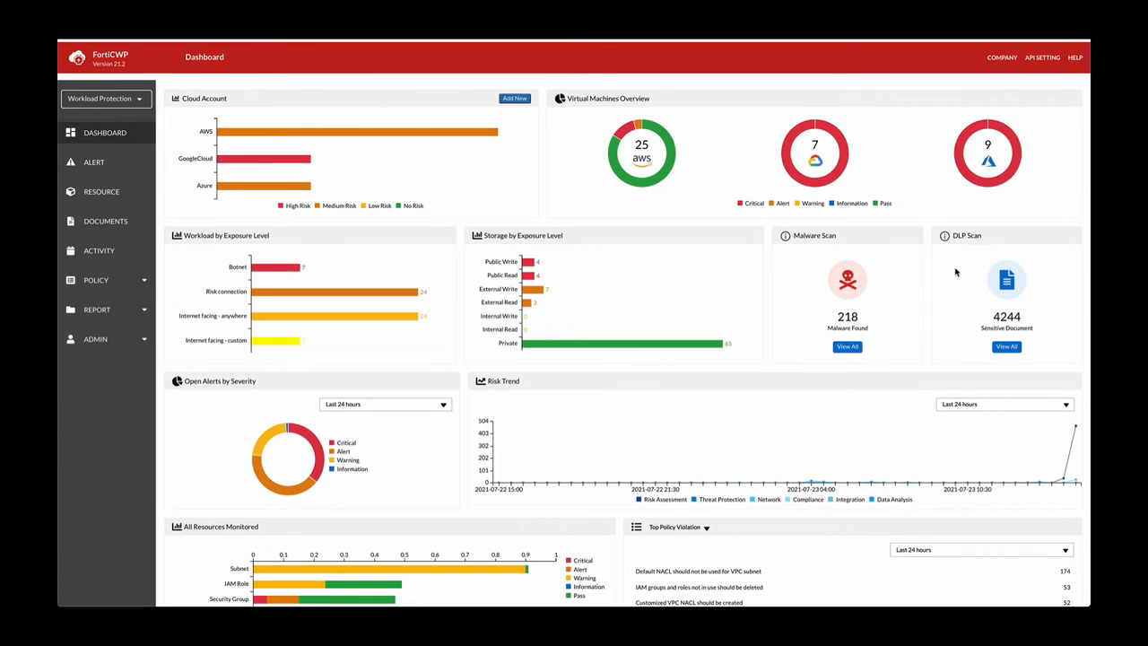
mouse_move(969, 255)
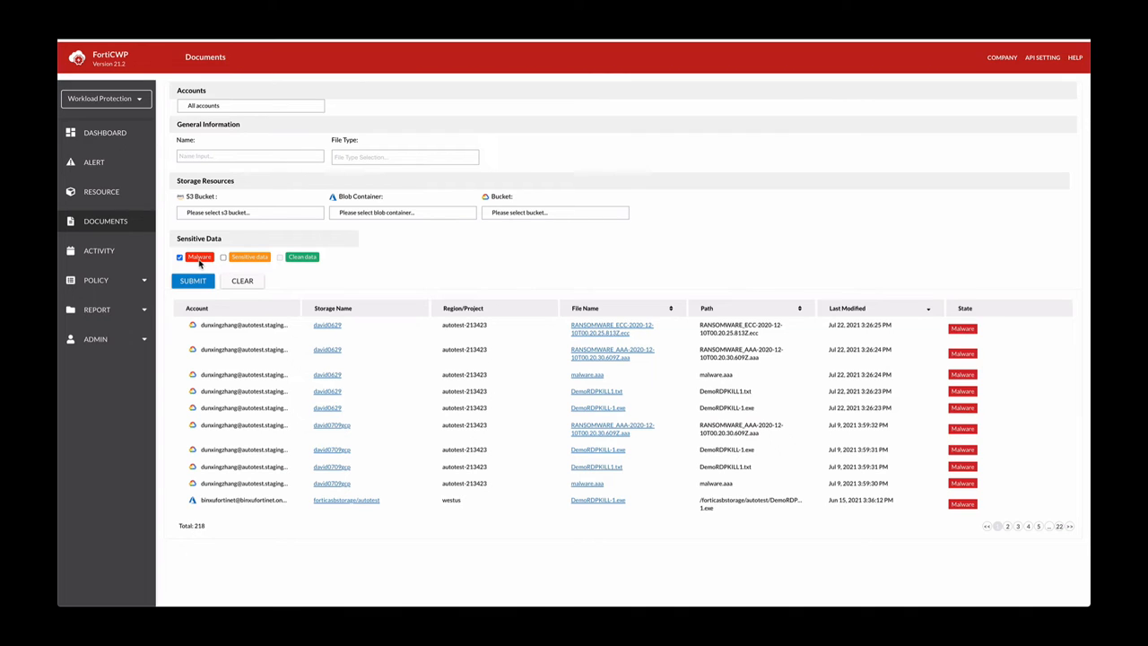
mouse_move(448, 350)
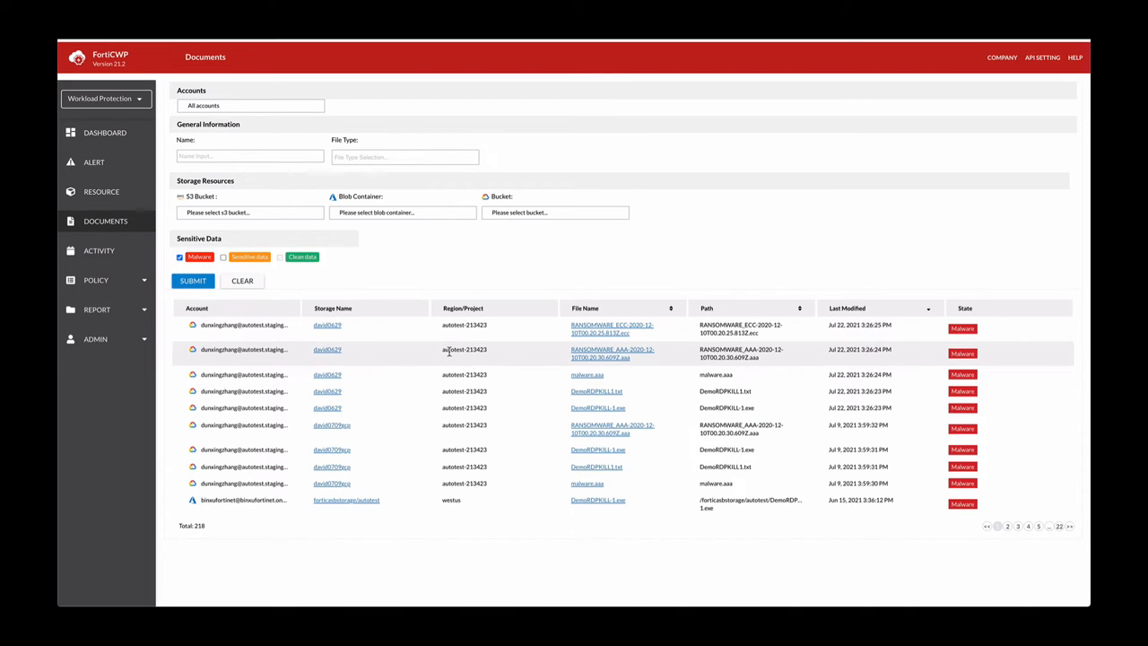
mouse_move(439, 408)
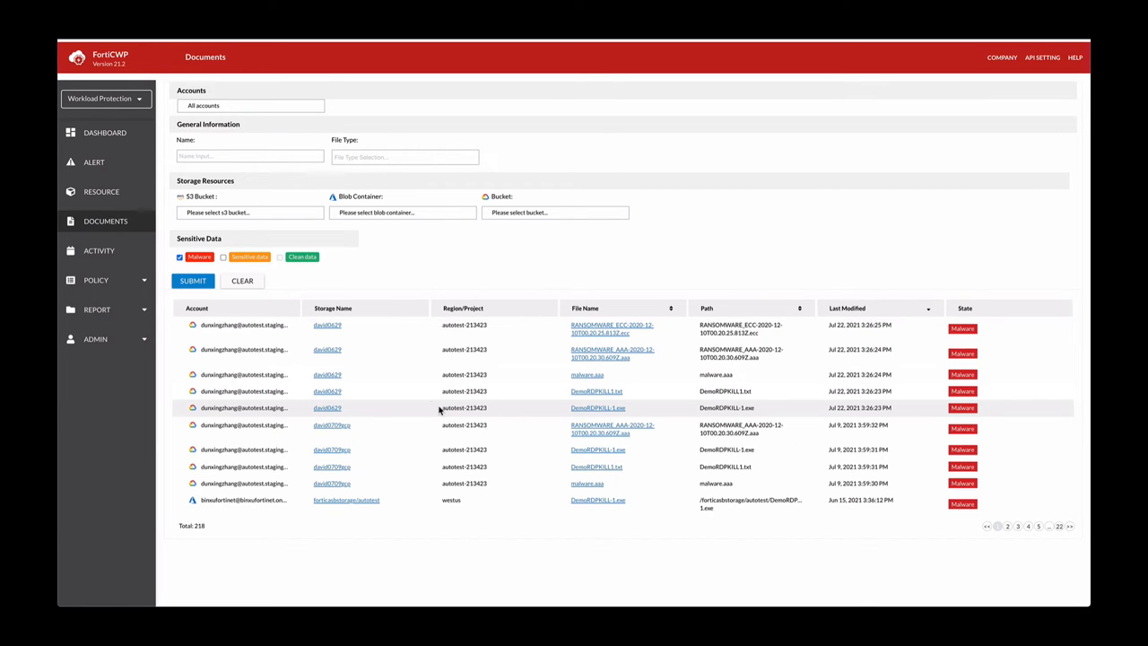
mouse_move(635, 398)
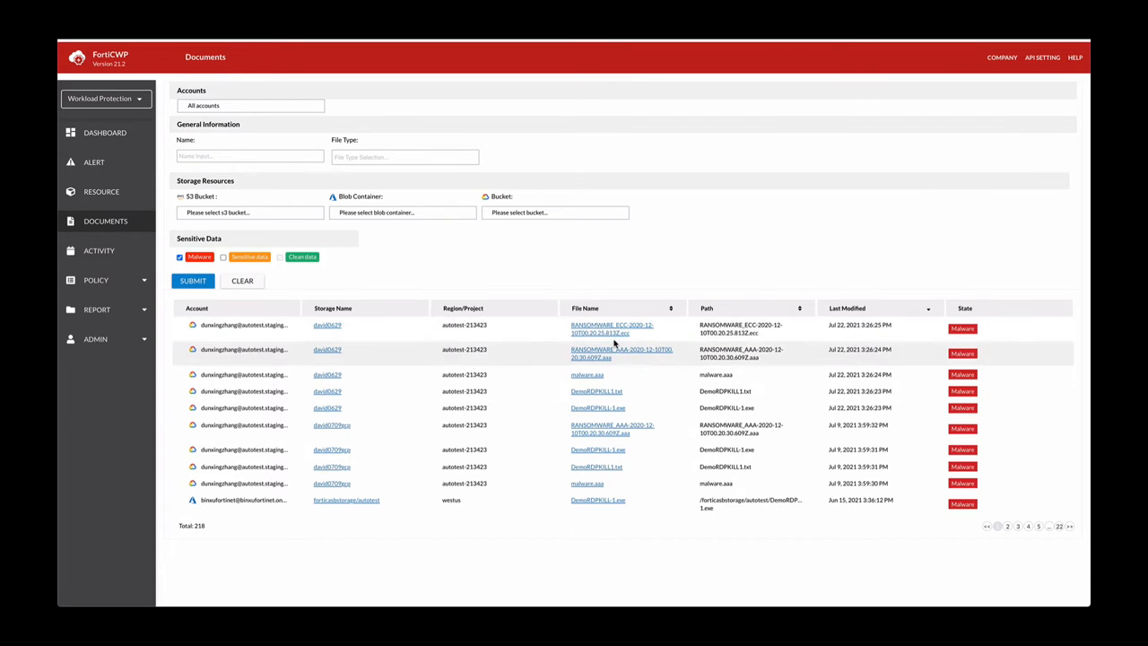
Show the ransomware file's Ransomware Encrypted File Detection match: File Extension ecc.
left_click(612, 329)
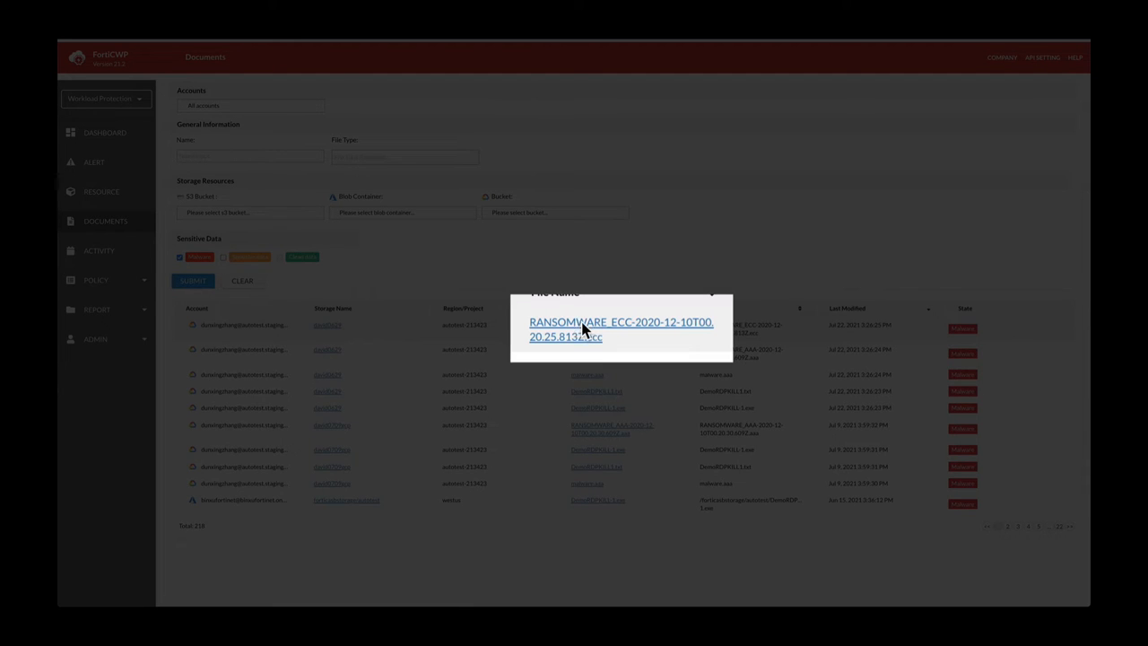
left_click(621, 328)
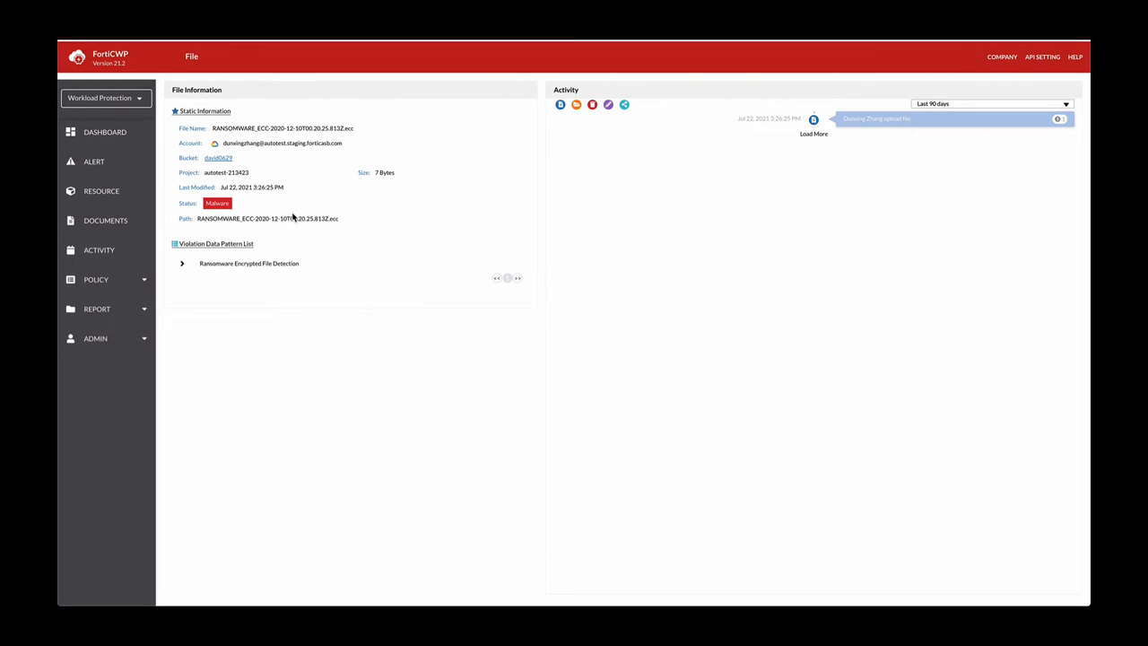
mouse_move(312, 158)
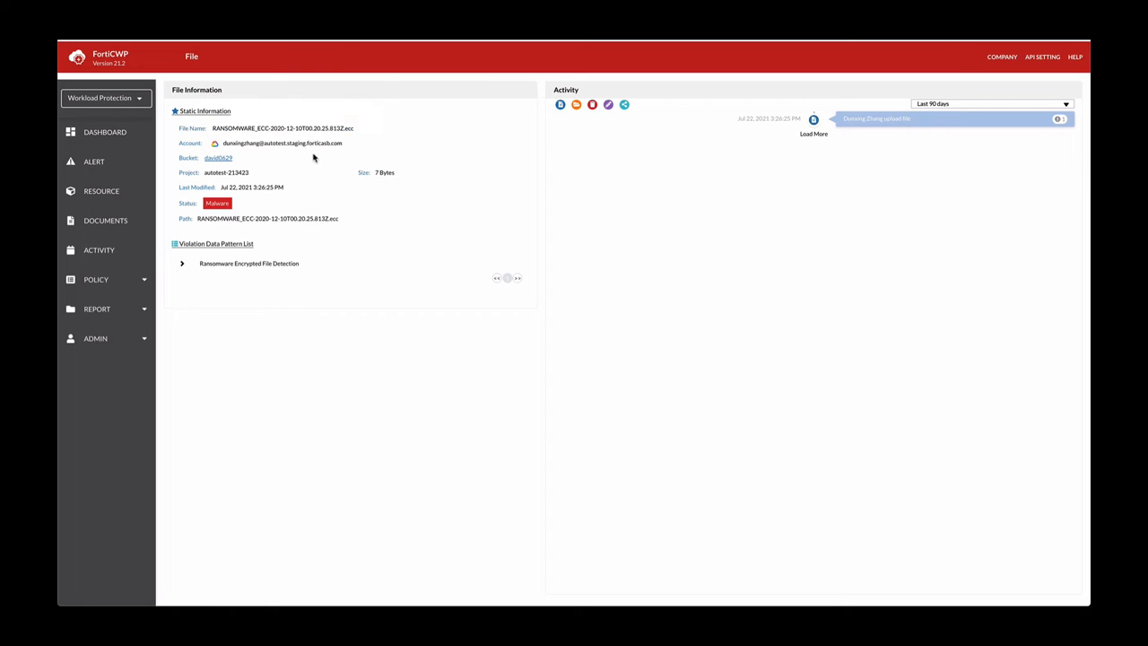
mouse_move(330, 222)
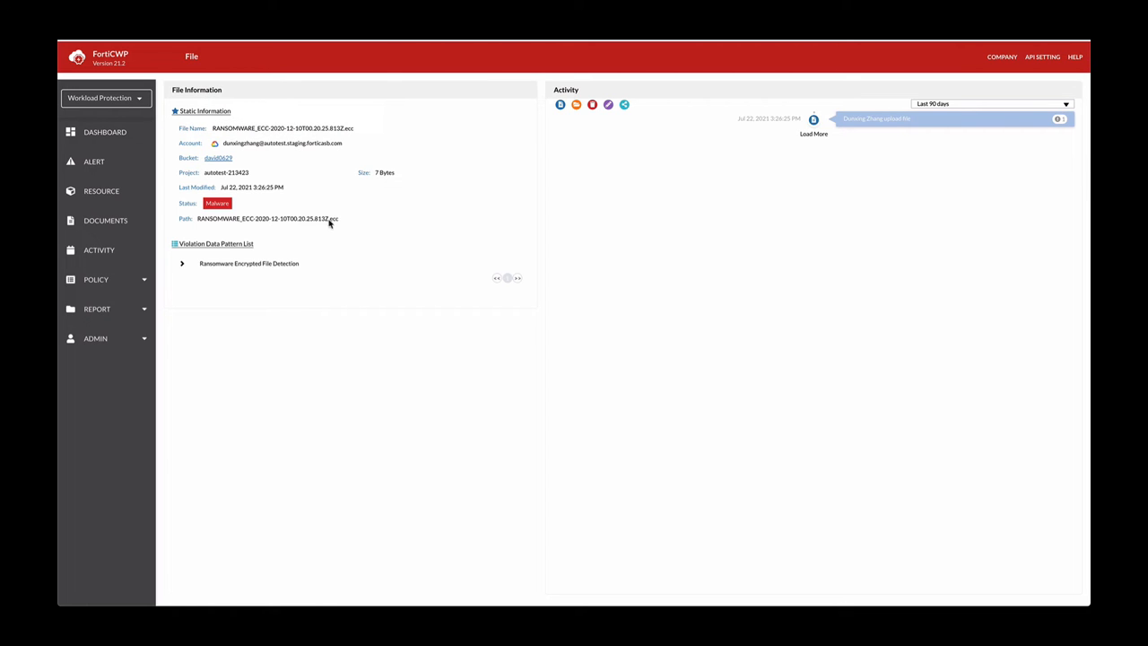
left_click(183, 262)
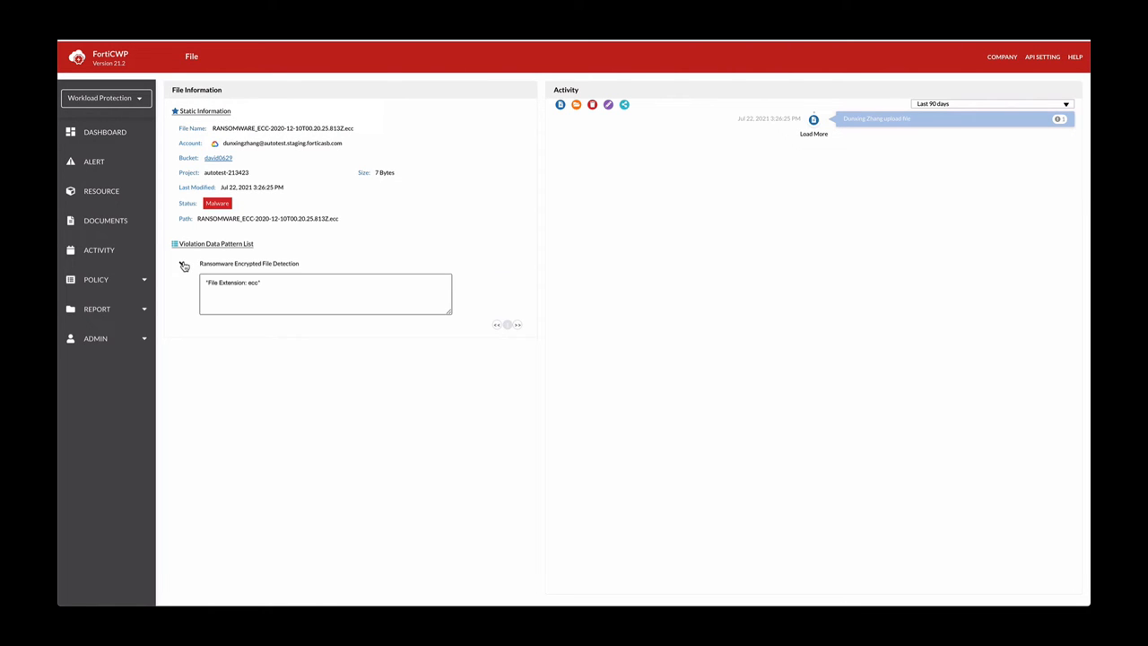
left_click(185, 262)
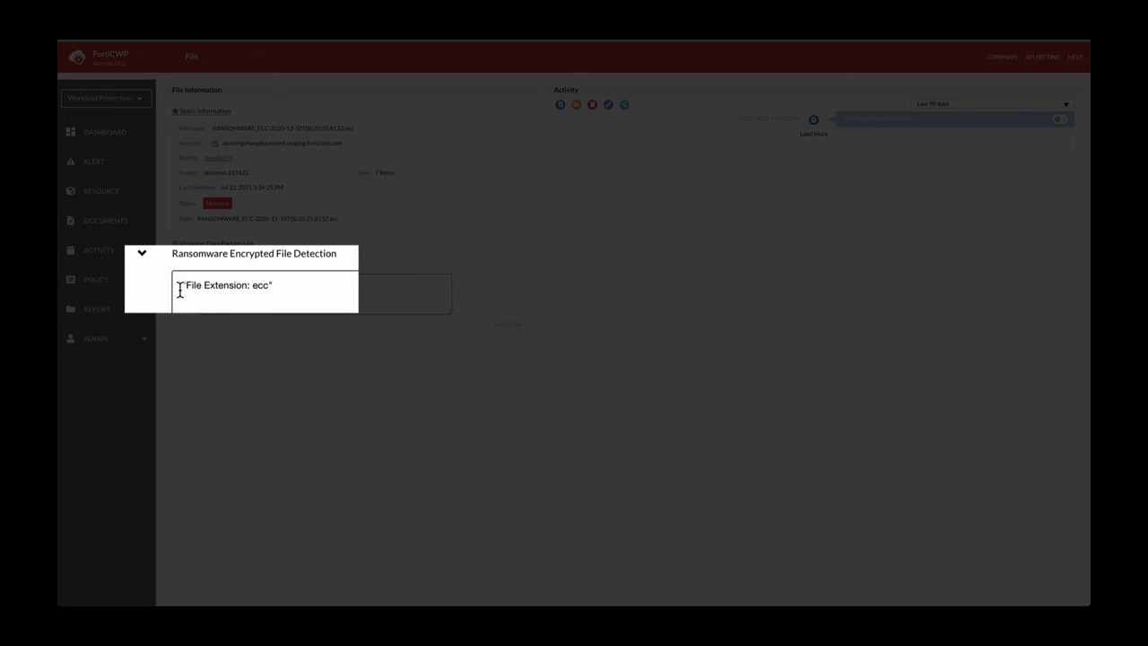
mouse_move(276, 283)
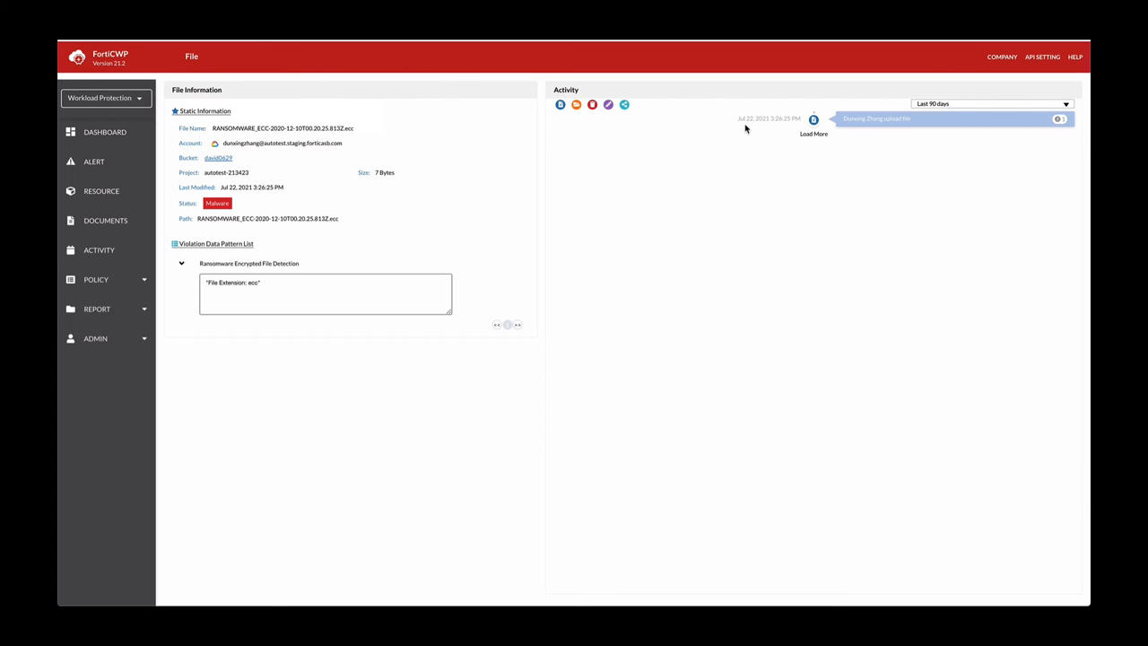
mouse_move(778, 130)
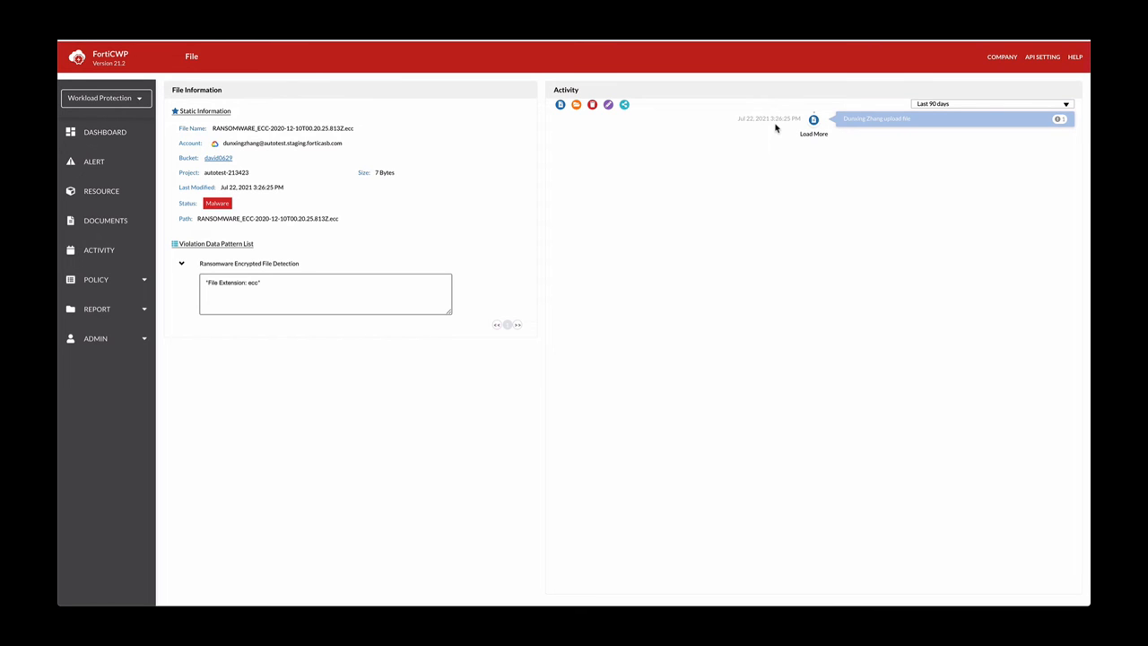
mouse_move(765, 131)
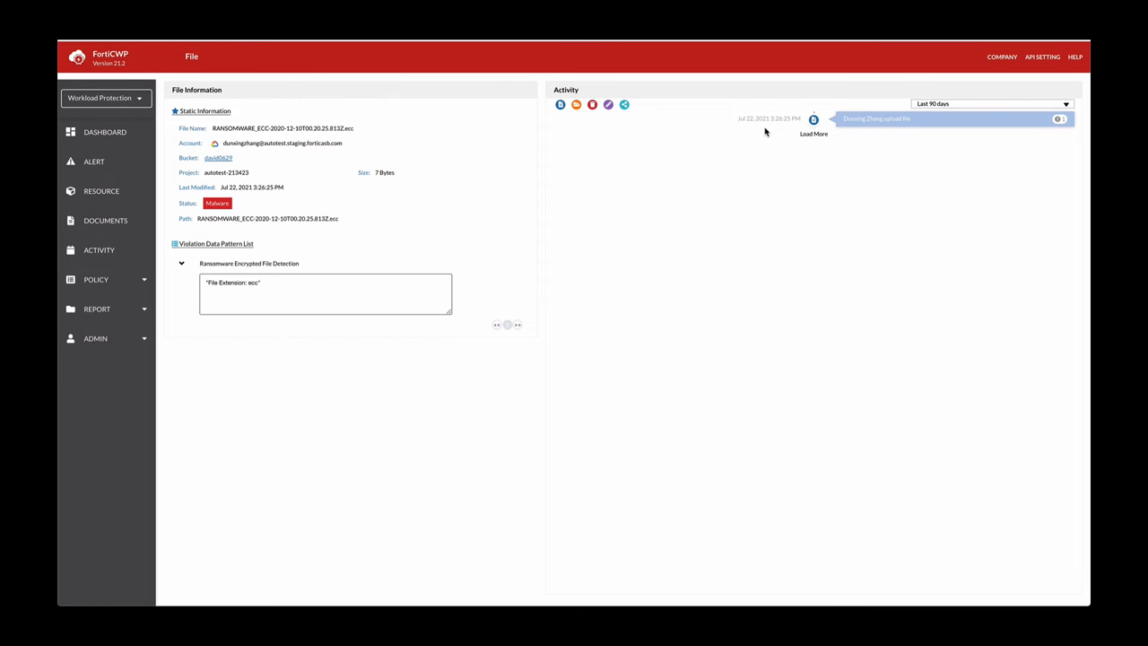
mouse_move(524, 190)
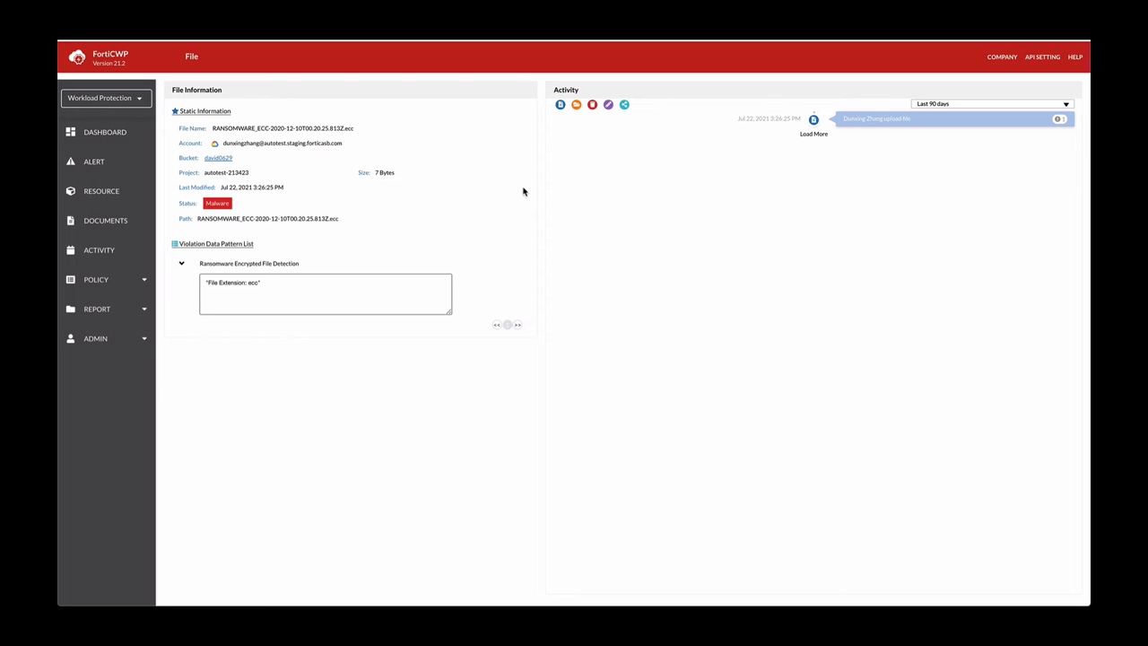
mouse_move(104, 133)
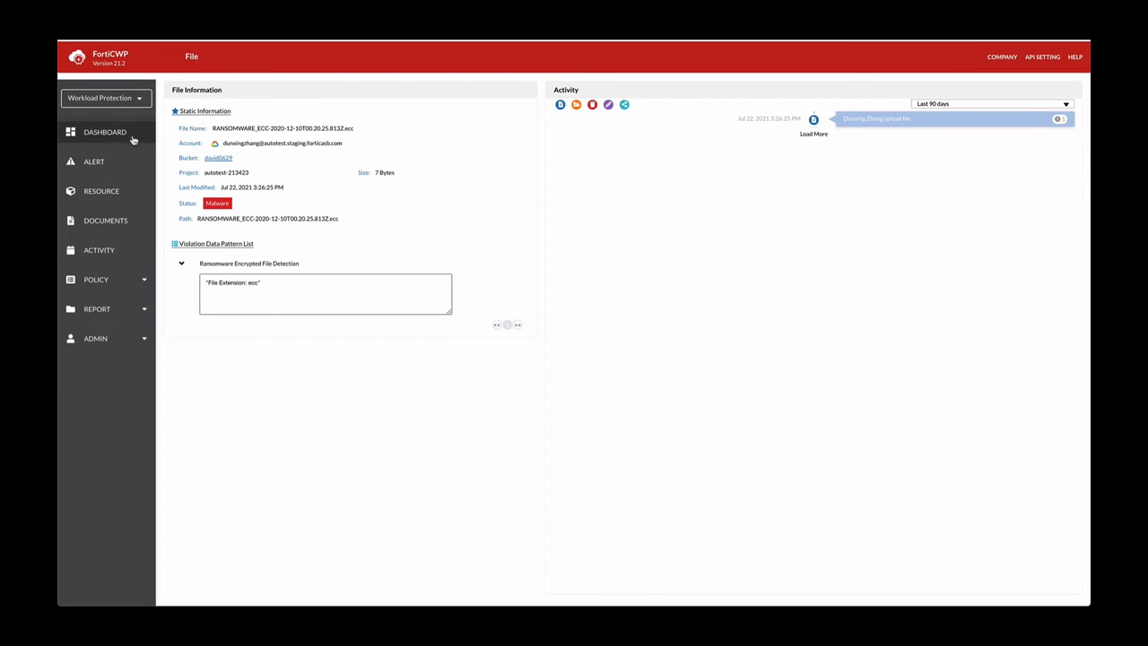
Return to the Dashboard and load the Documents table of scanned files.
left_click(105, 133)
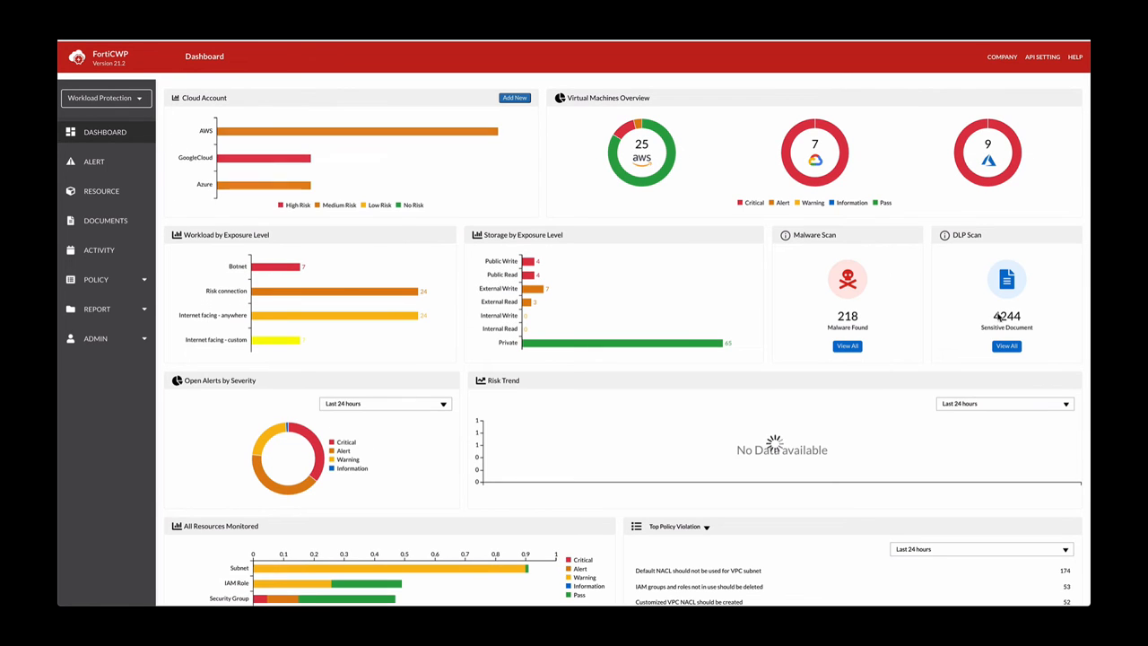
left_click(104, 219)
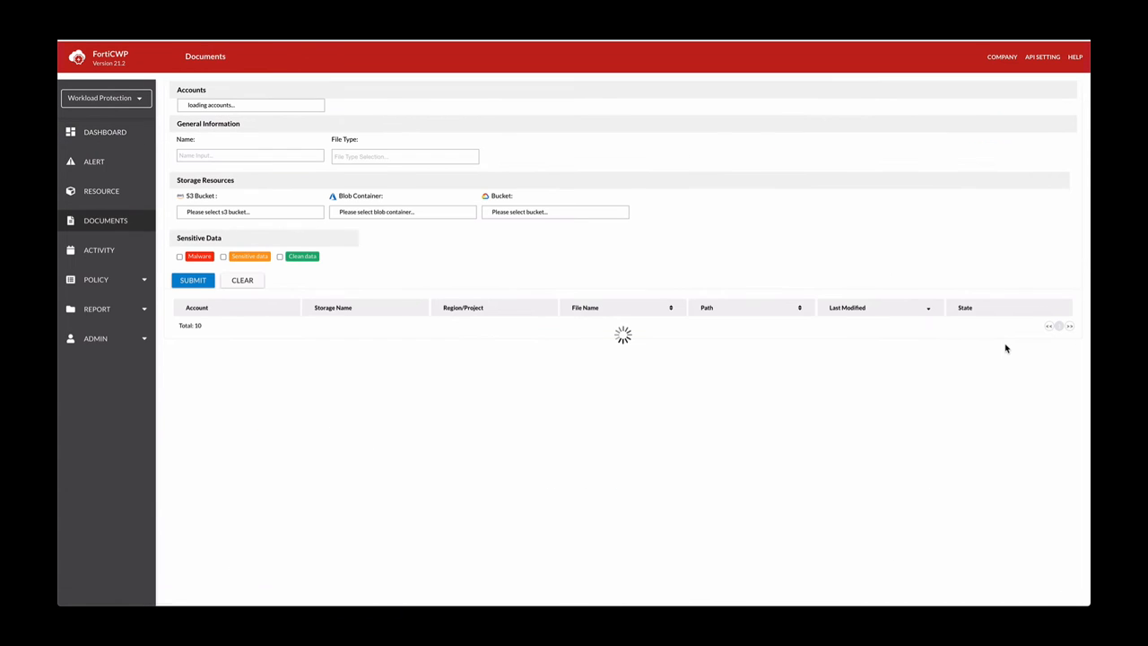
mouse_move(996, 348)
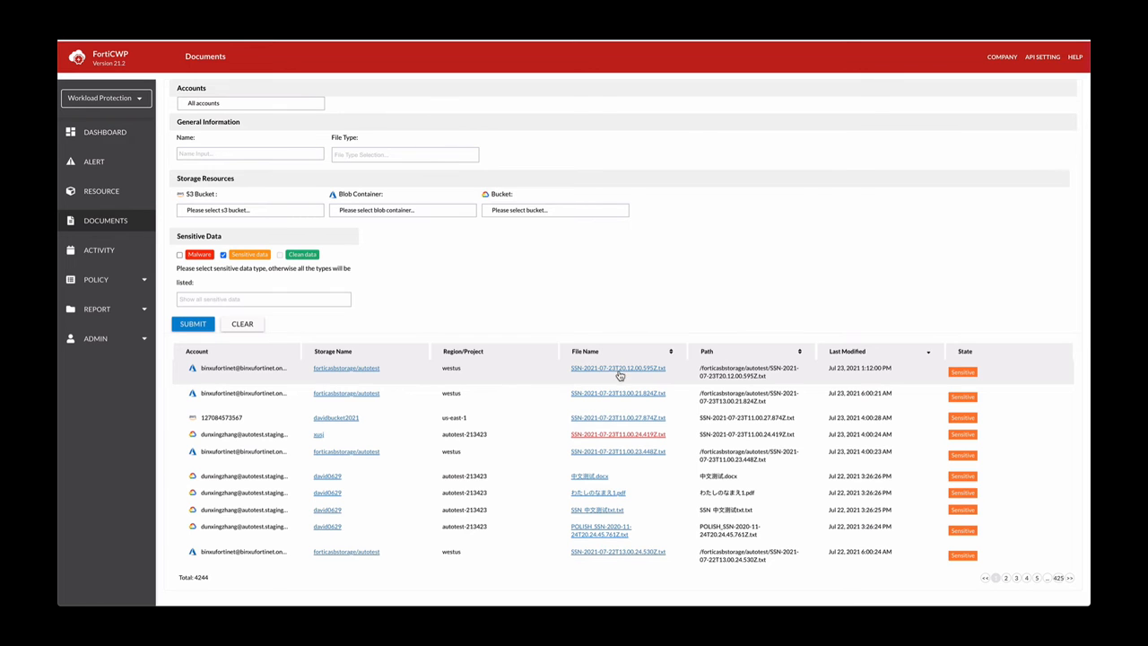
mouse_move(617, 417)
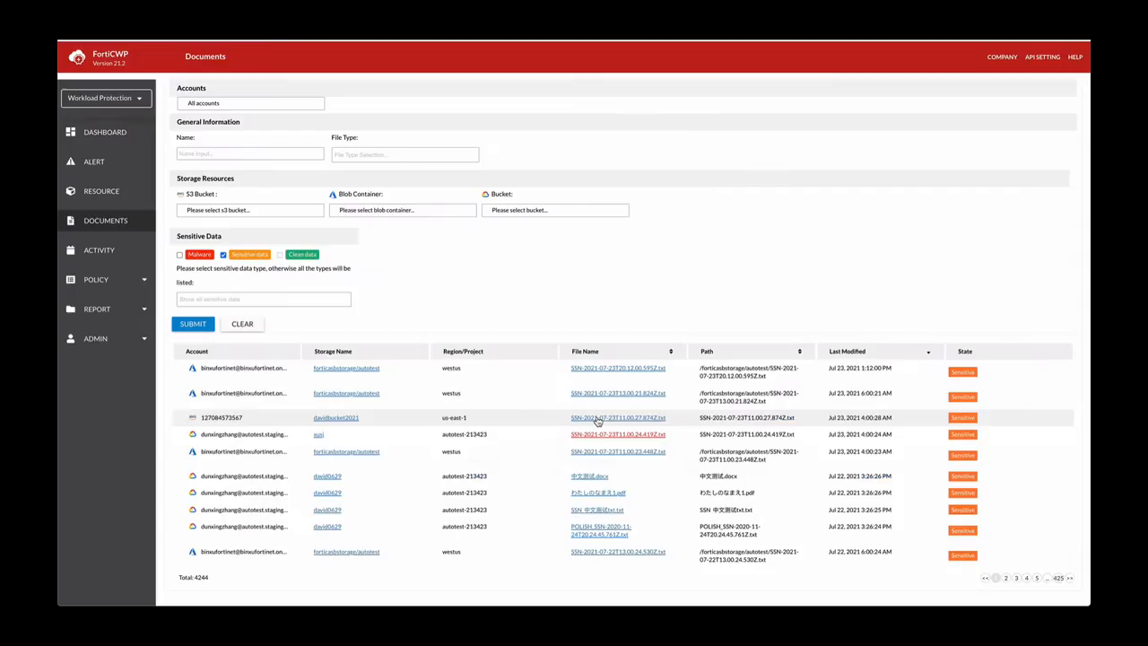
View the sensitive SSN text file's information with its four violated DLP patterns.
left_click(617, 416)
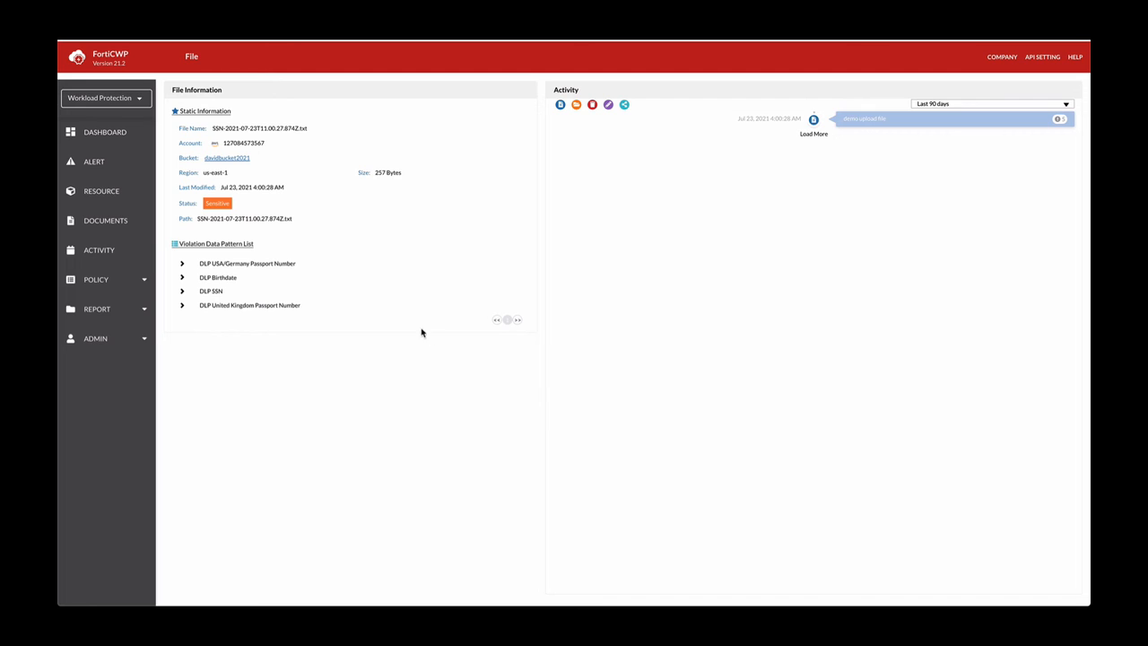
mouse_move(278, 264)
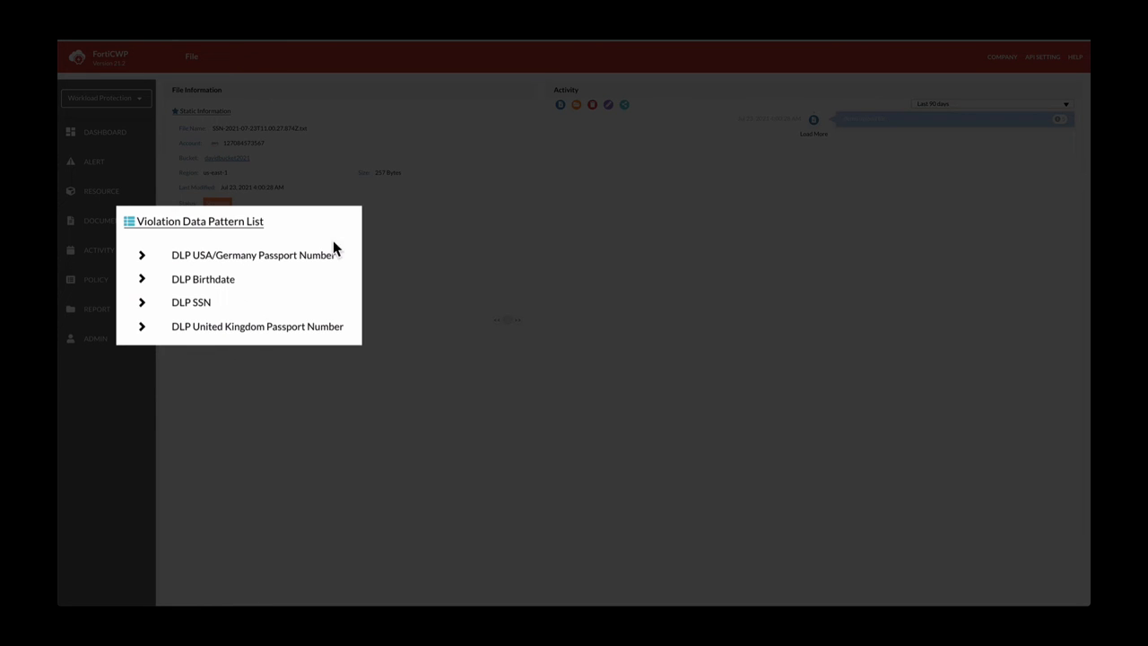
mouse_move(340, 327)
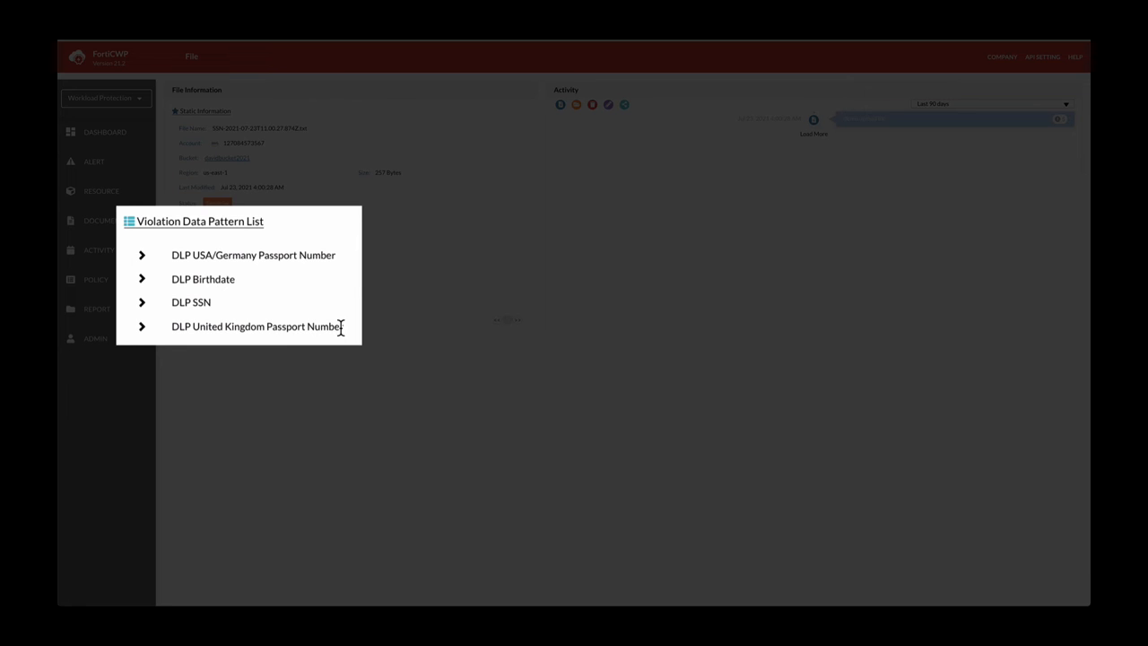
mouse_move(255, 258)
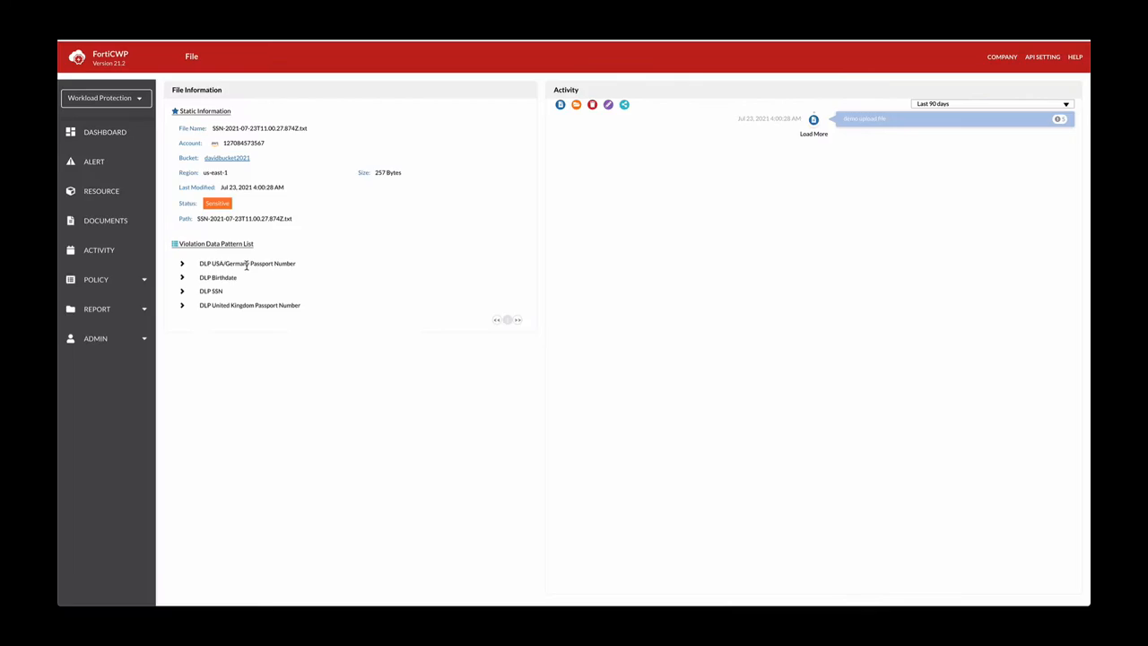
mouse_move(287, 287)
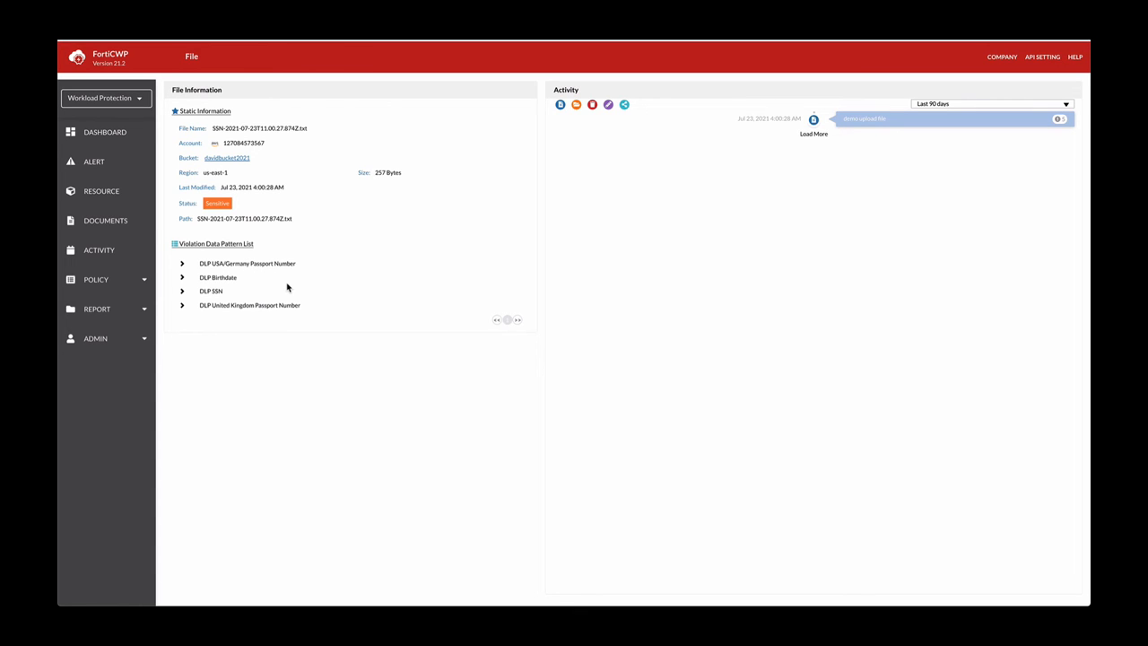
mouse_move(750, 170)
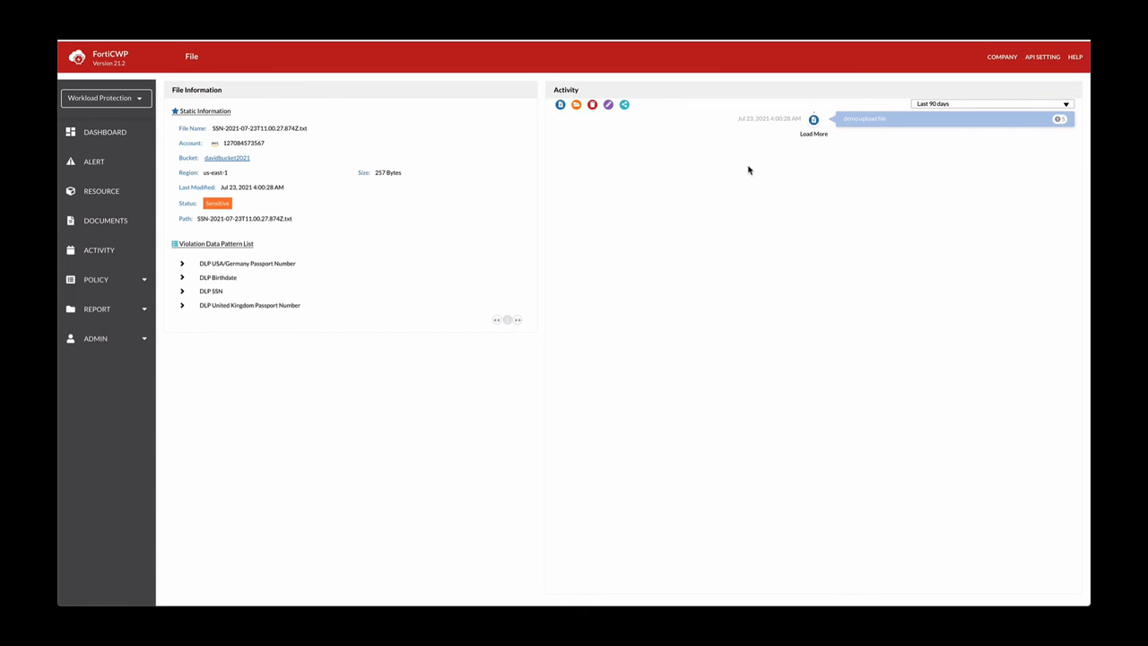
mouse_move(768, 130)
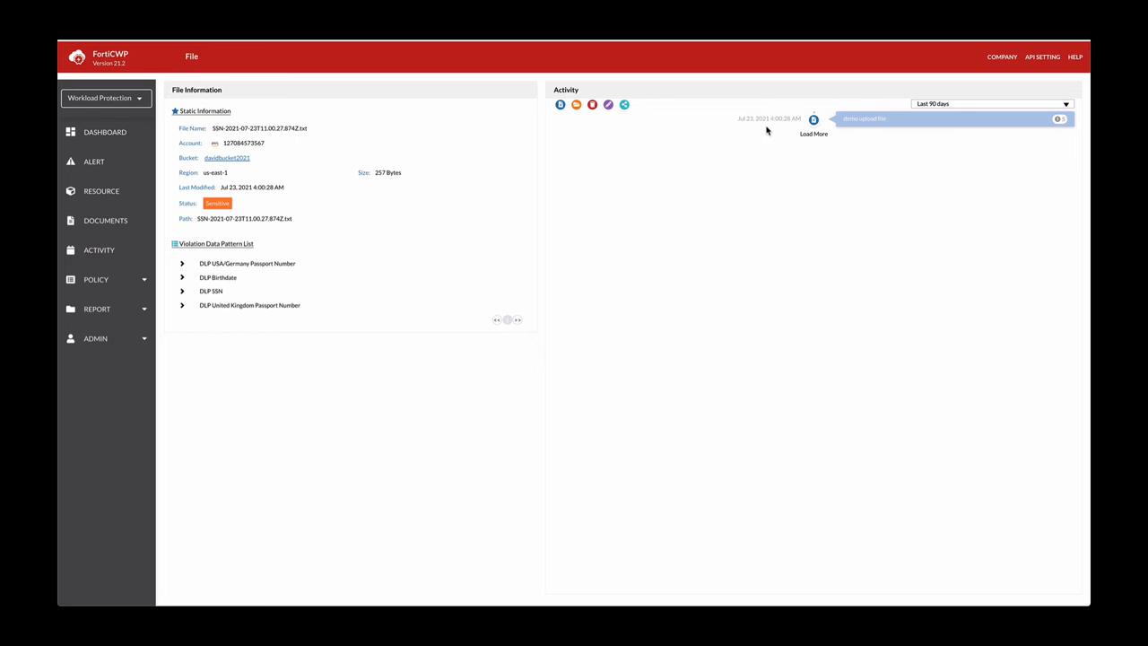
left_click(815, 118)
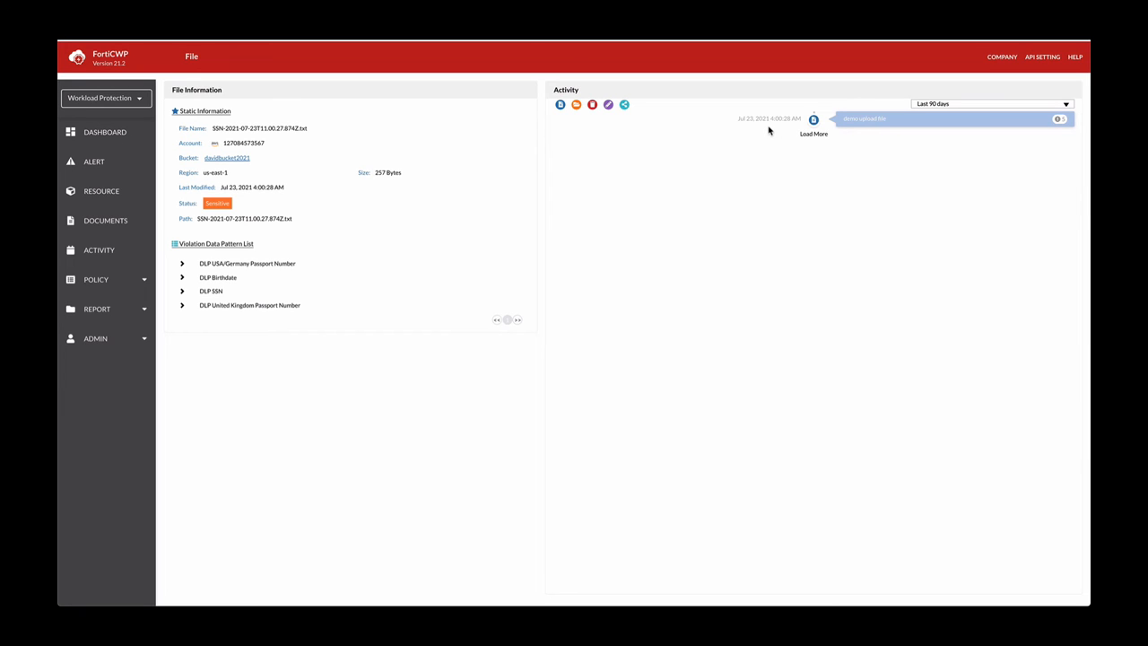
mouse_move(675, 176)
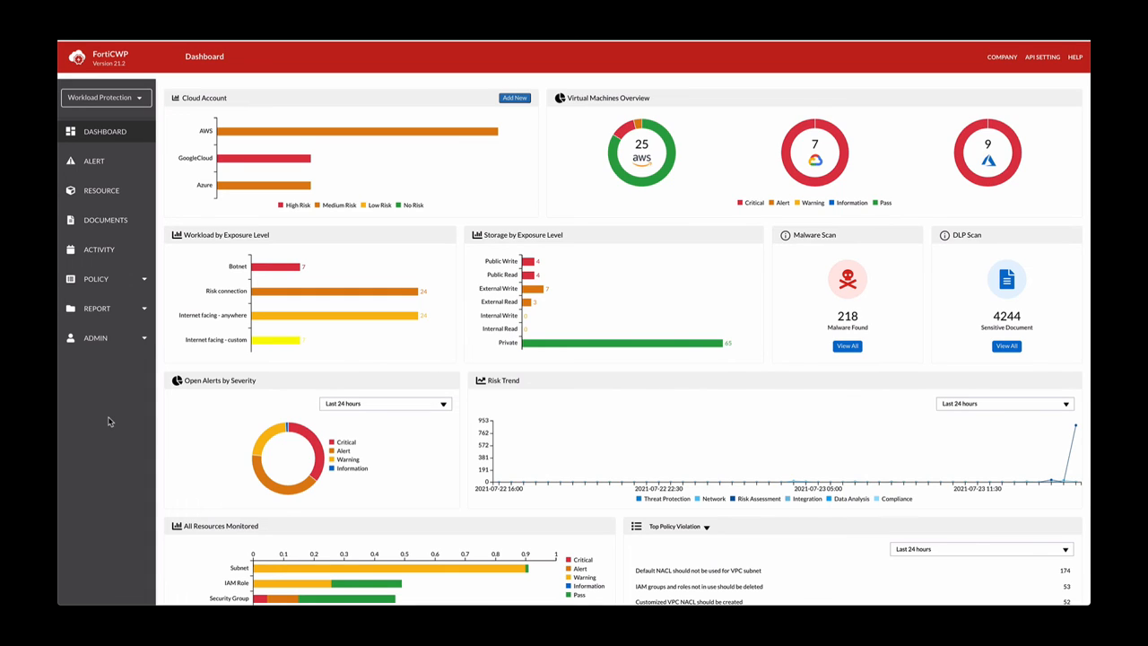
mouse_move(682, 427)
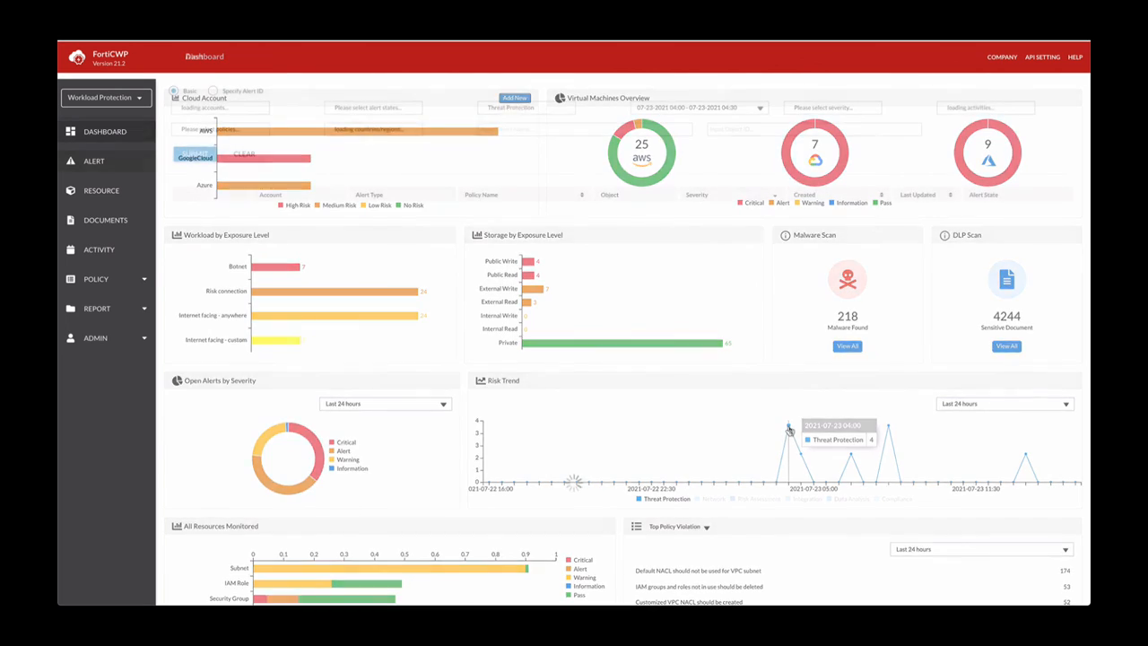
List the four Threat Protection Suspicious Location alerts on SSN text files.
left_click(93, 161)
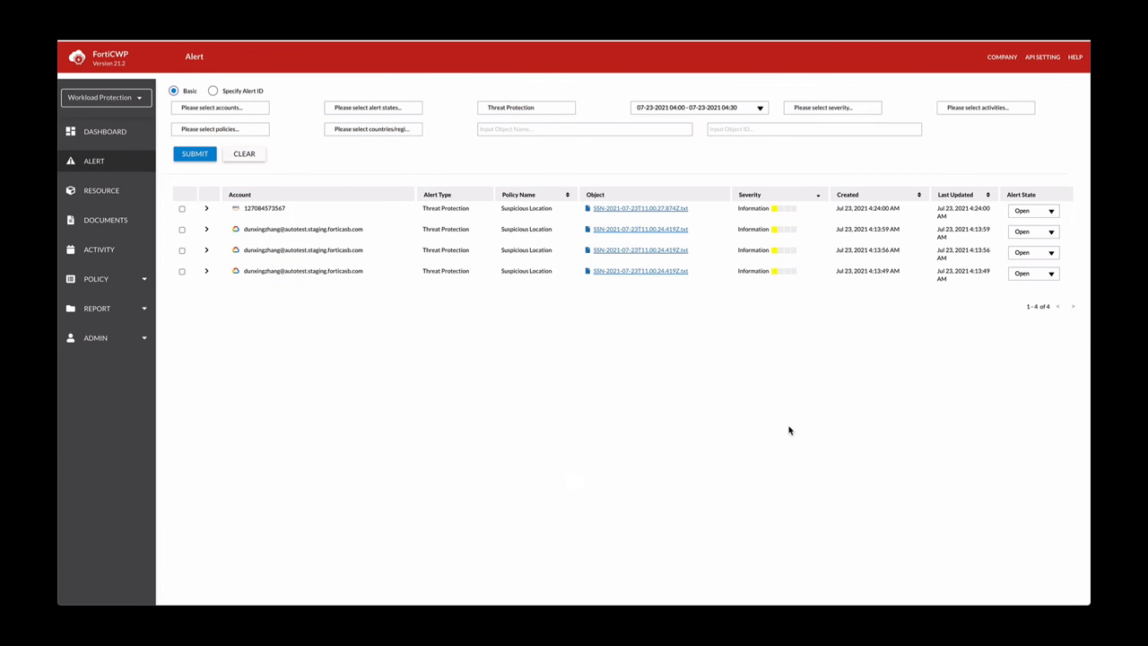
mouse_move(655, 370)
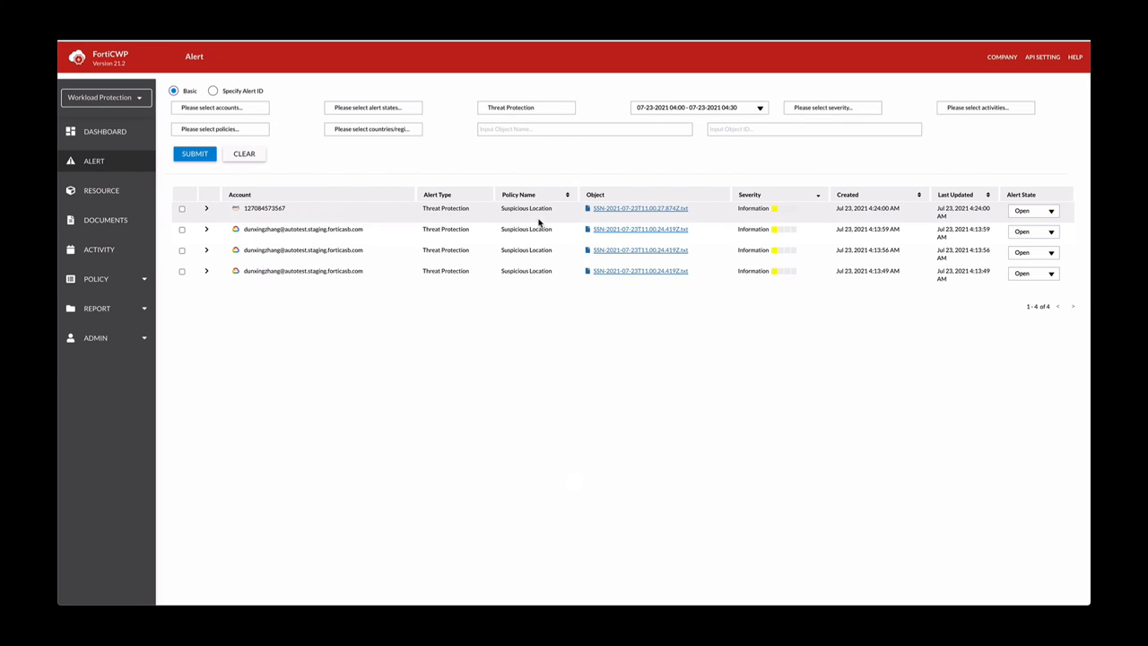
mouse_move(206, 212)
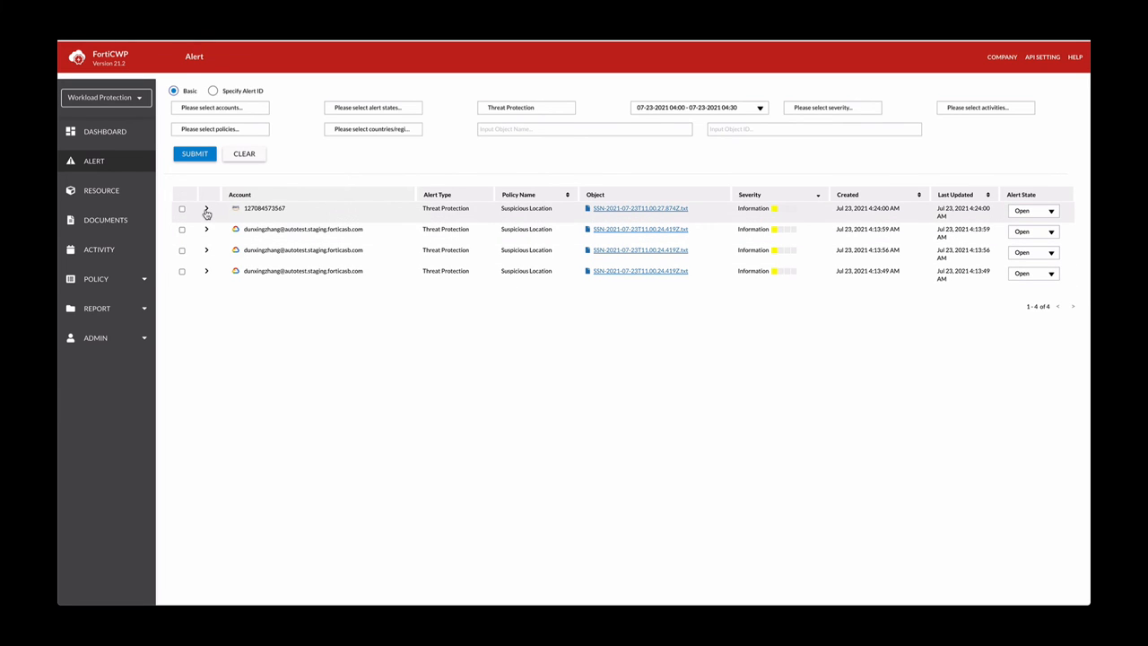
Expand the first Suspicious Location alert to its summary with user, IP and position.
left_click(206, 209)
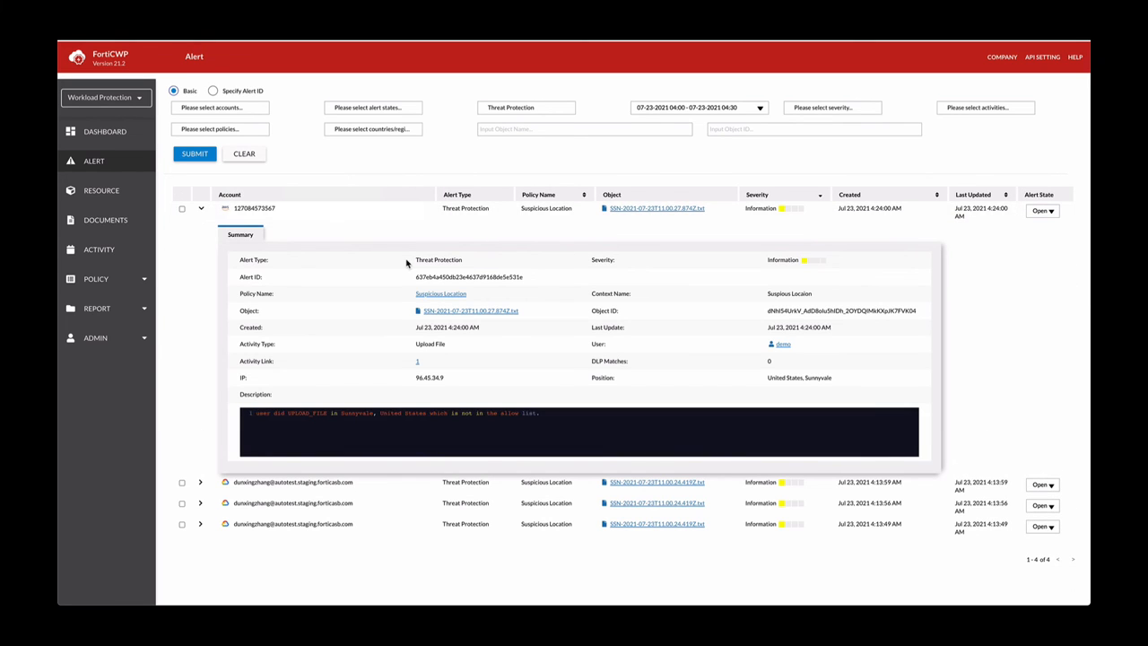
mouse_move(359, 294)
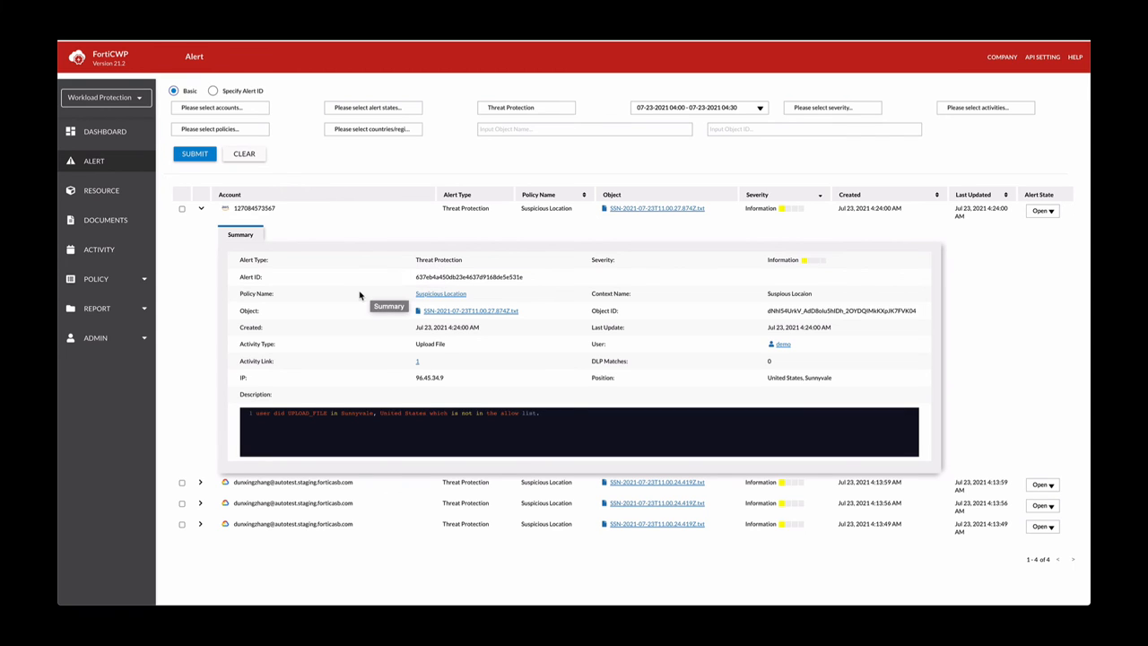
mouse_move(721, 341)
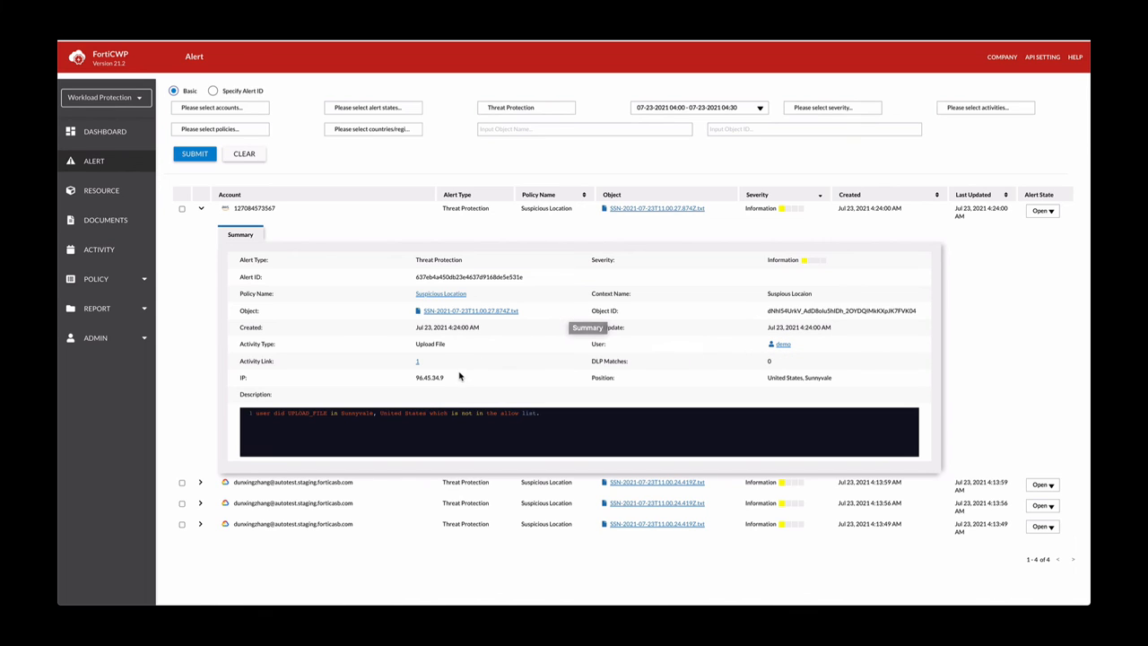
mouse_move(355, 423)
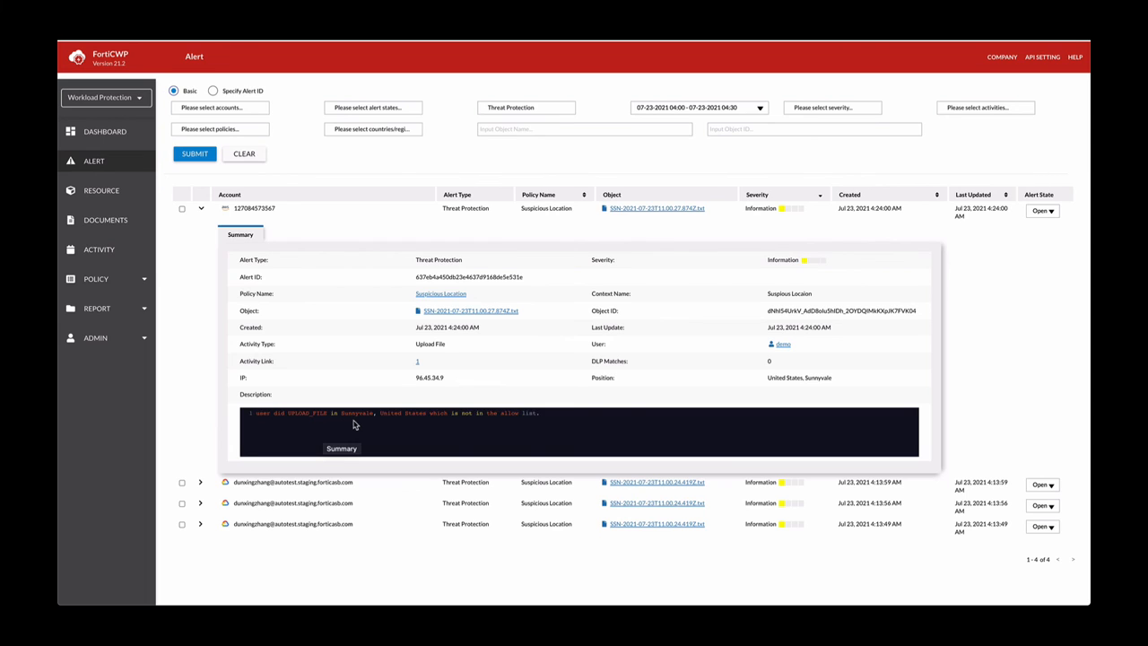
mouse_move(424, 418)
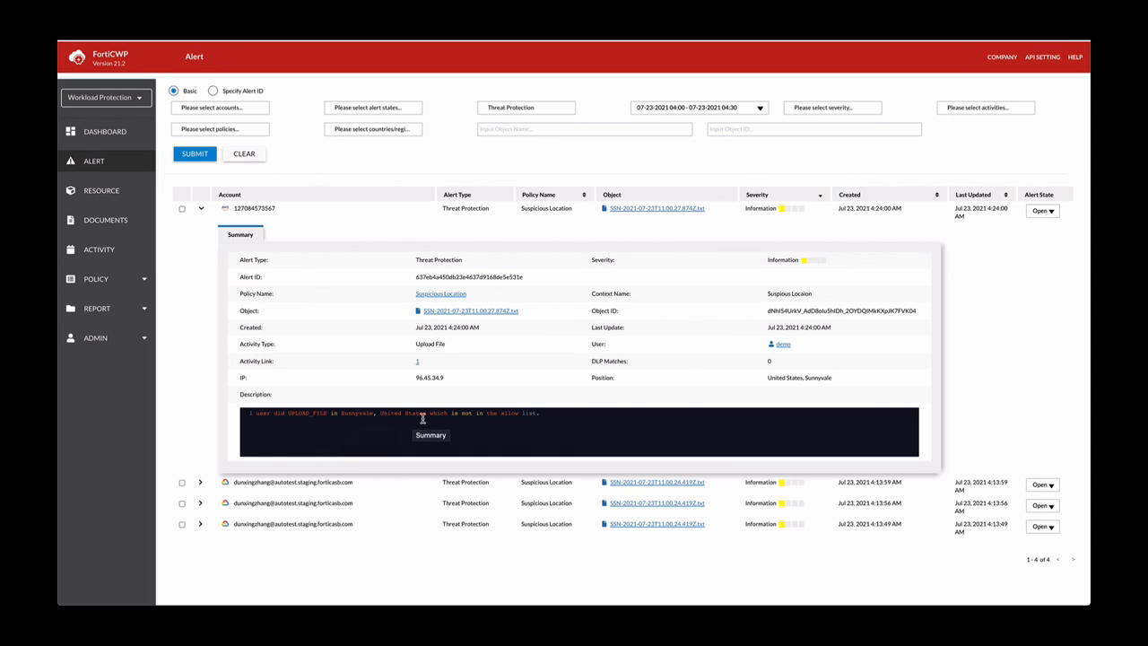
mouse_move(524, 368)
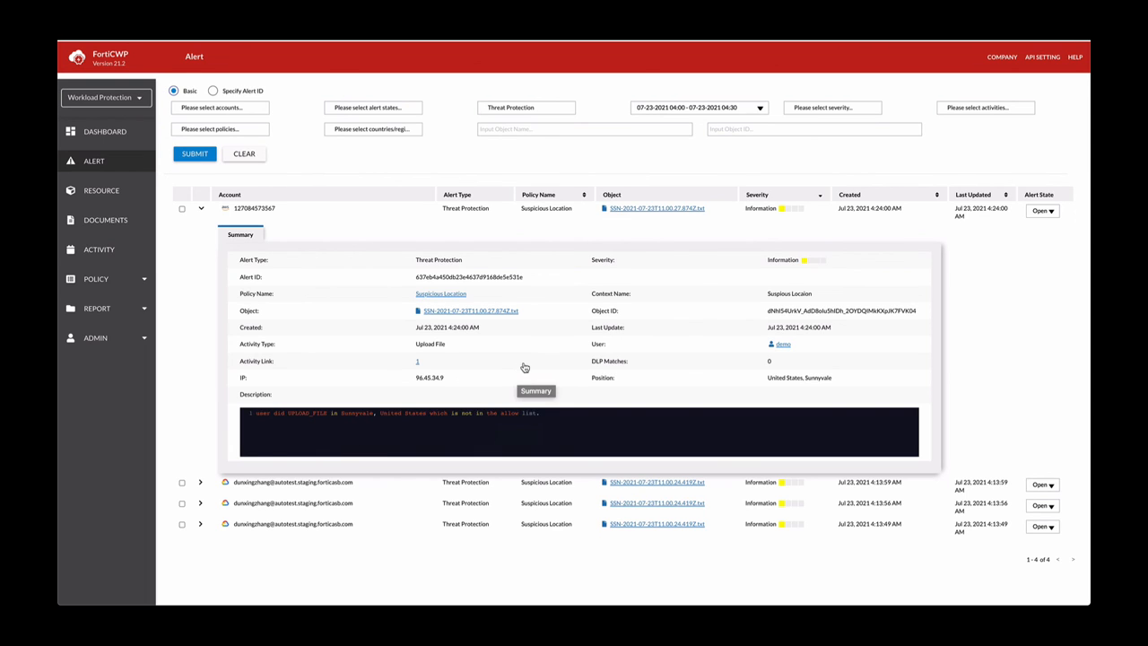
left_click(416, 361)
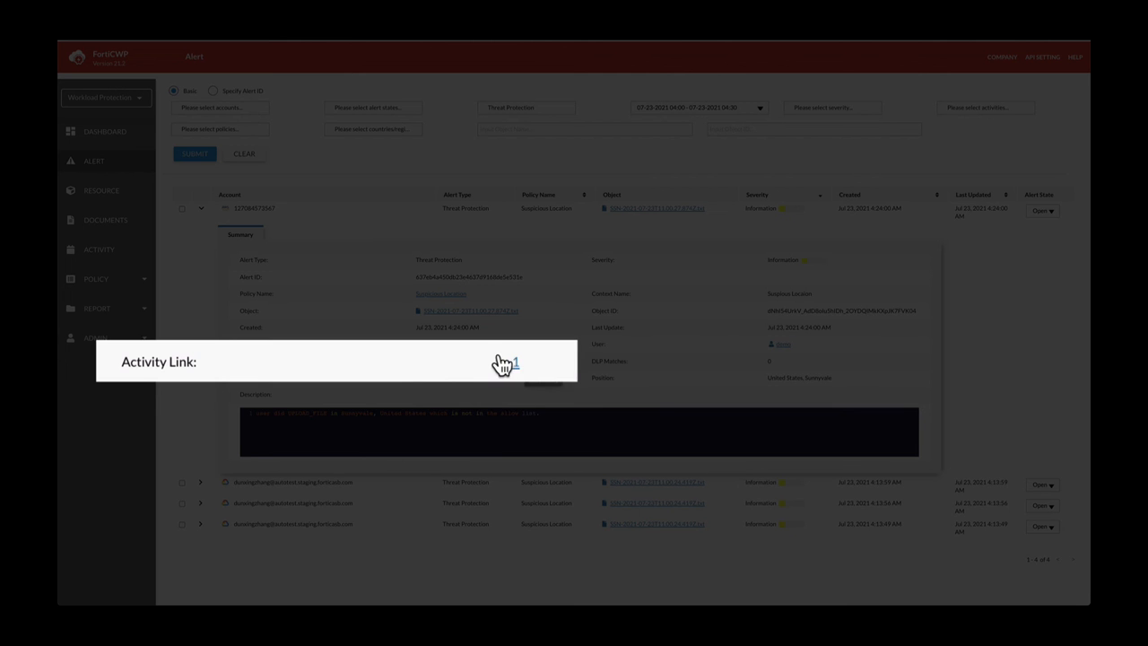
Follow the alert's activity link to the Upload File event from Sunnyvale, United States.
left_click(516, 362)
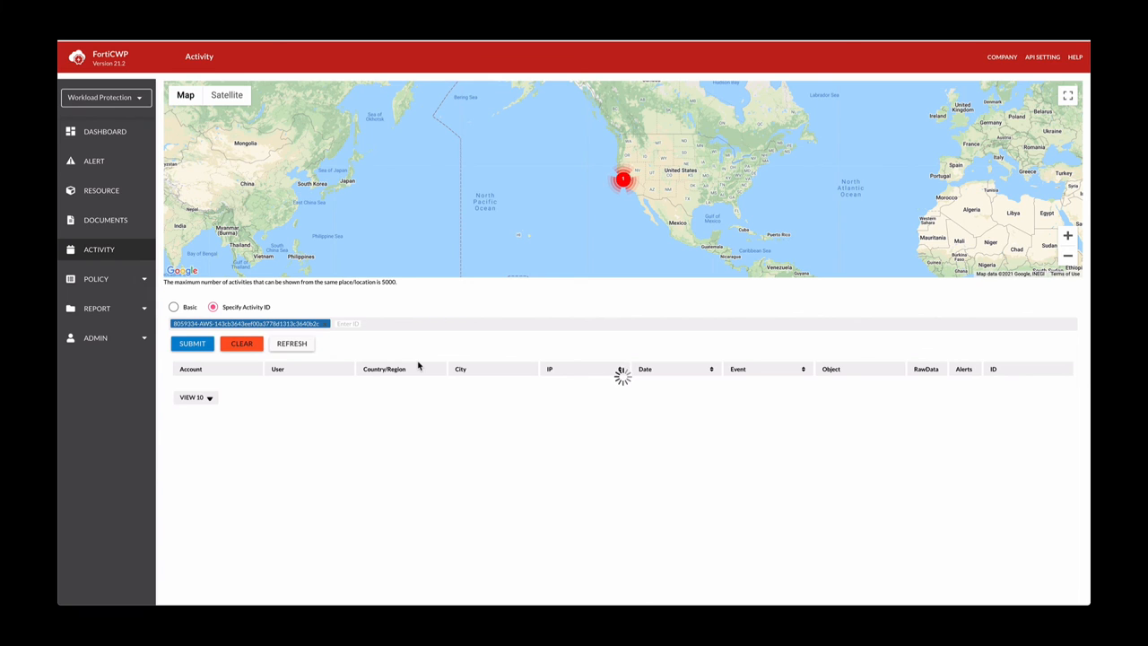
left_click(192, 345)
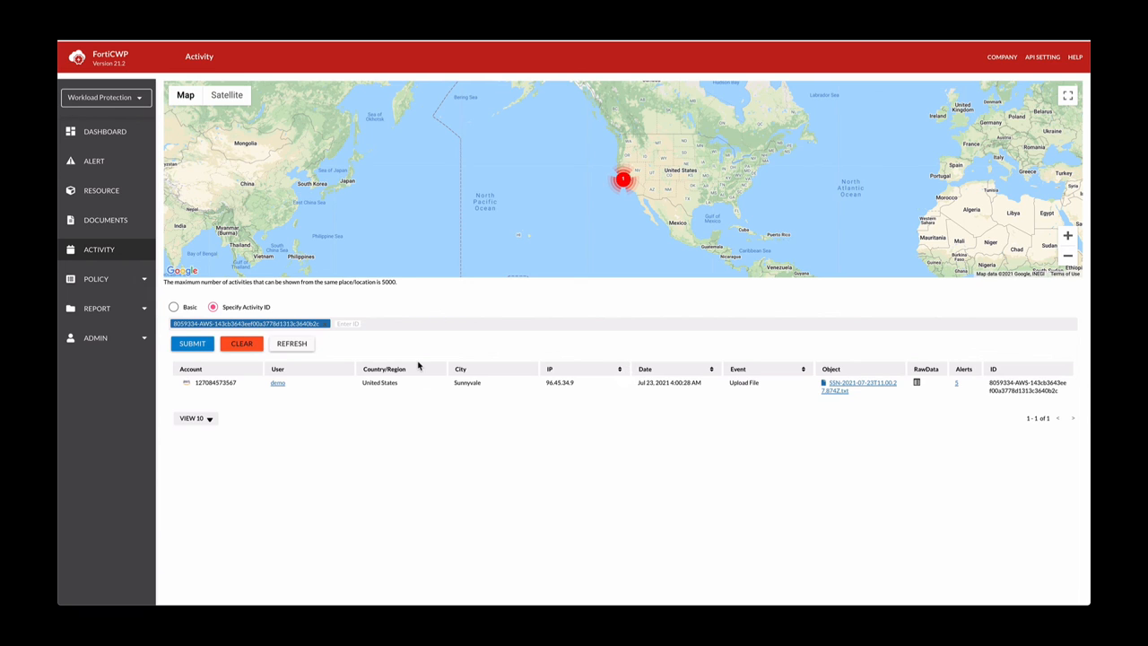
mouse_move(312, 382)
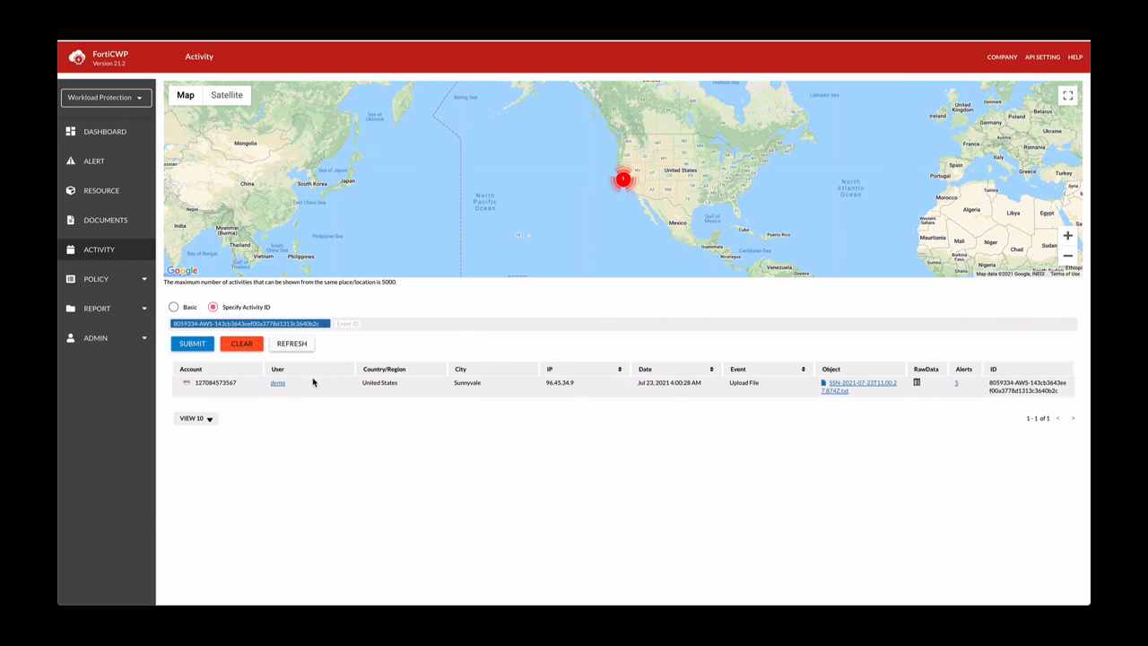
mouse_move(215, 382)
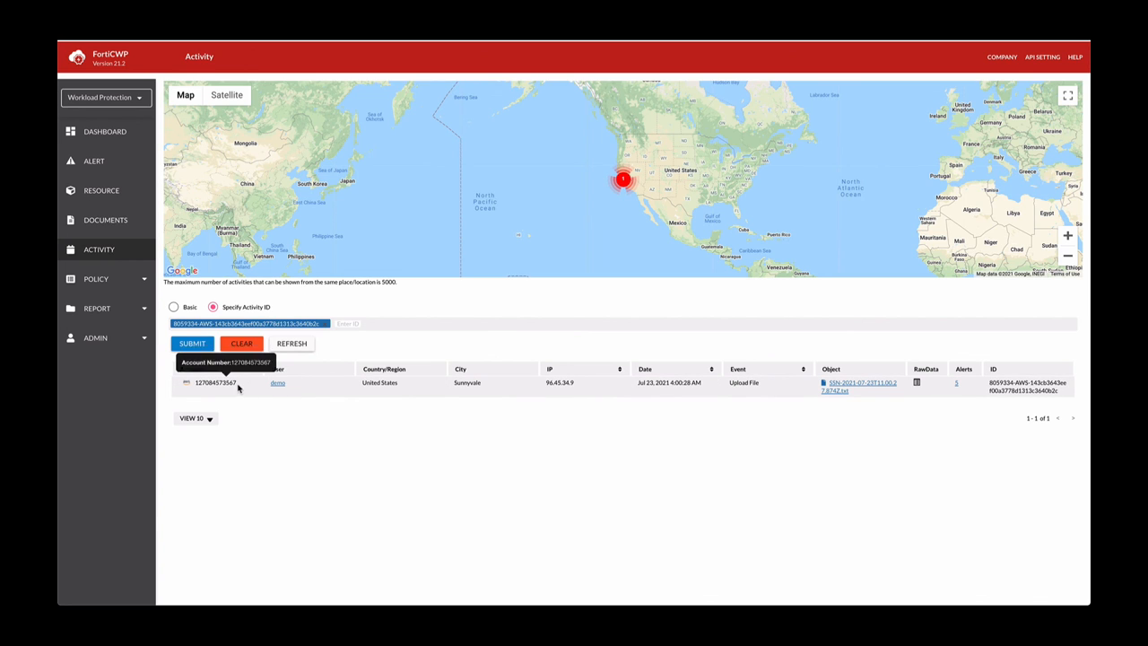
mouse_move(454, 393)
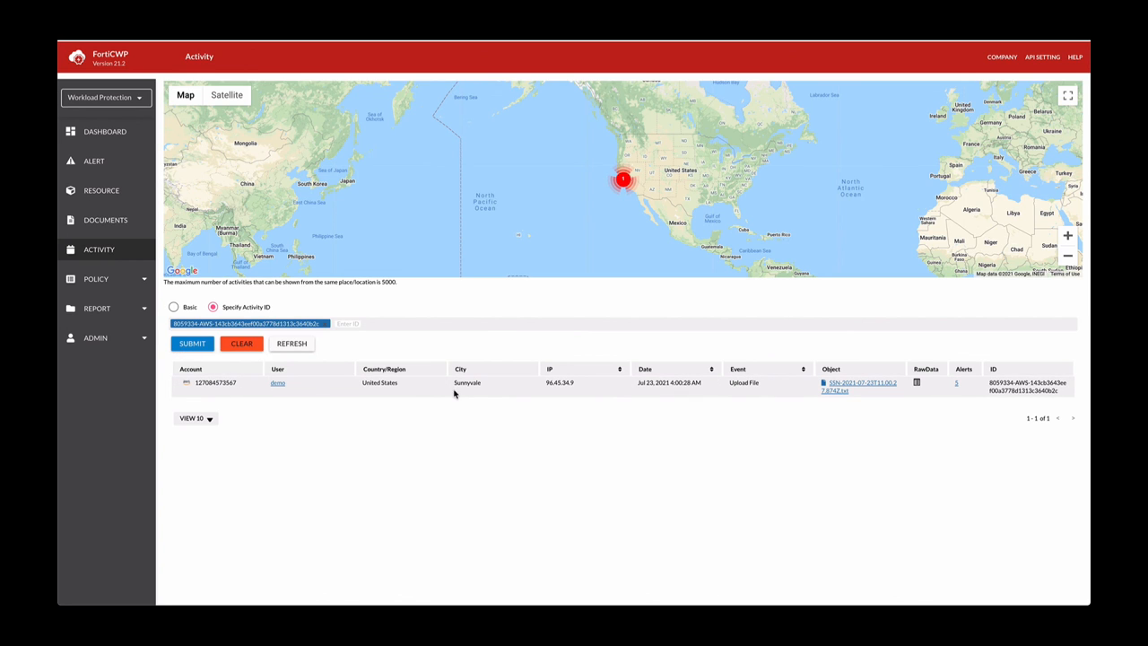
mouse_move(560, 395)
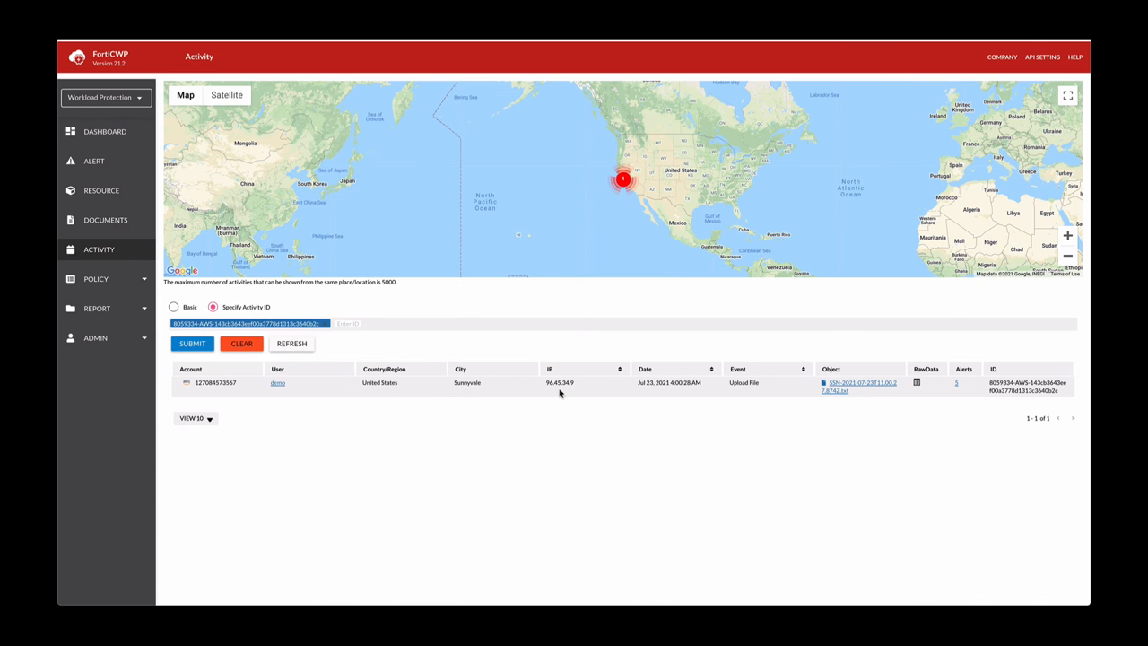
mouse_move(578, 390)
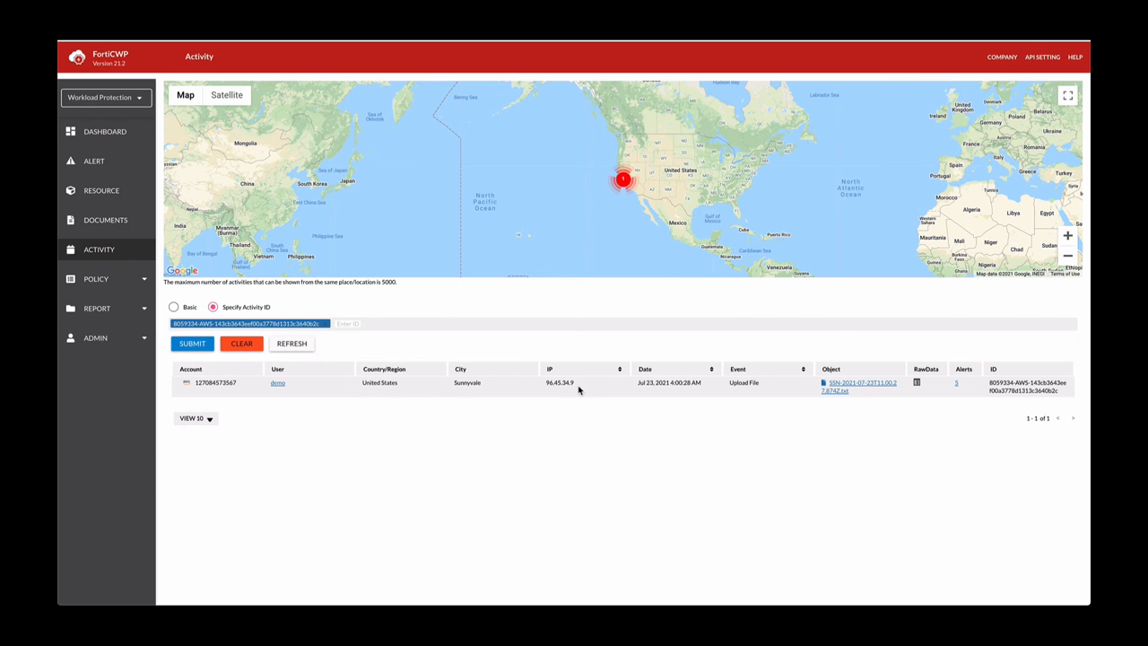
mouse_move(849, 398)
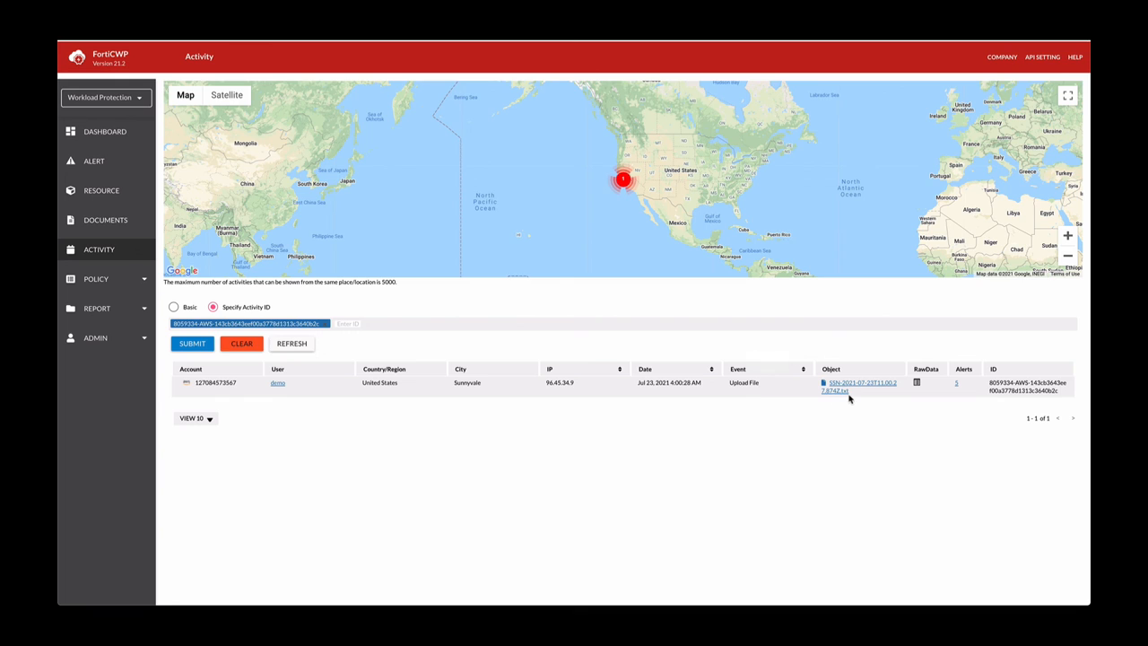
mouse_move(843, 398)
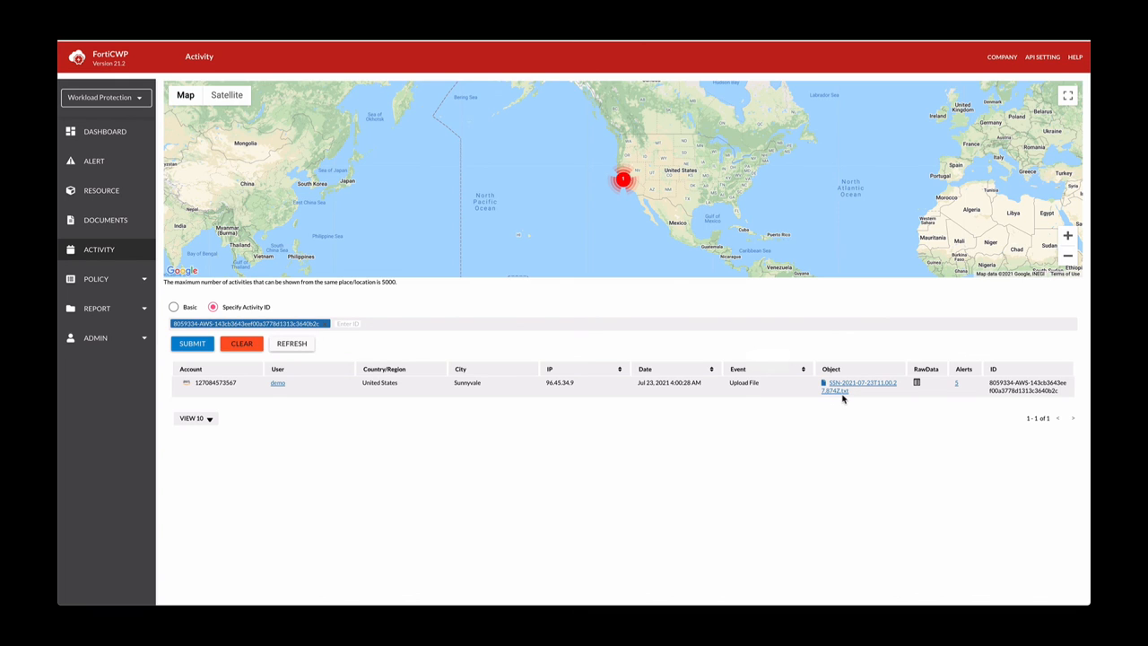
mouse_move(826, 395)
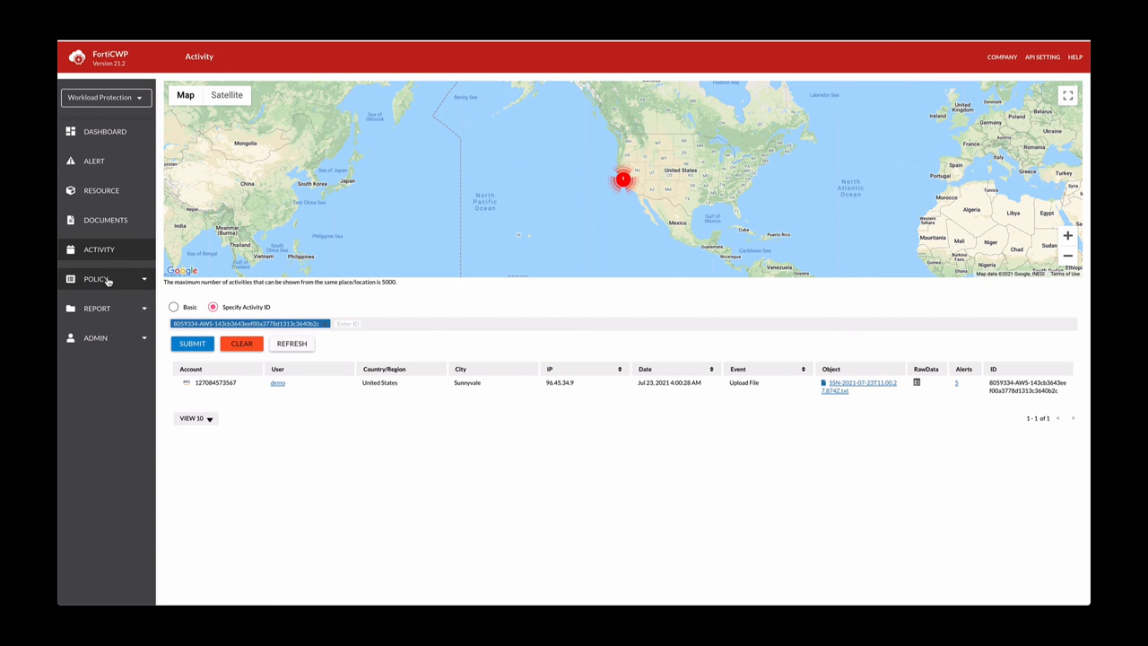
List the eight predefined Threat Protection policies under Policy.
left_click(97, 279)
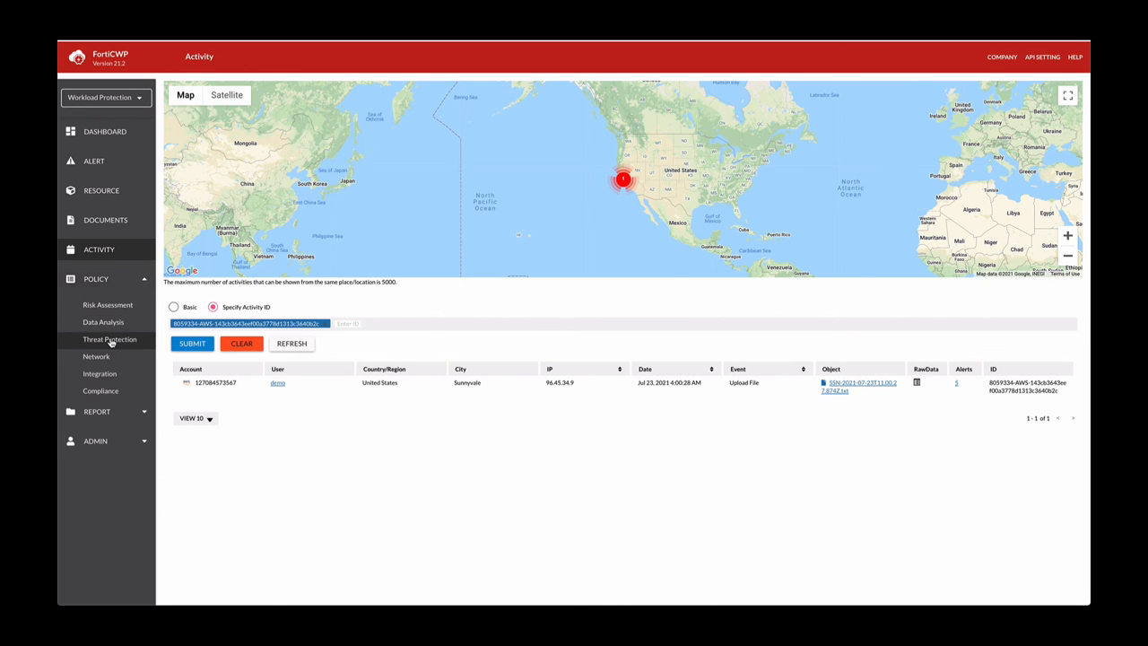
left_click(109, 339)
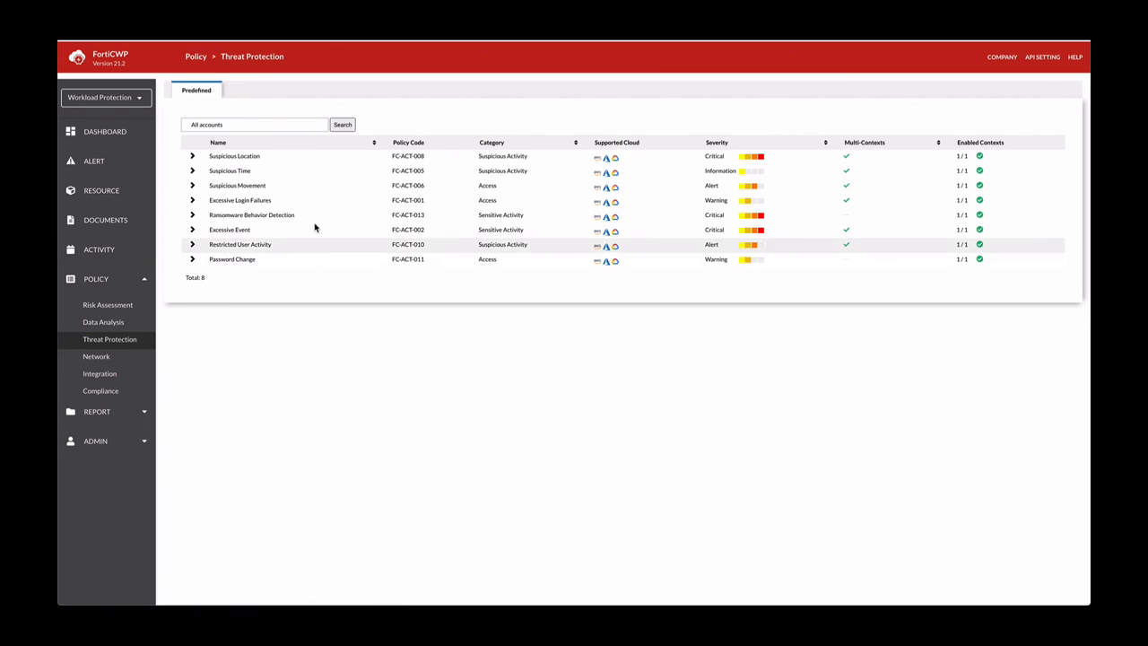
mouse_move(332, 165)
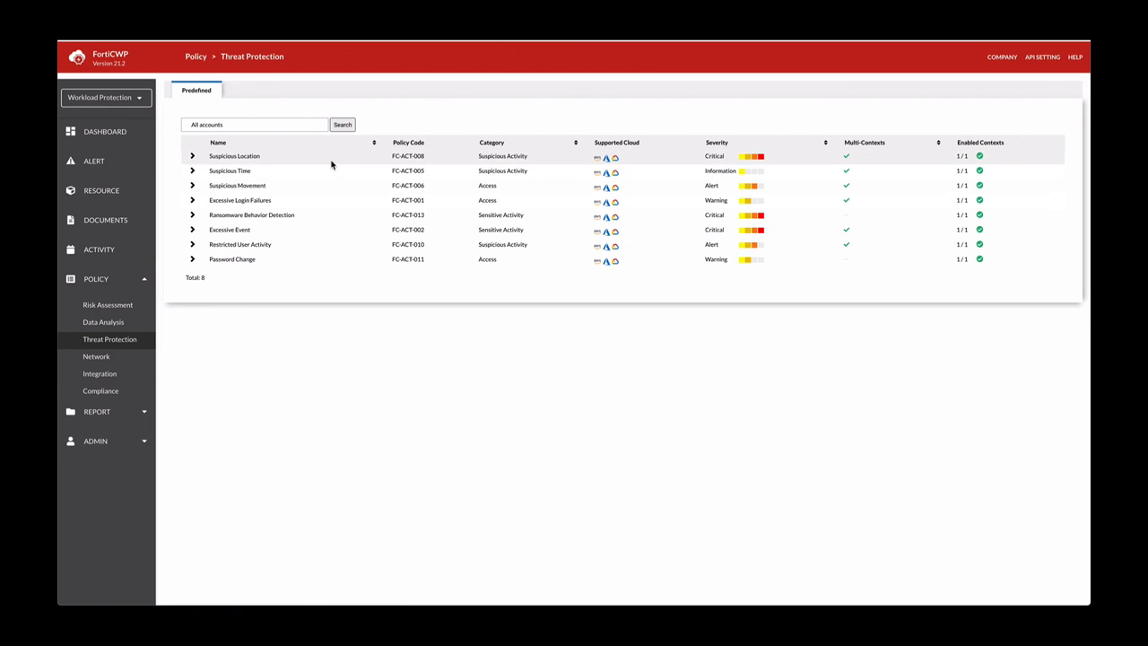
mouse_move(331, 174)
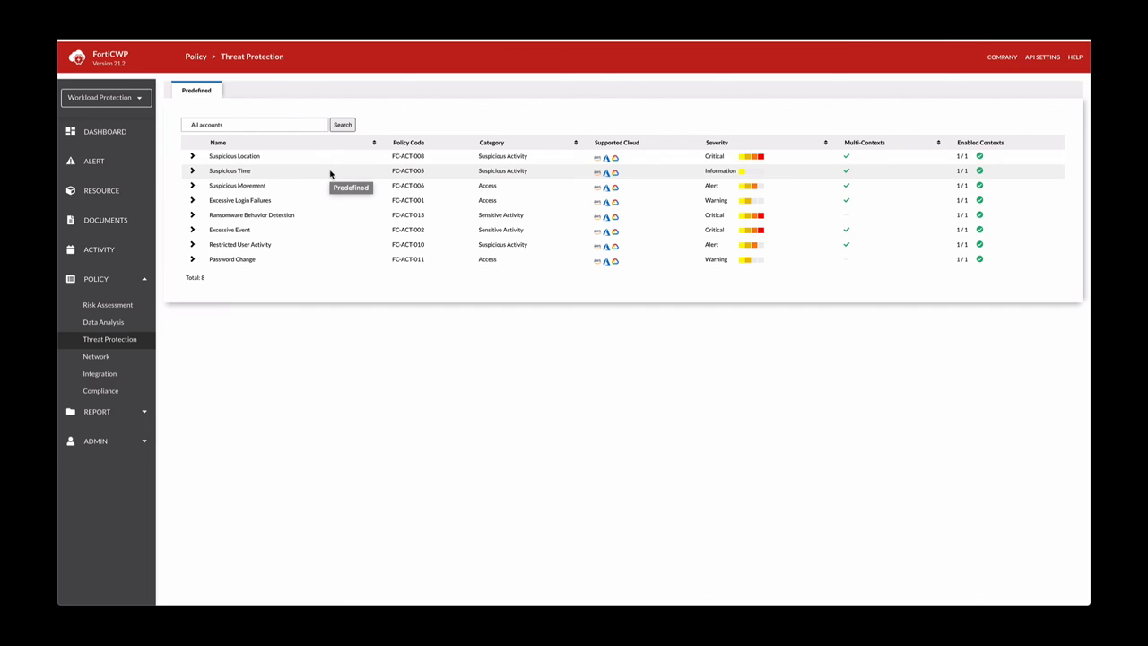
mouse_move(330, 185)
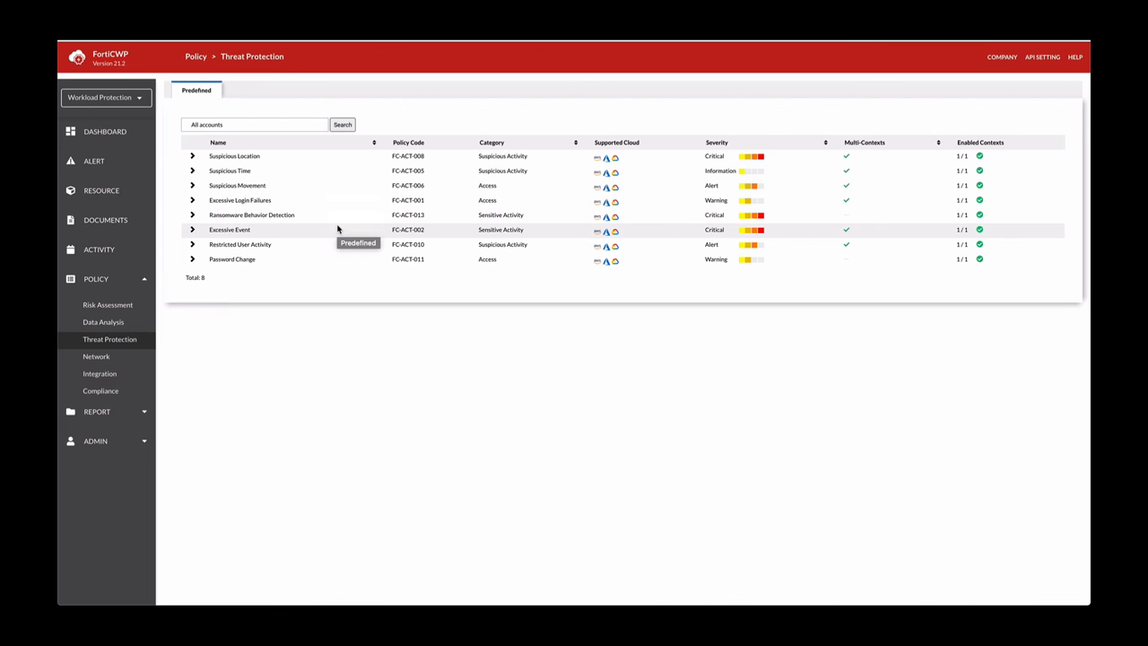
mouse_move(339, 215)
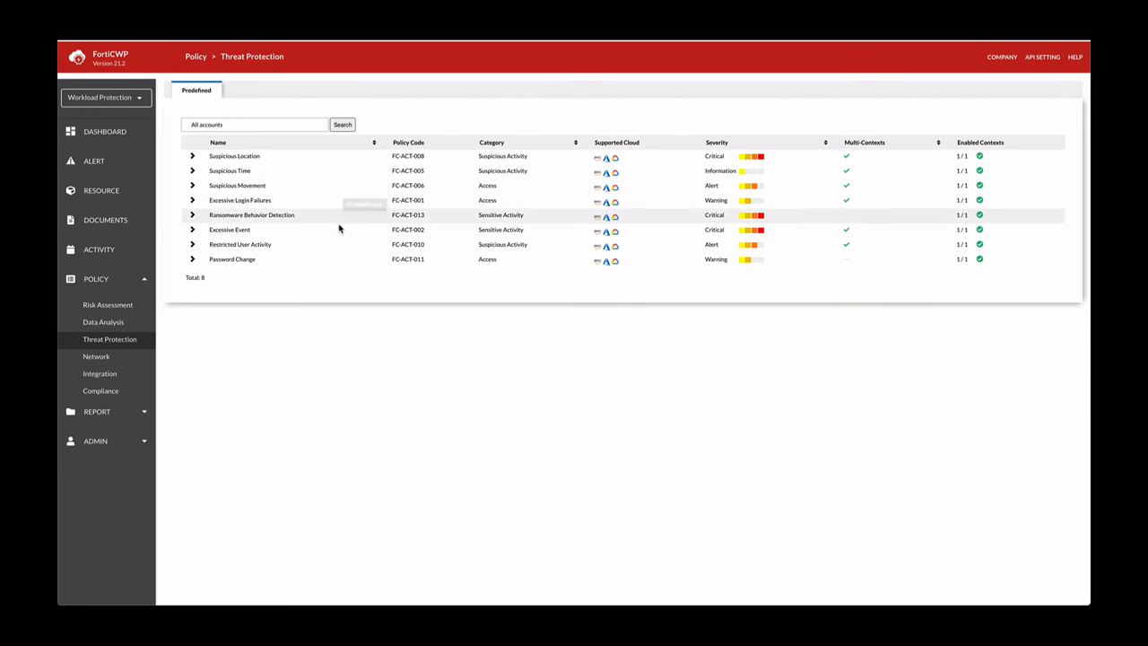
mouse_move(666, 129)
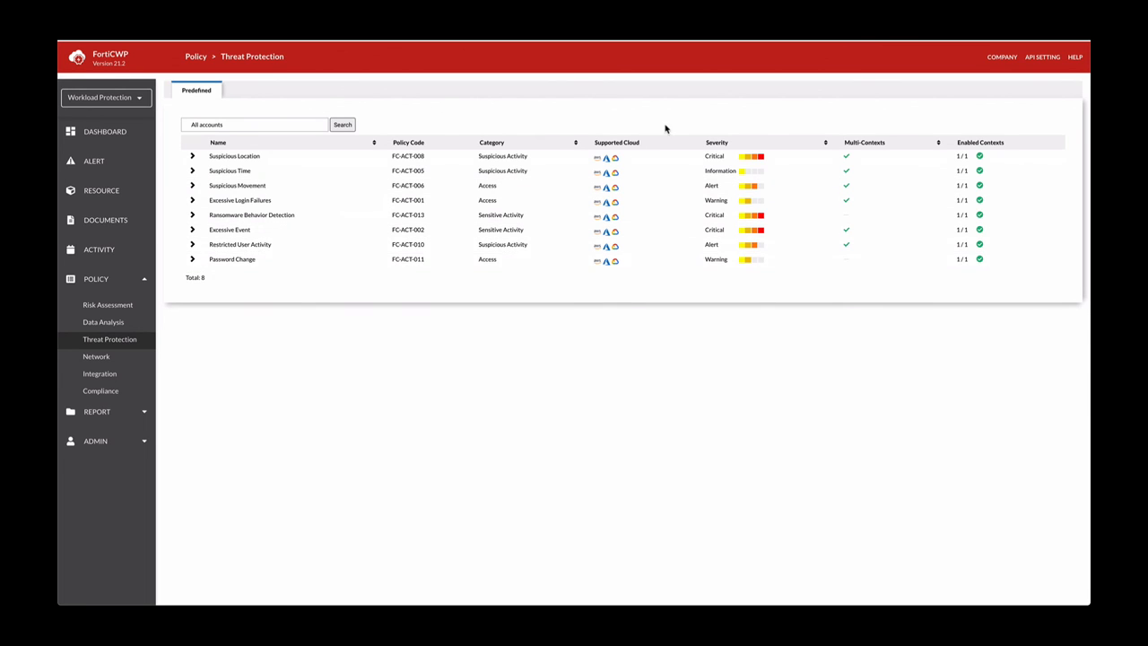